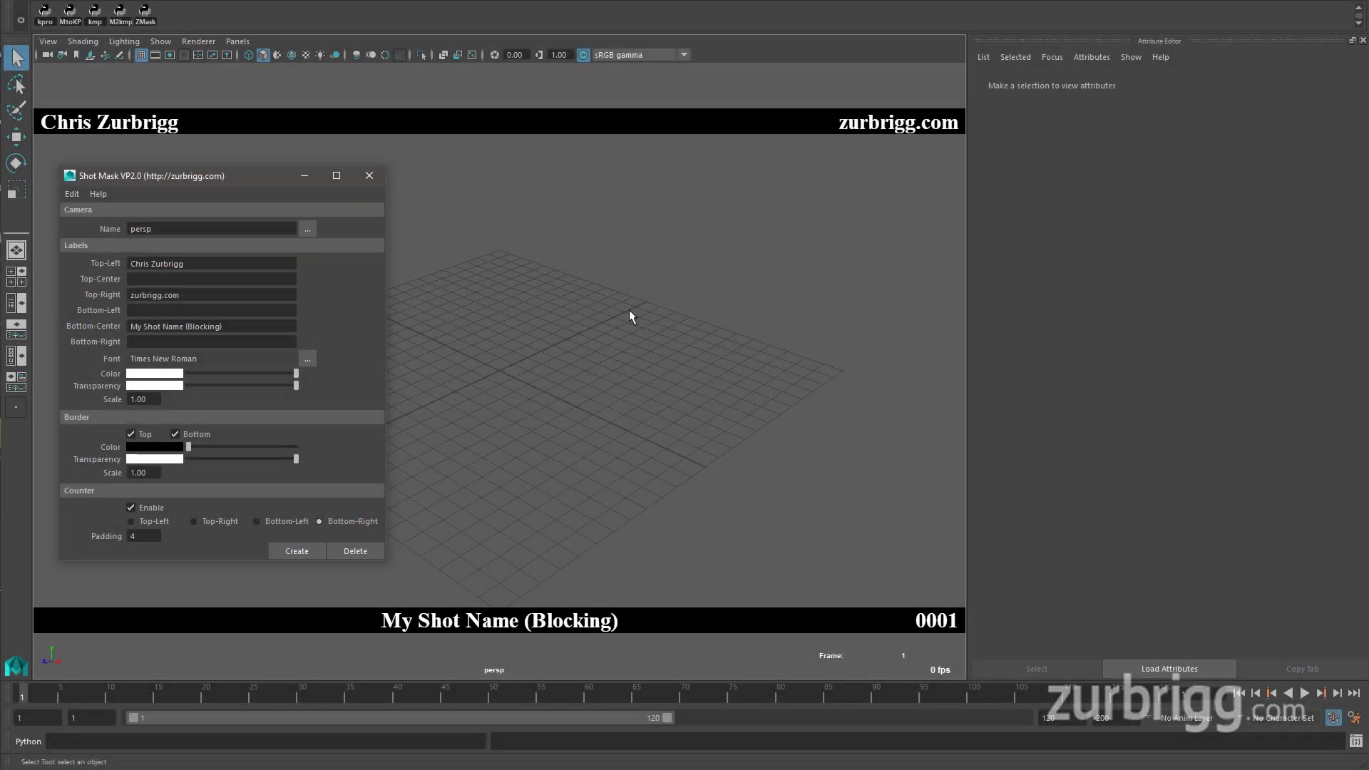
Switch the perspective view's renderer back to Viewport 2.0 so the shot mask overlay can display
left_click(207, 228)
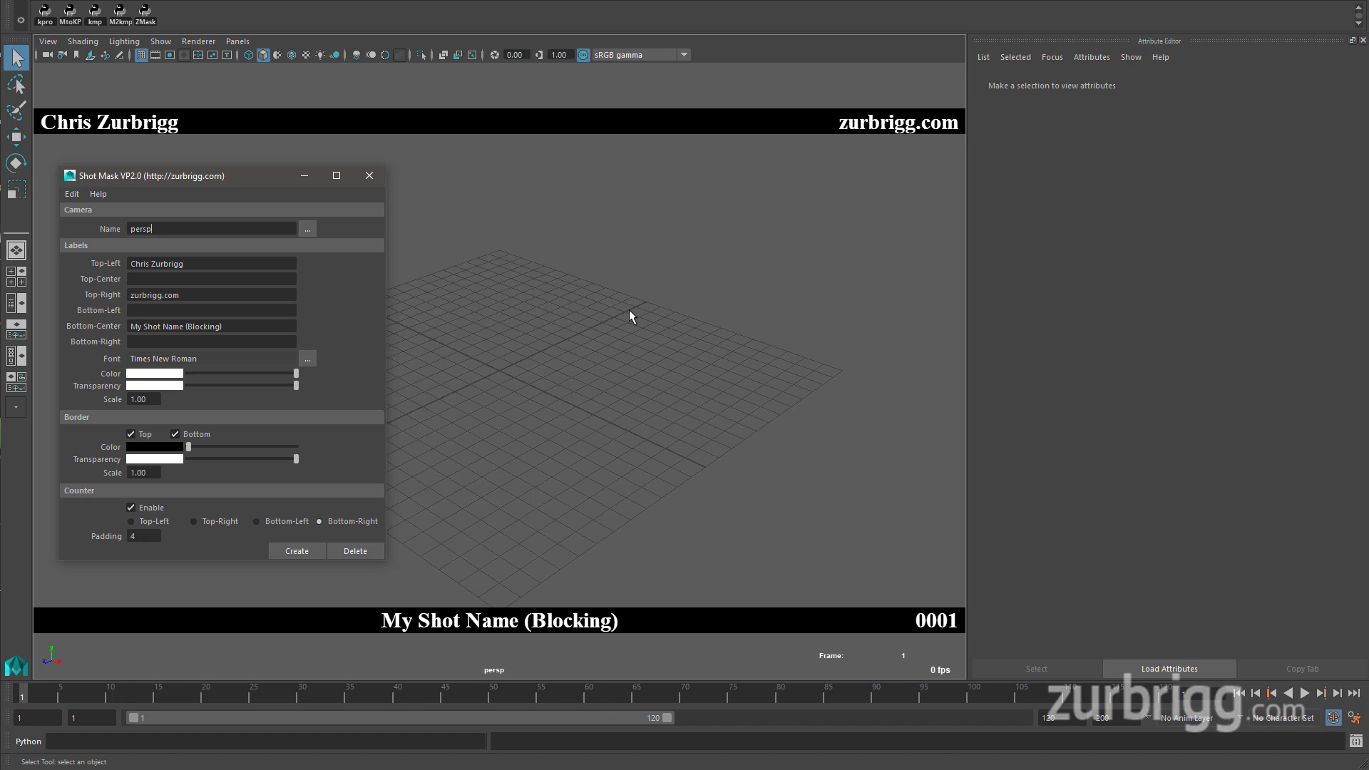
mouse_move(200, 15)
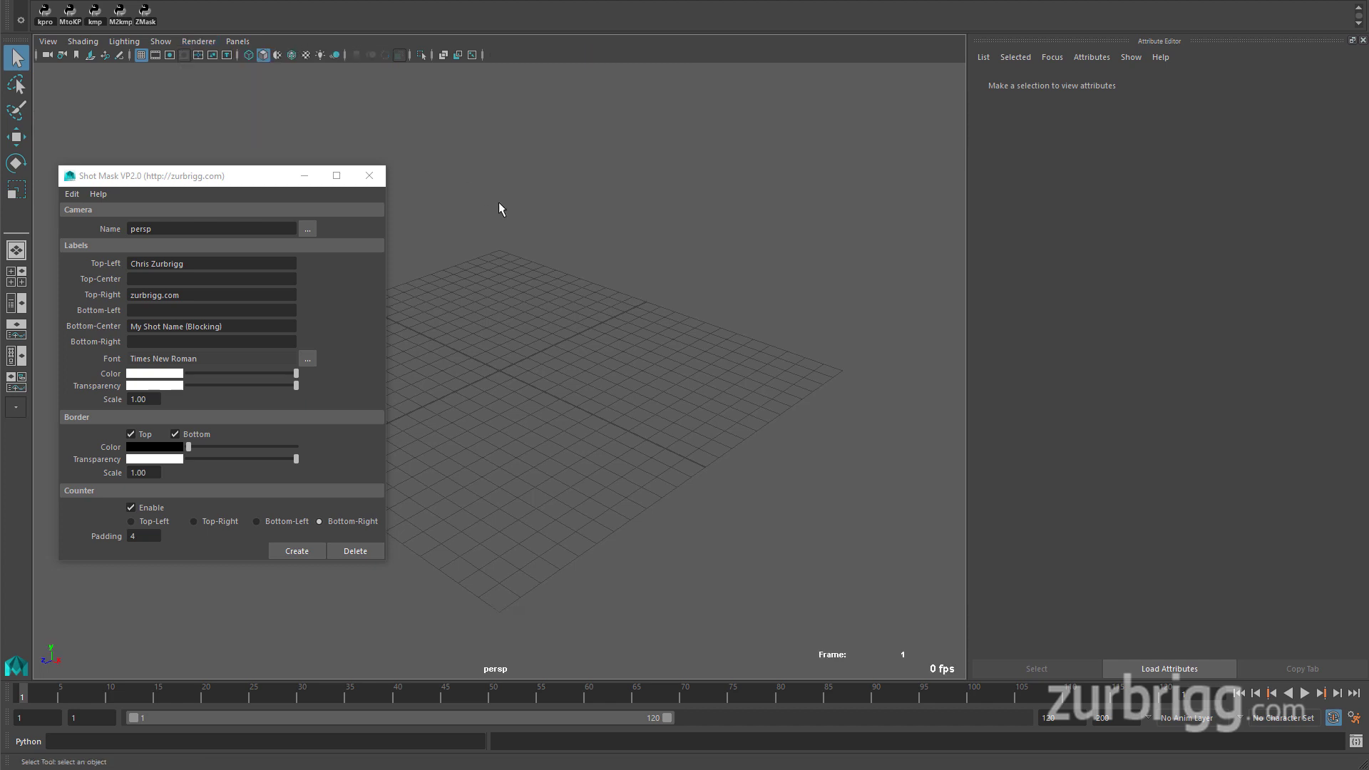
left_click(198, 40)
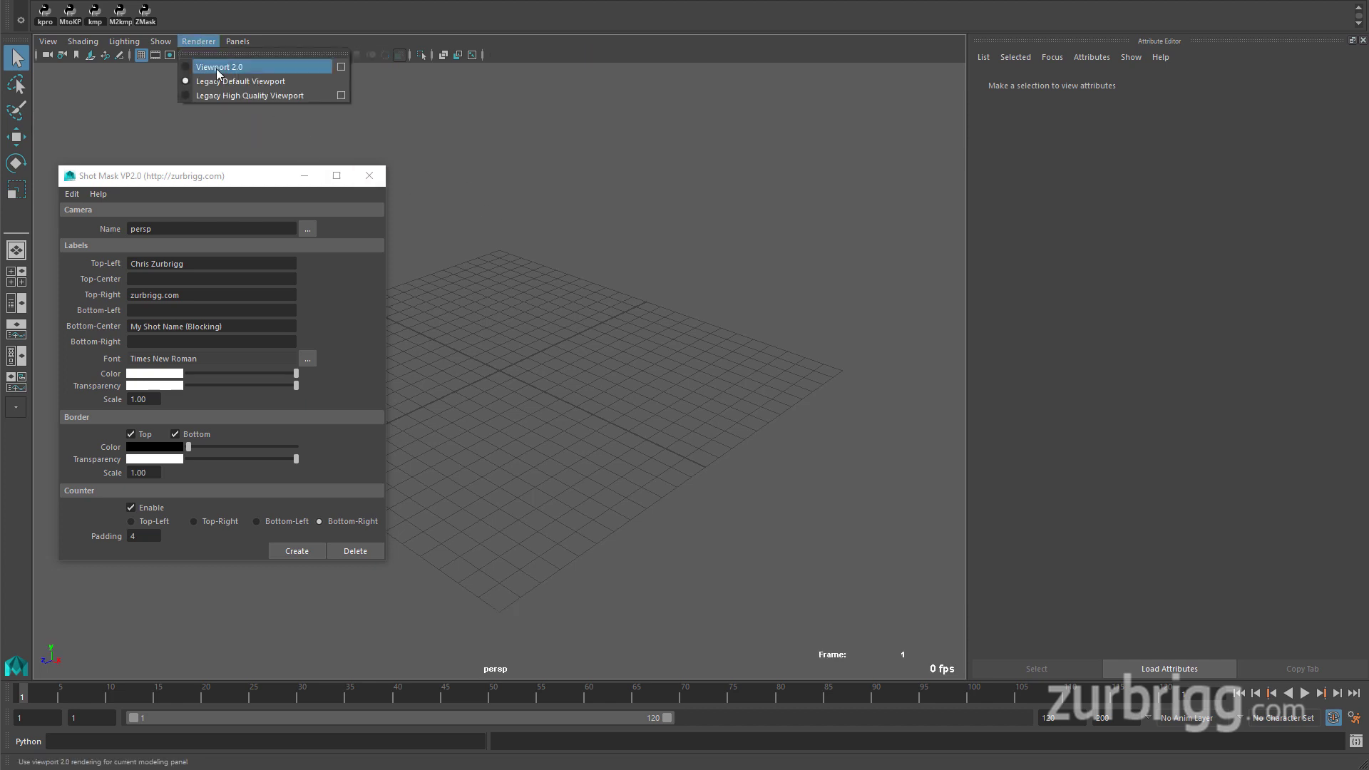
left_click(229, 65)
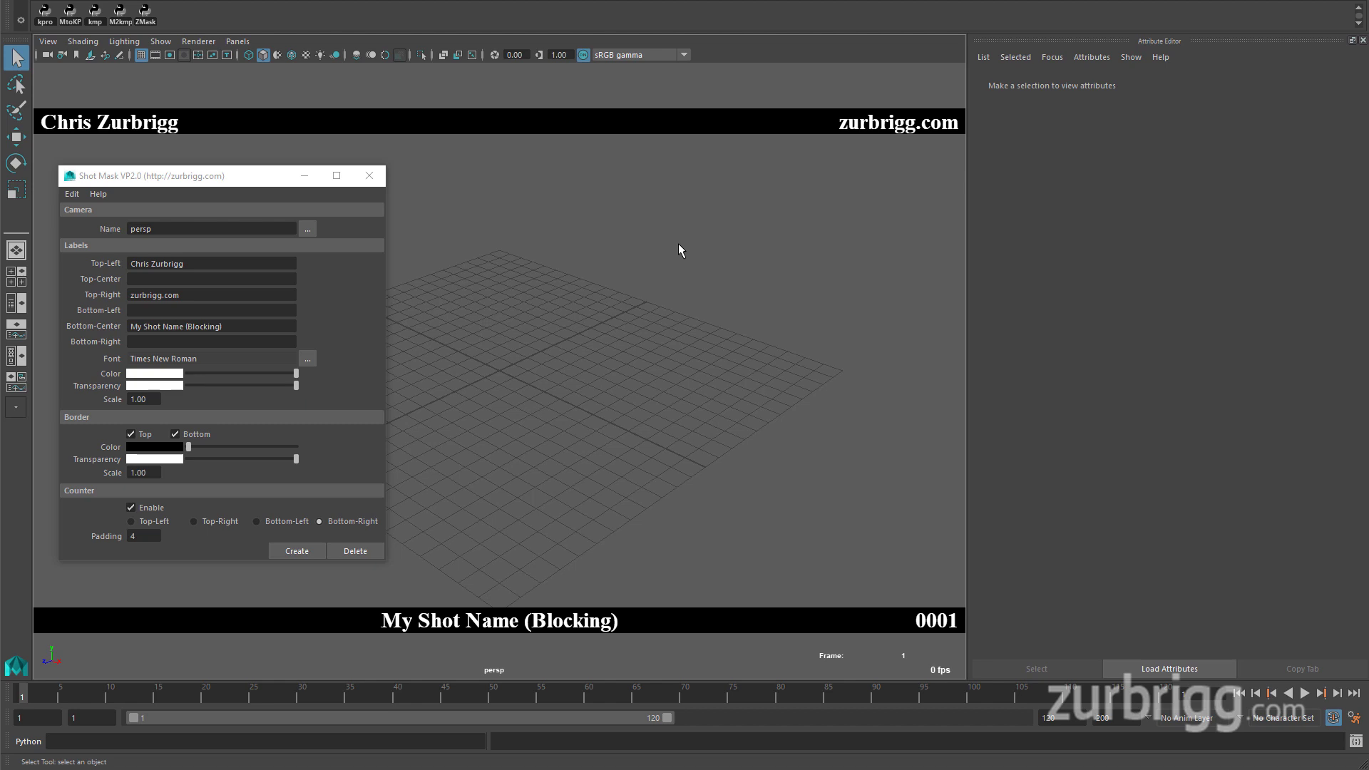
mouse_move(189, 190)
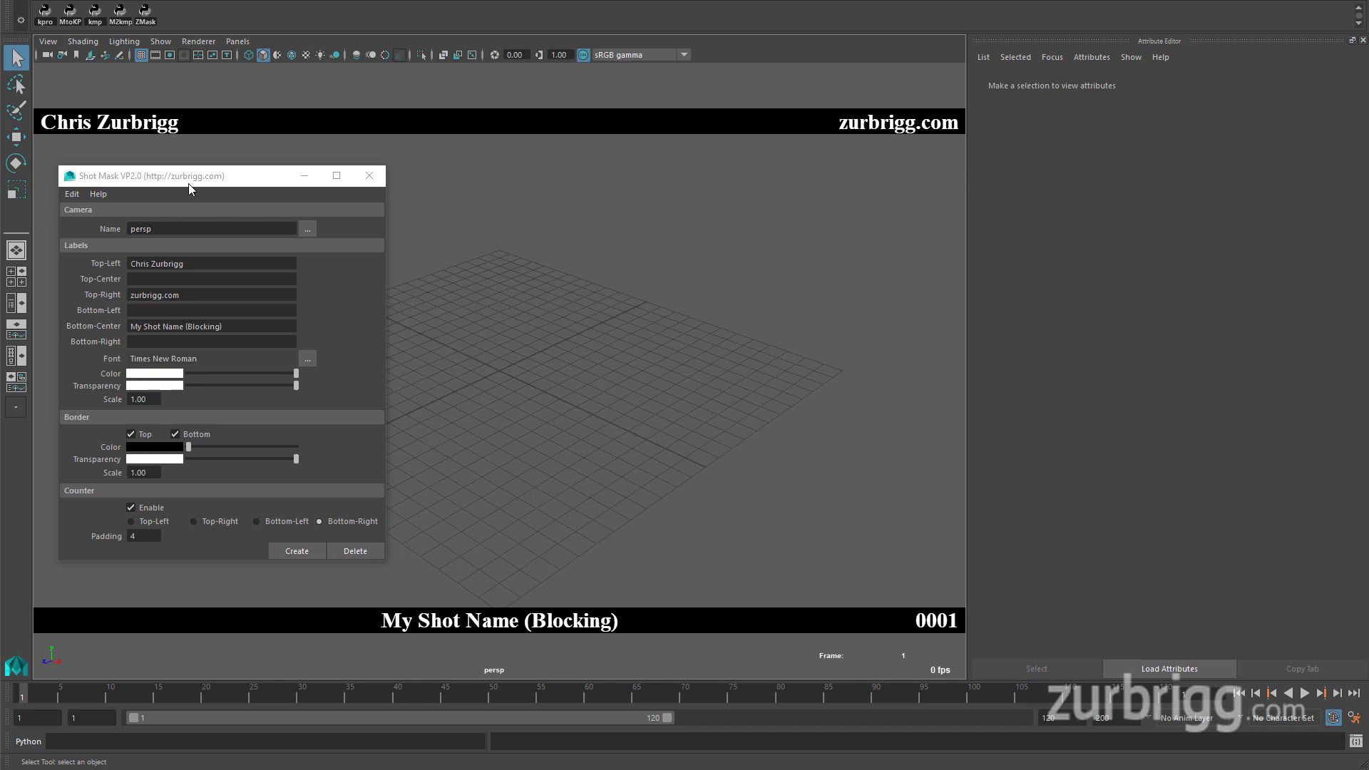
left_click(211, 228)
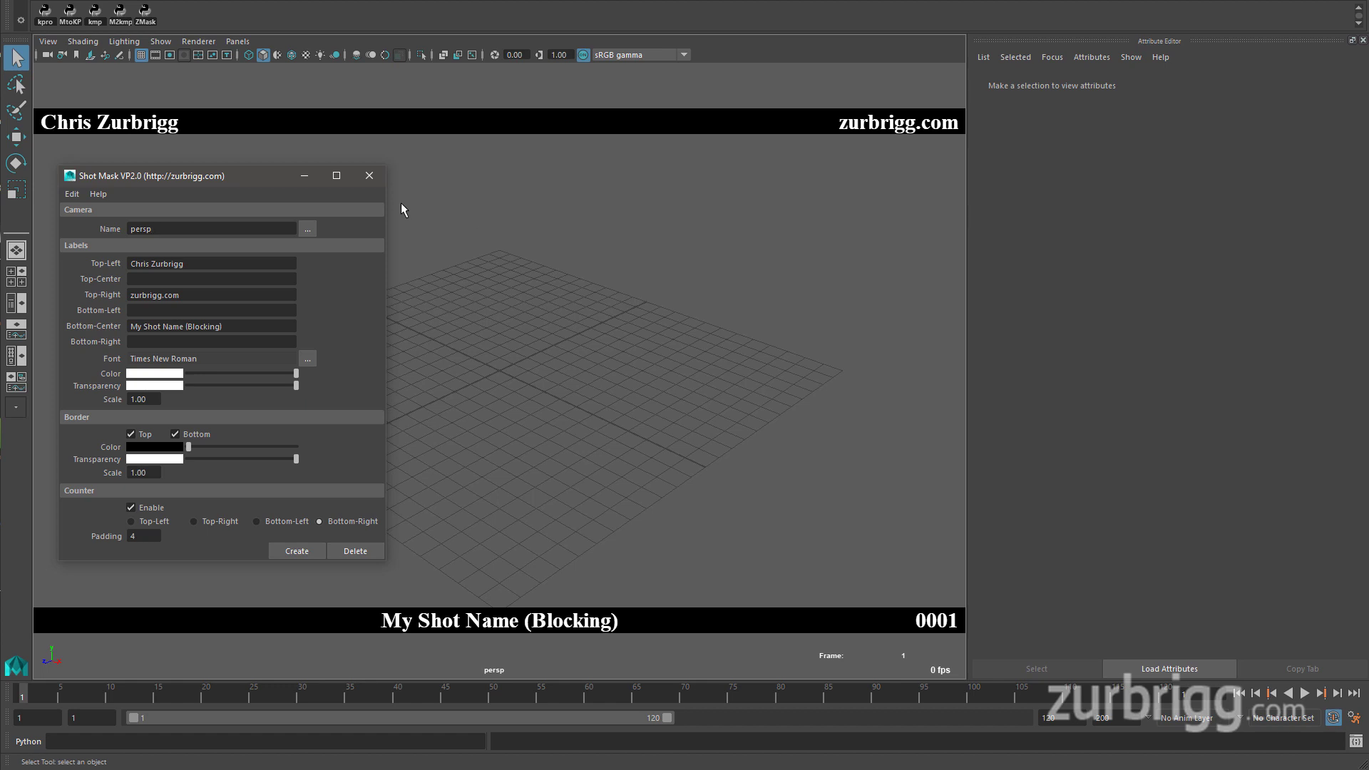
mouse_move(225, 214)
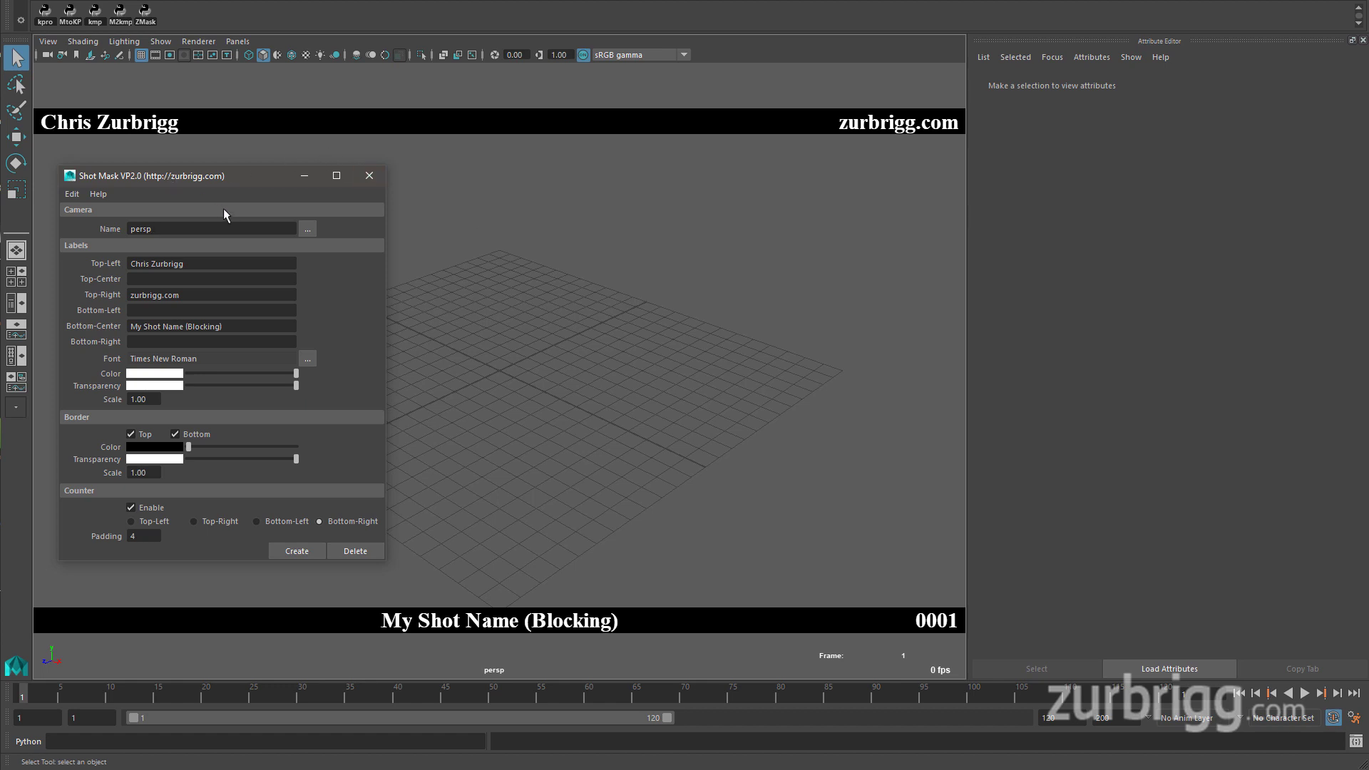
mouse_move(221, 184)
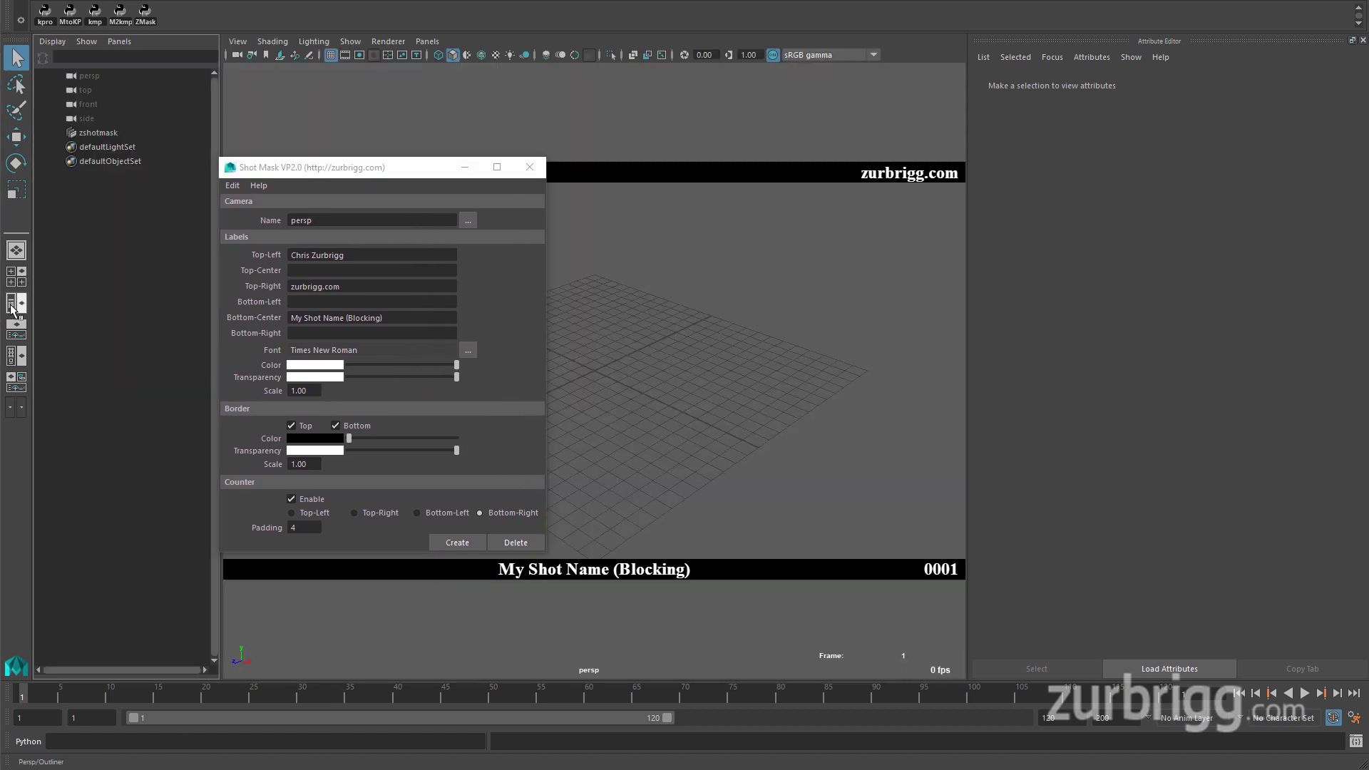
Select the zshotmask node in the Outliner and expand its Extra Attributes, moving the Shot Mask window aside
left_click(99, 133)
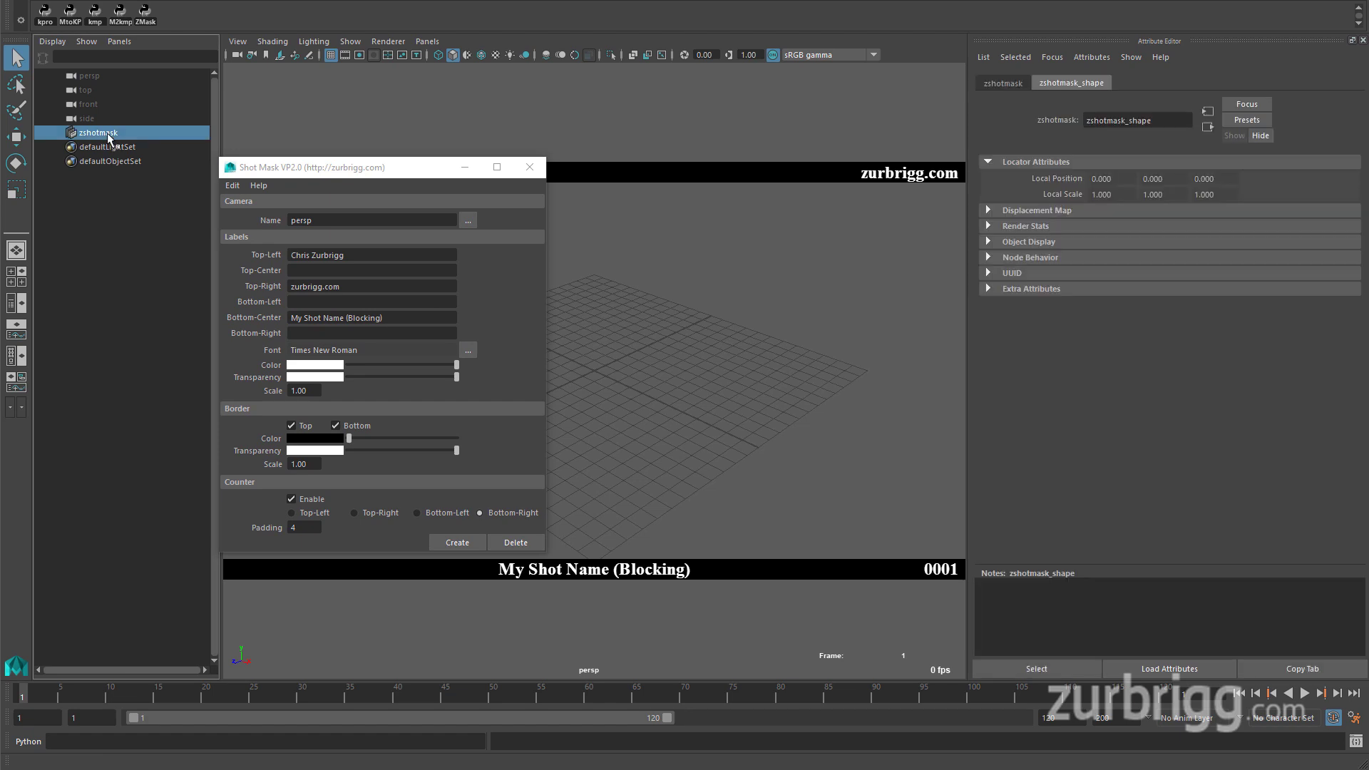
left_click(990, 288)
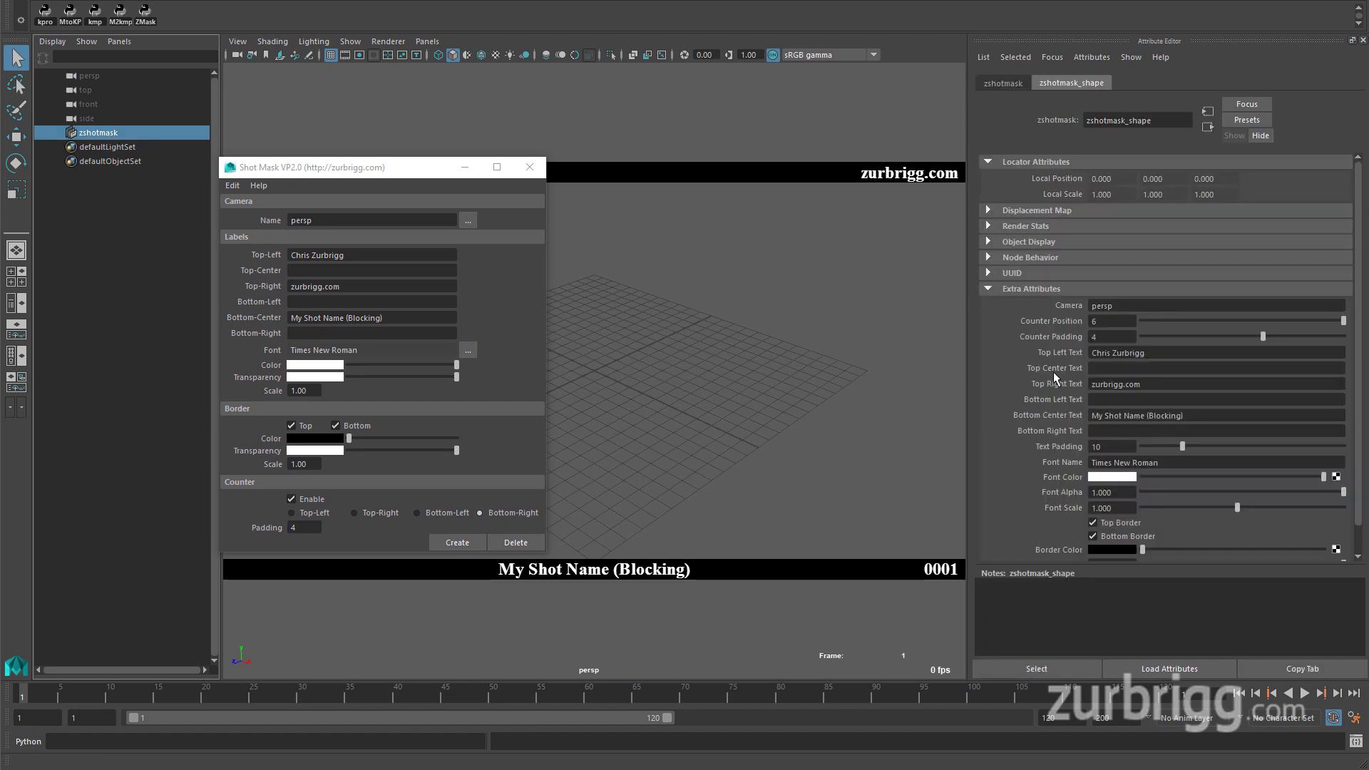
mouse_move(1055, 319)
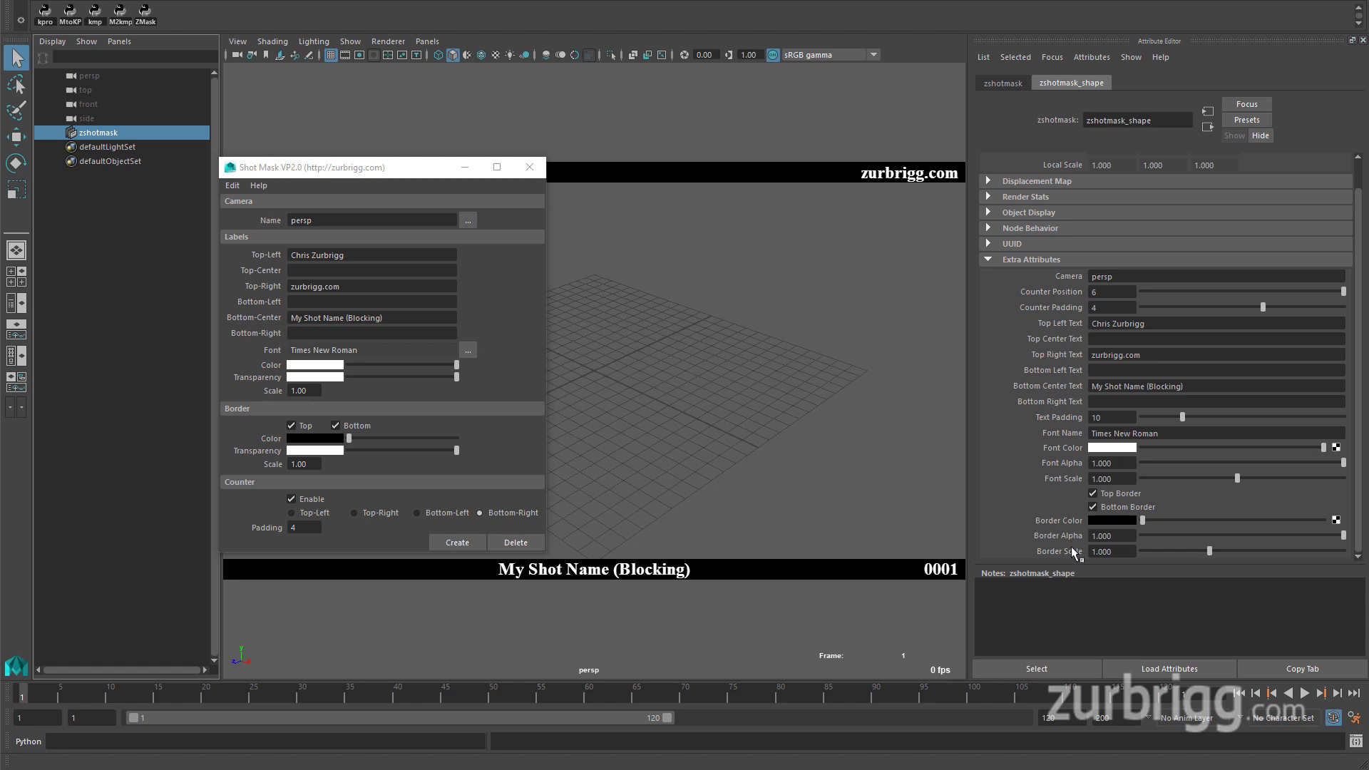
mouse_move(334, 172)
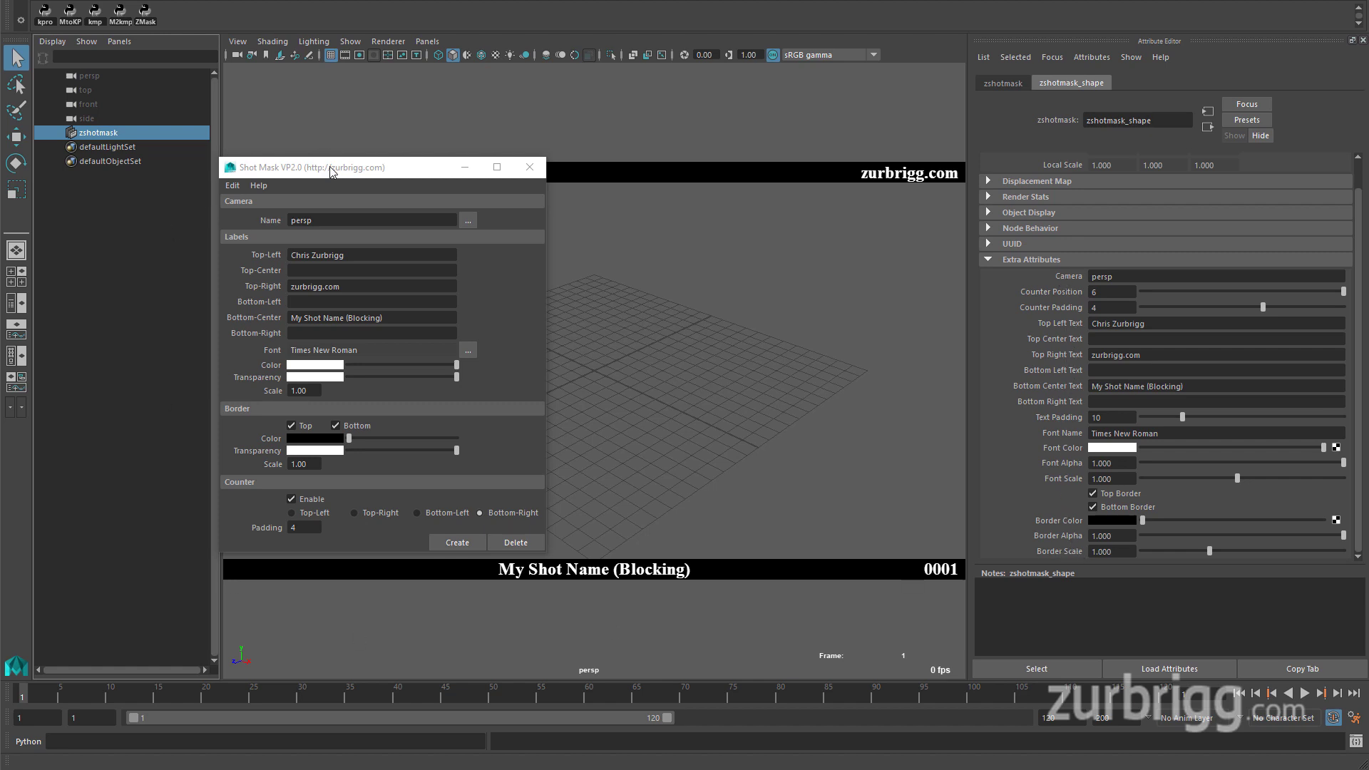
left_click_drag(330, 166, 378, 162)
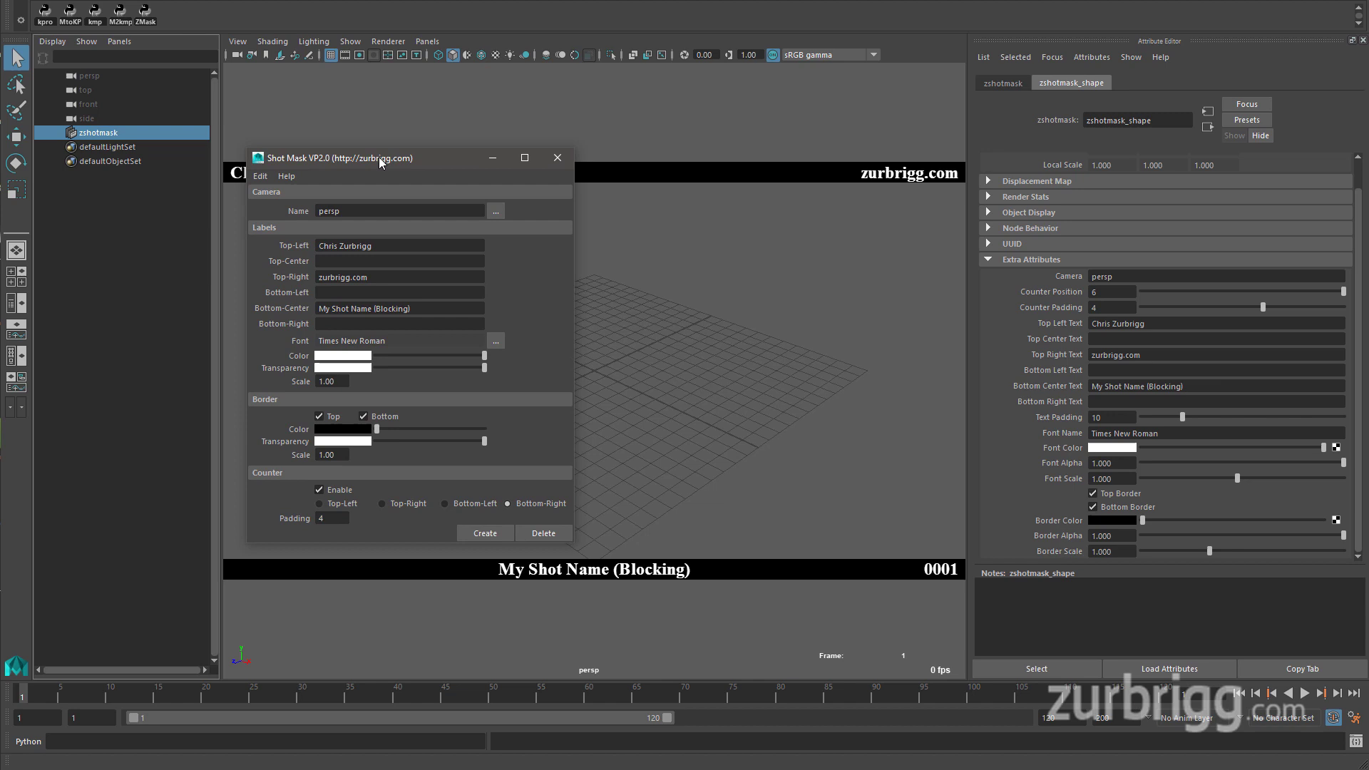
left_click(399, 211)
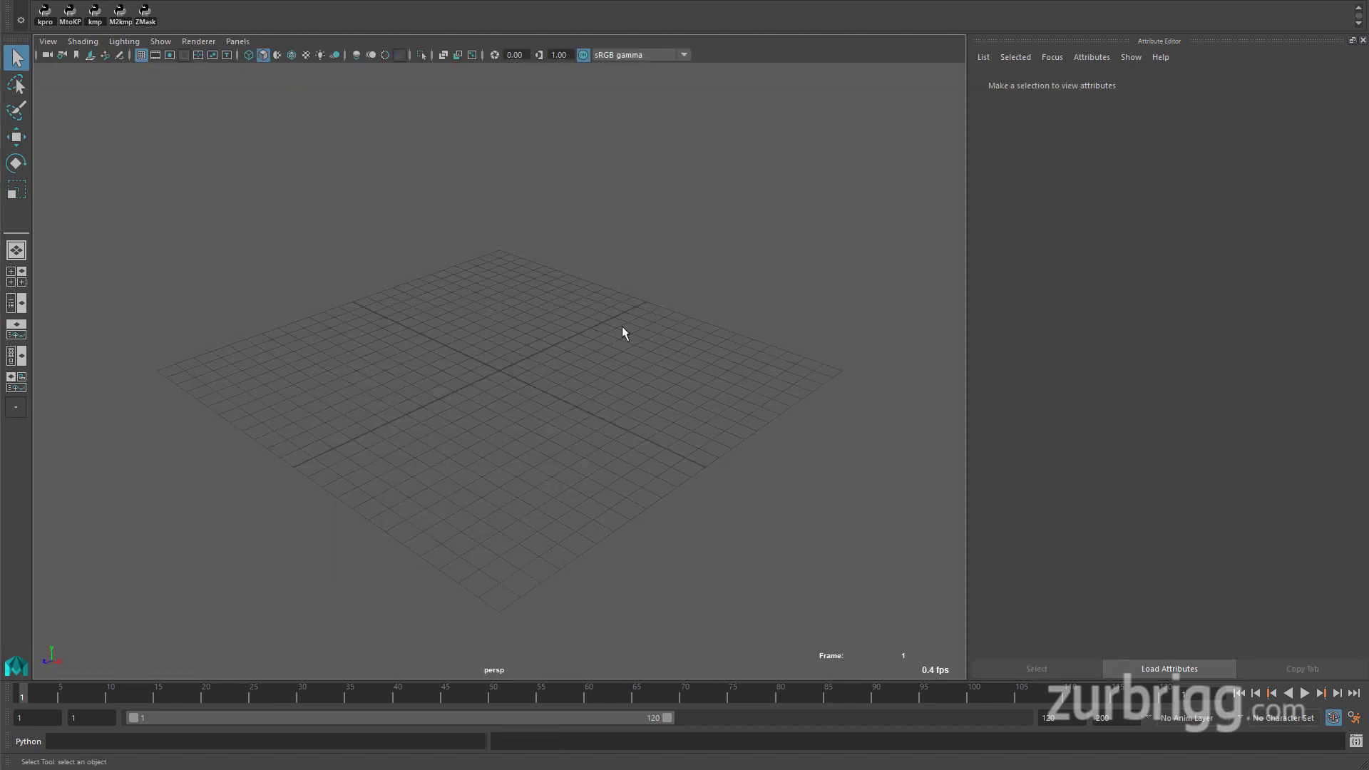
Launch the Shot Mask tool from the ZMask shelf button, create the overlay, delete it, then create it again
left_click(146, 10)
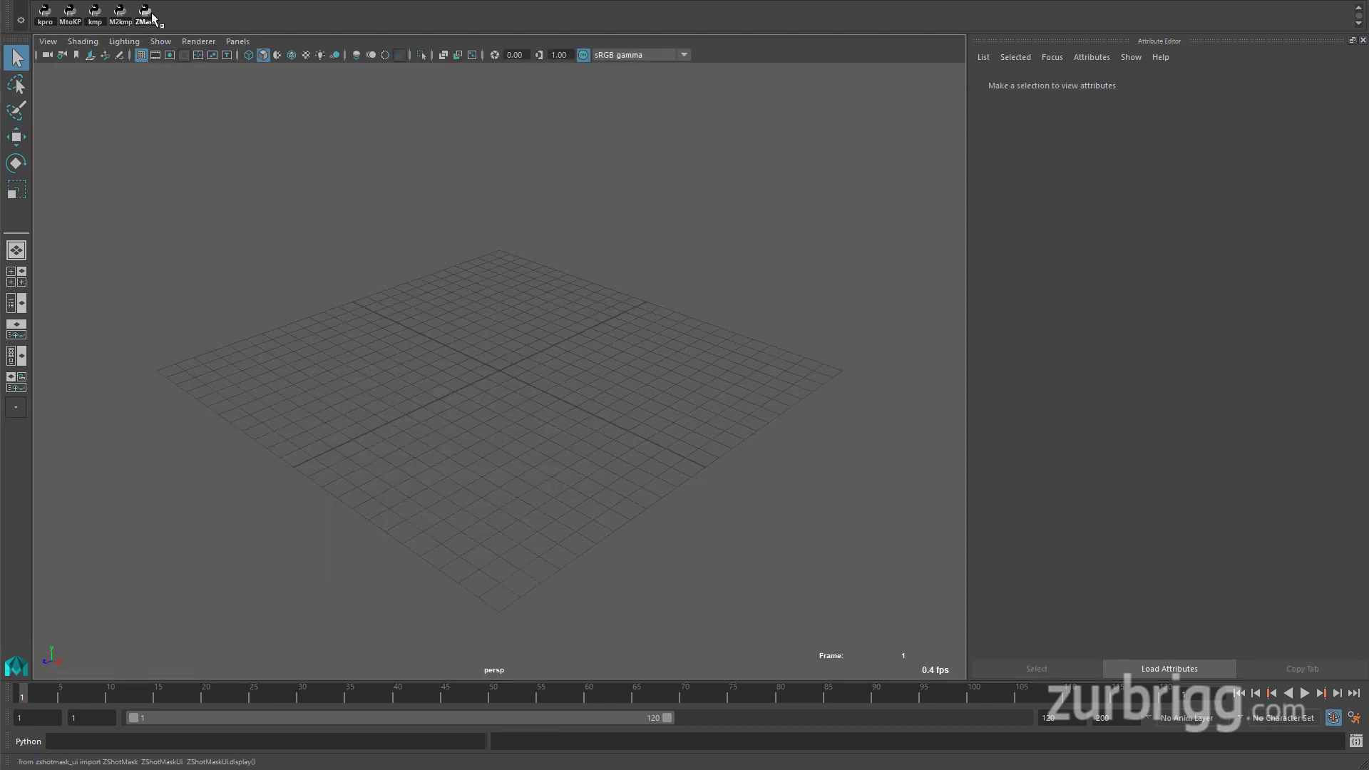
left_click(145, 12)
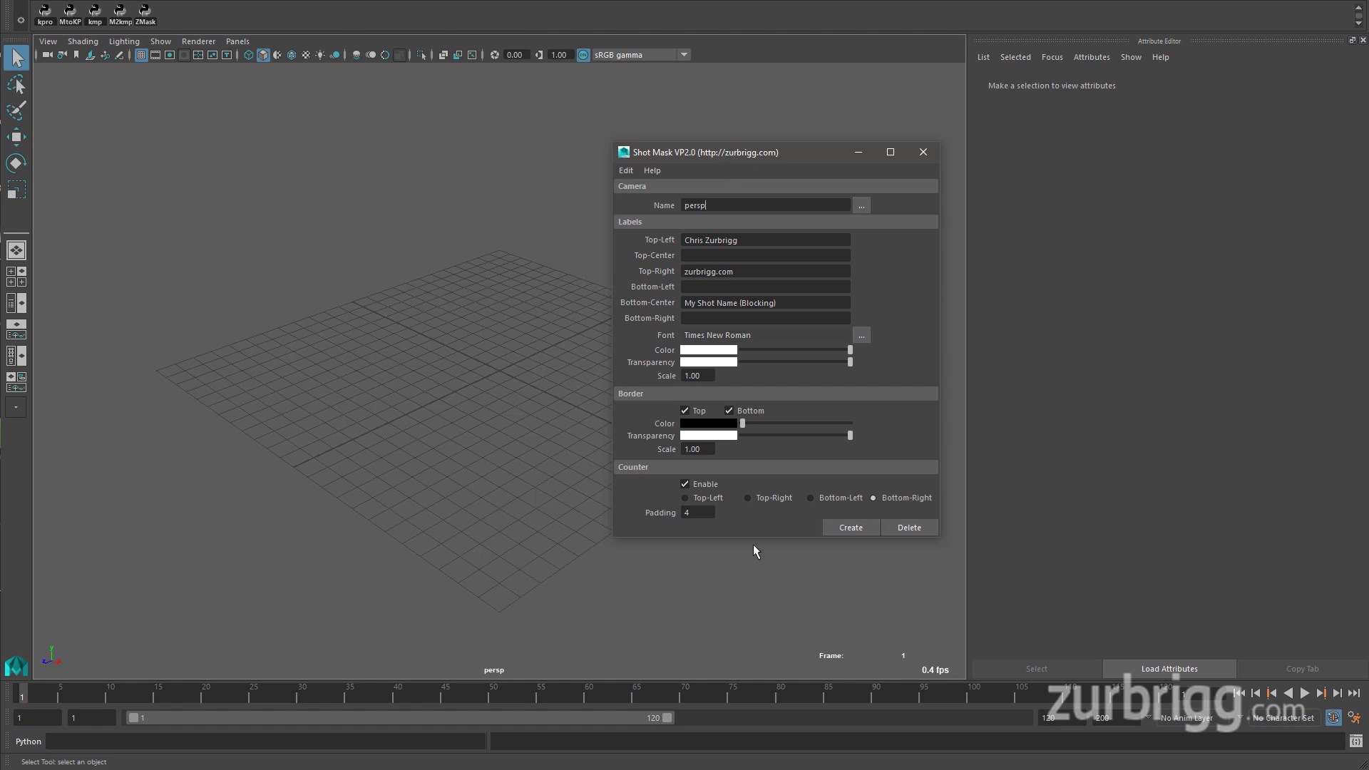
left_click(850, 527)
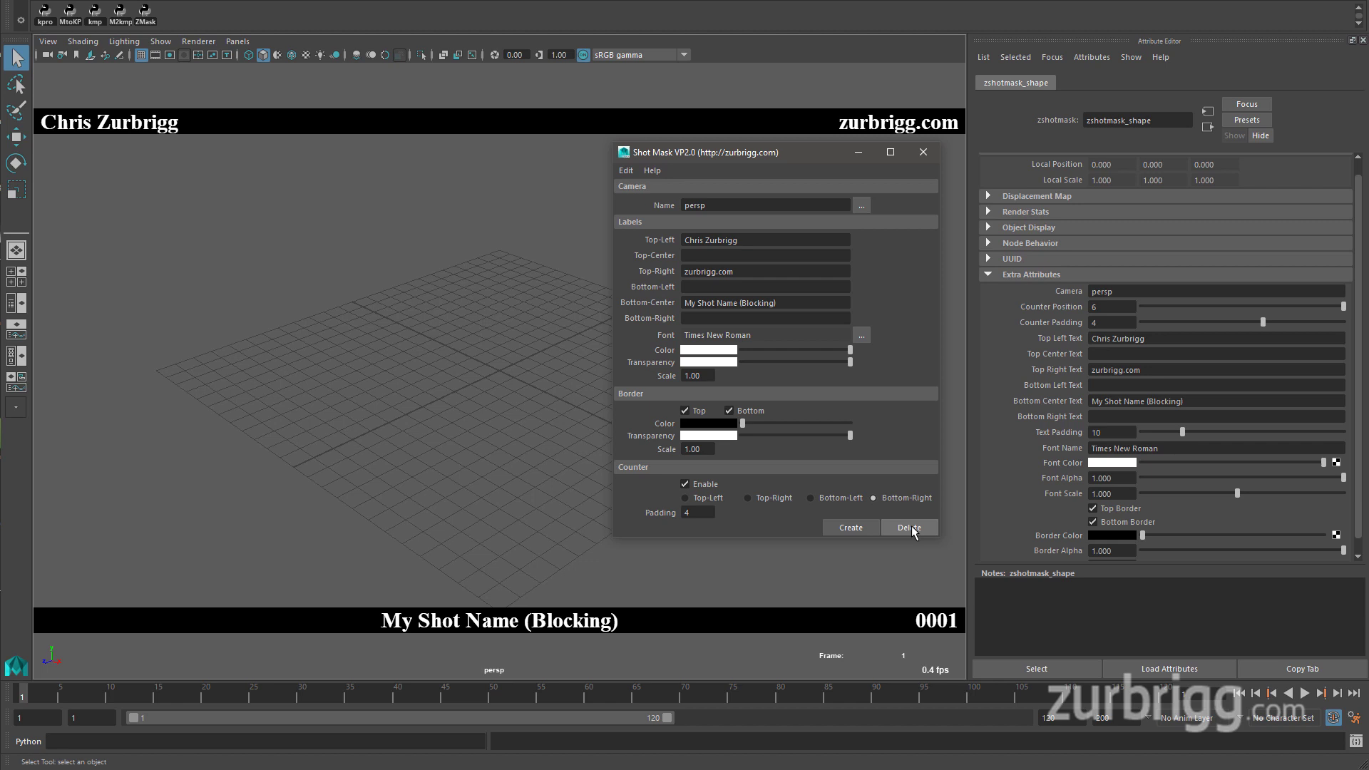
left_click(909, 528)
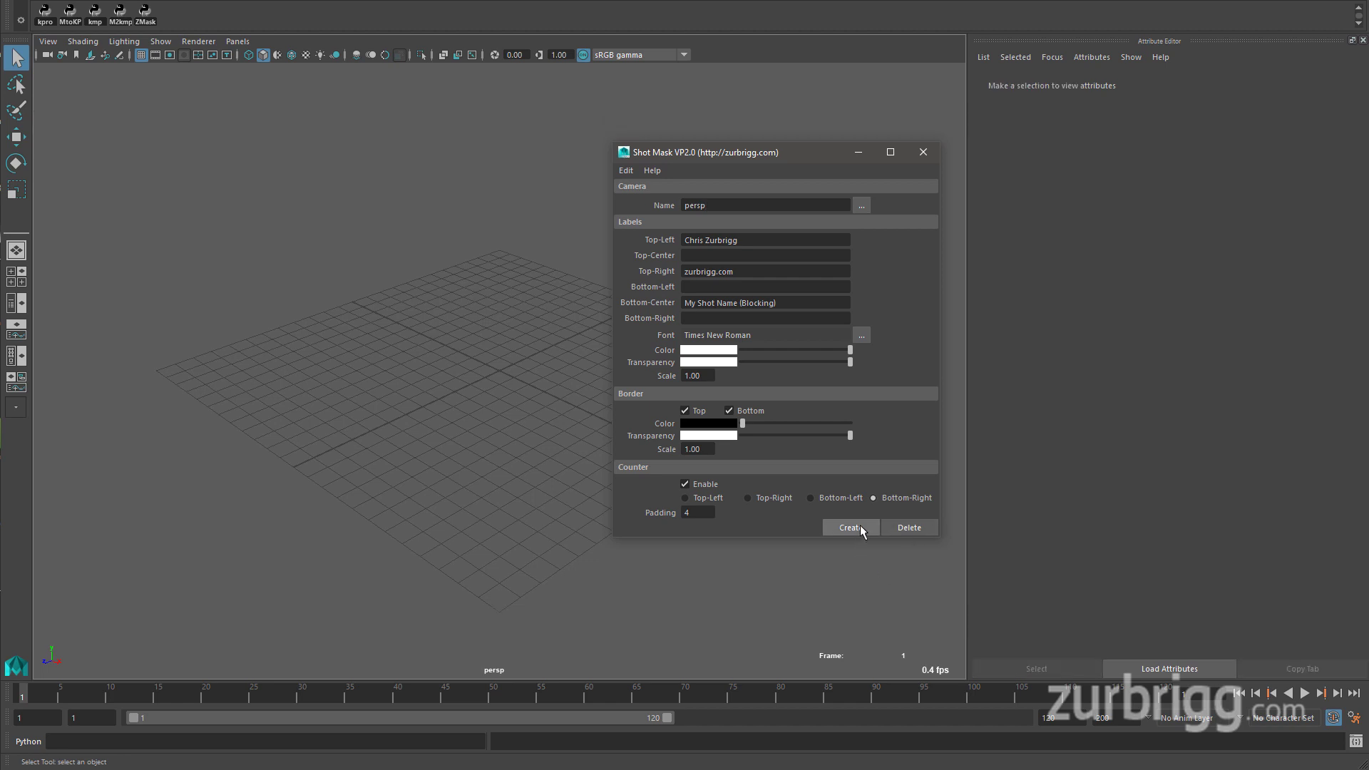
left_click(850, 527)
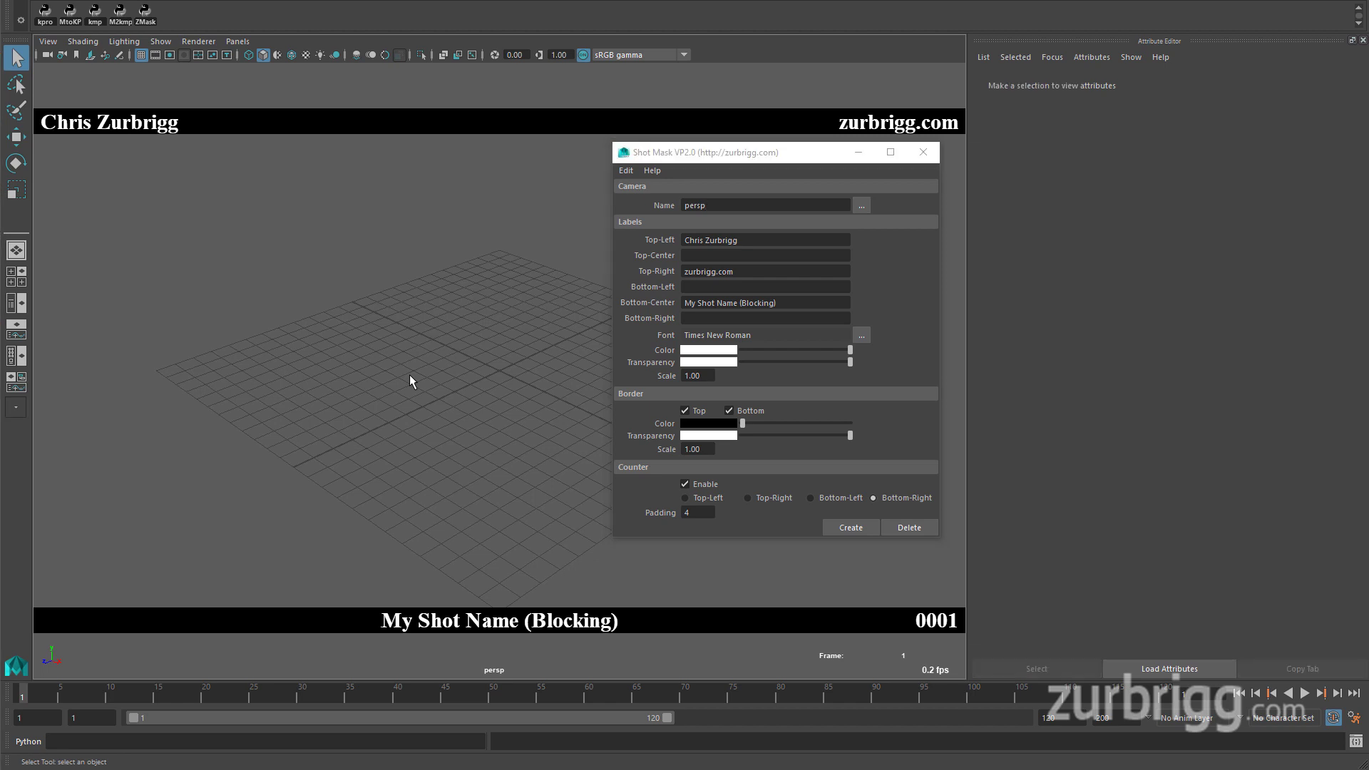
left_click(763, 206)
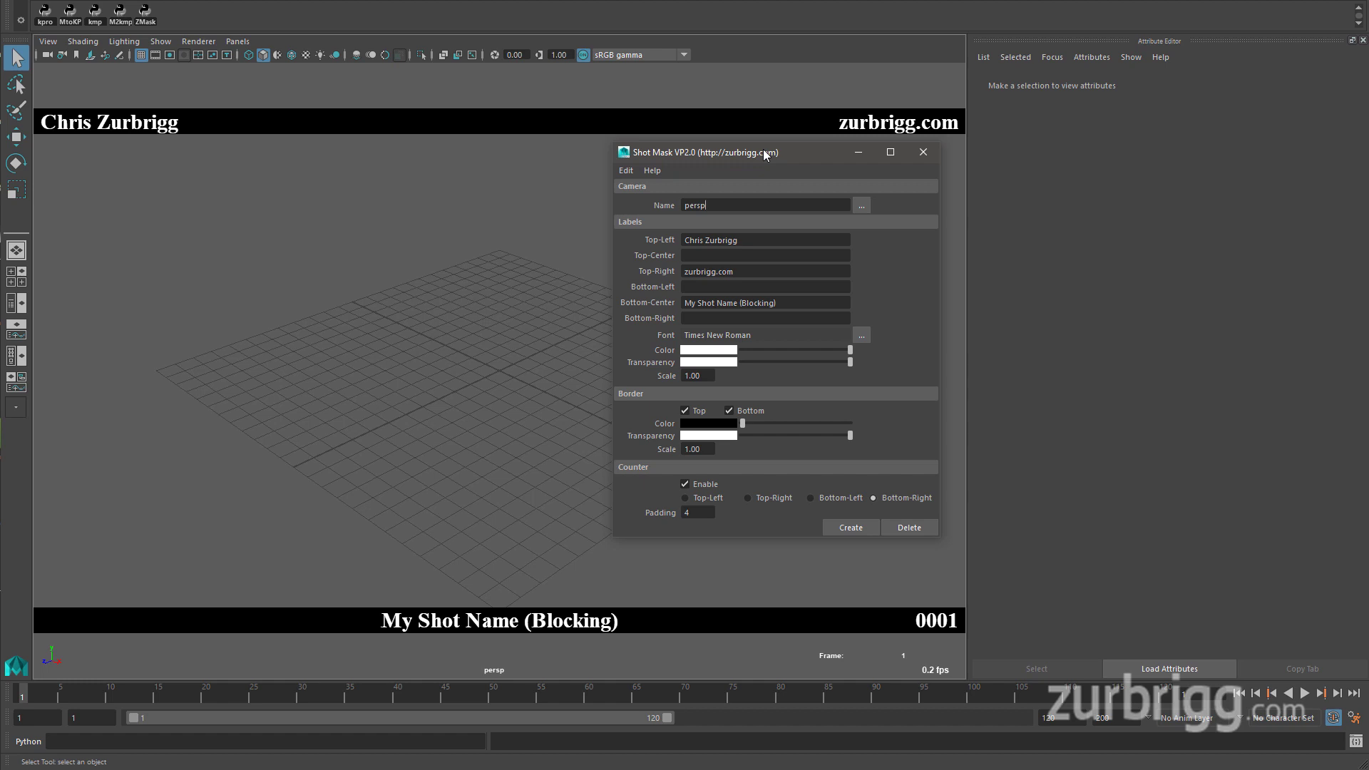
mouse_move(755, 159)
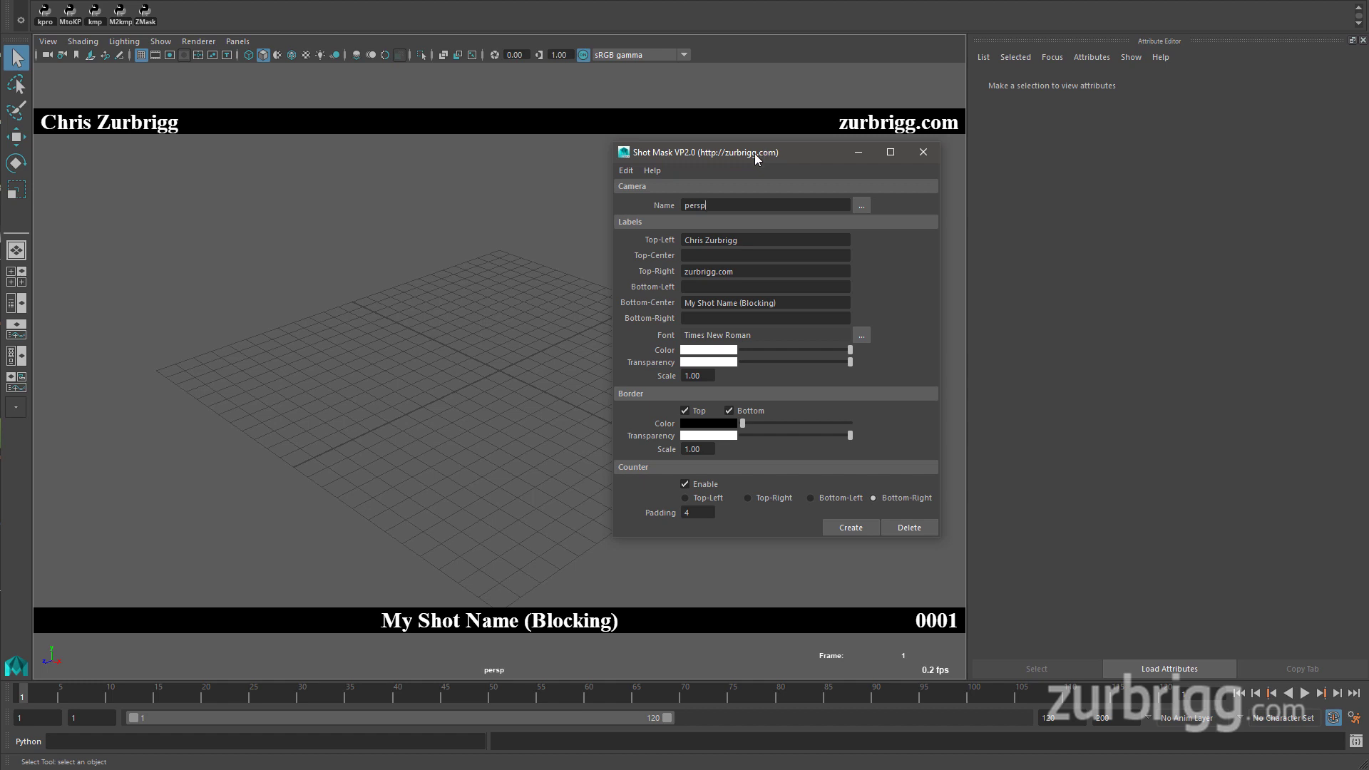
mouse_move(756, 177)
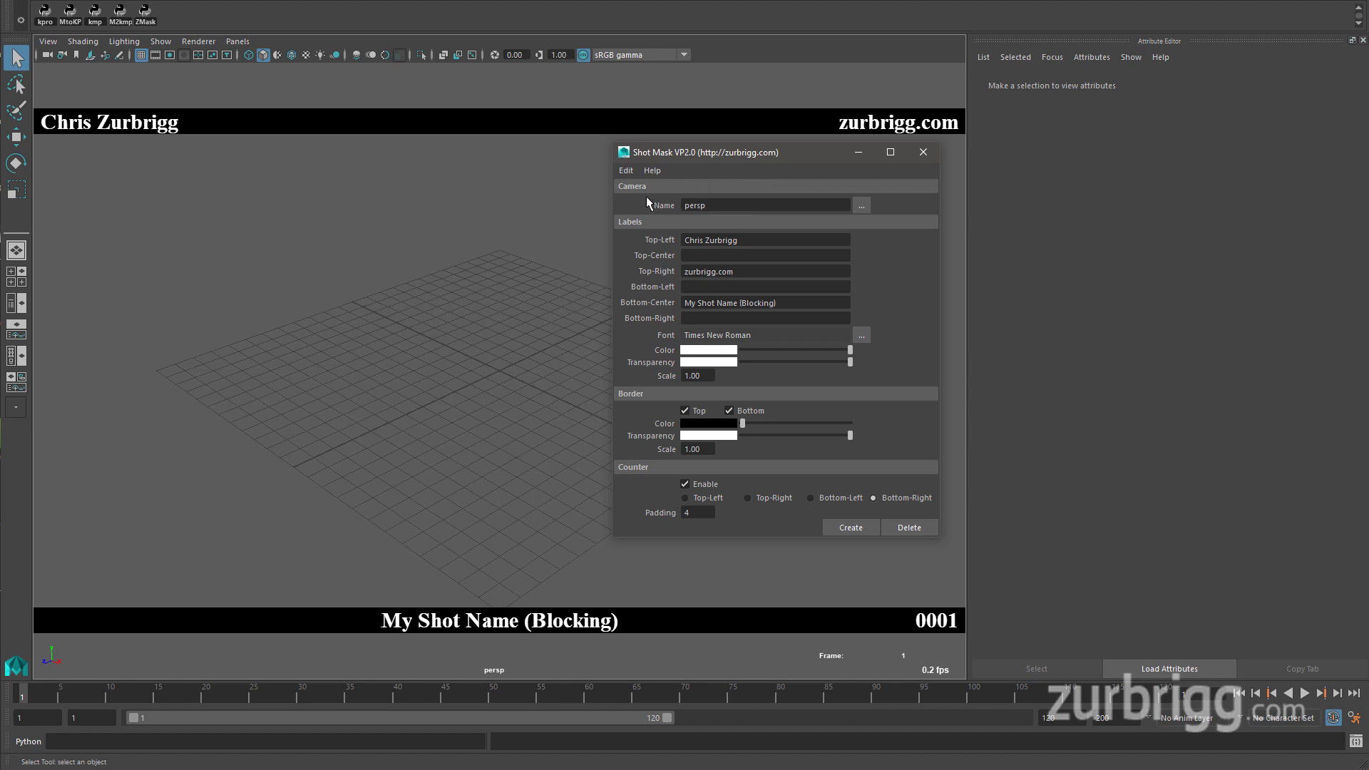
mouse_move(648, 228)
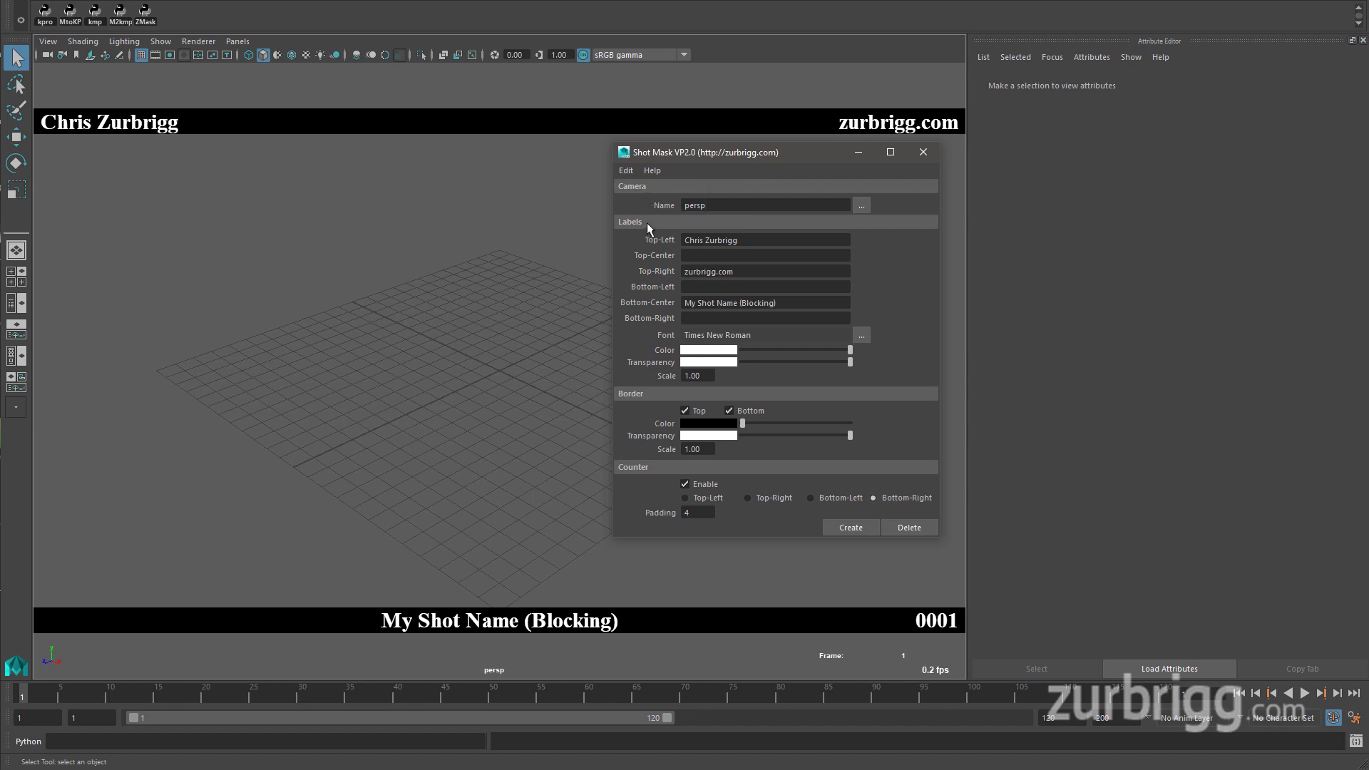
mouse_move(643, 475)
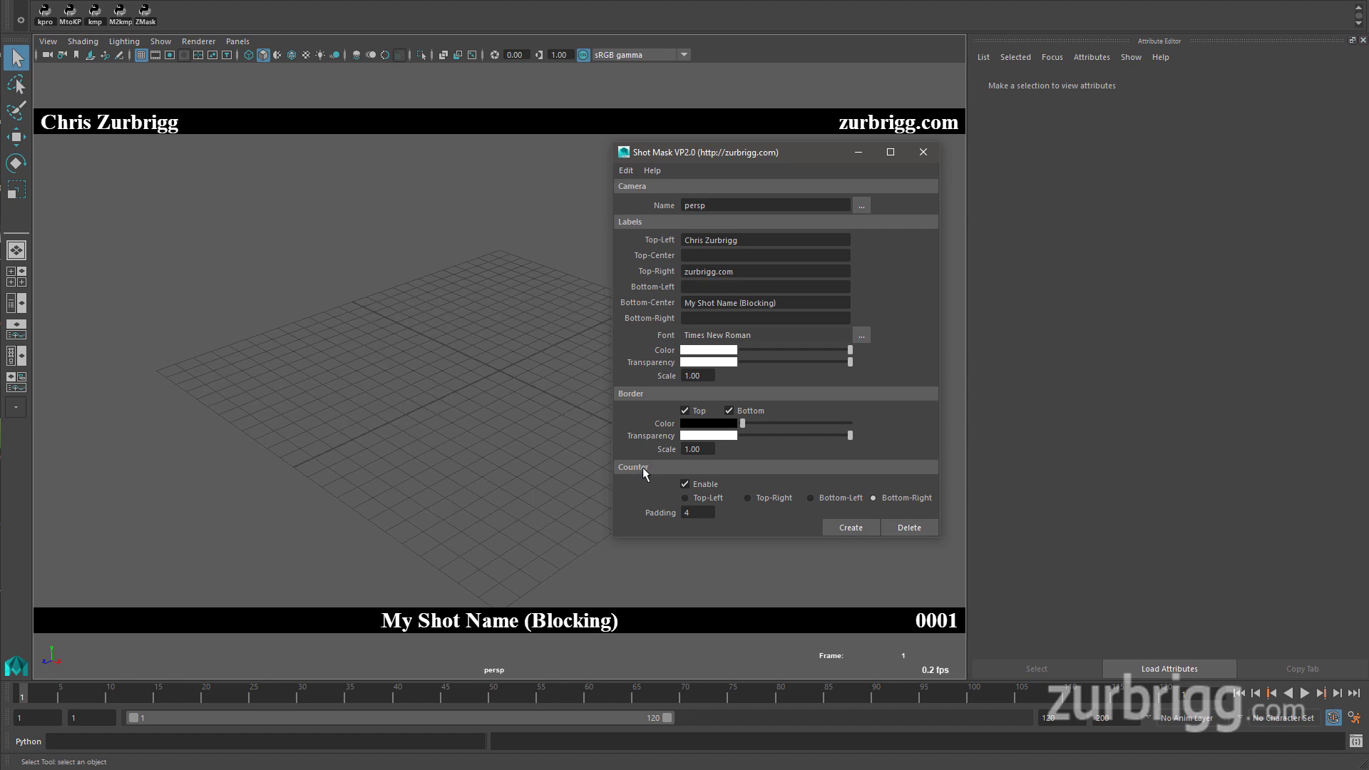
mouse_move(773, 214)
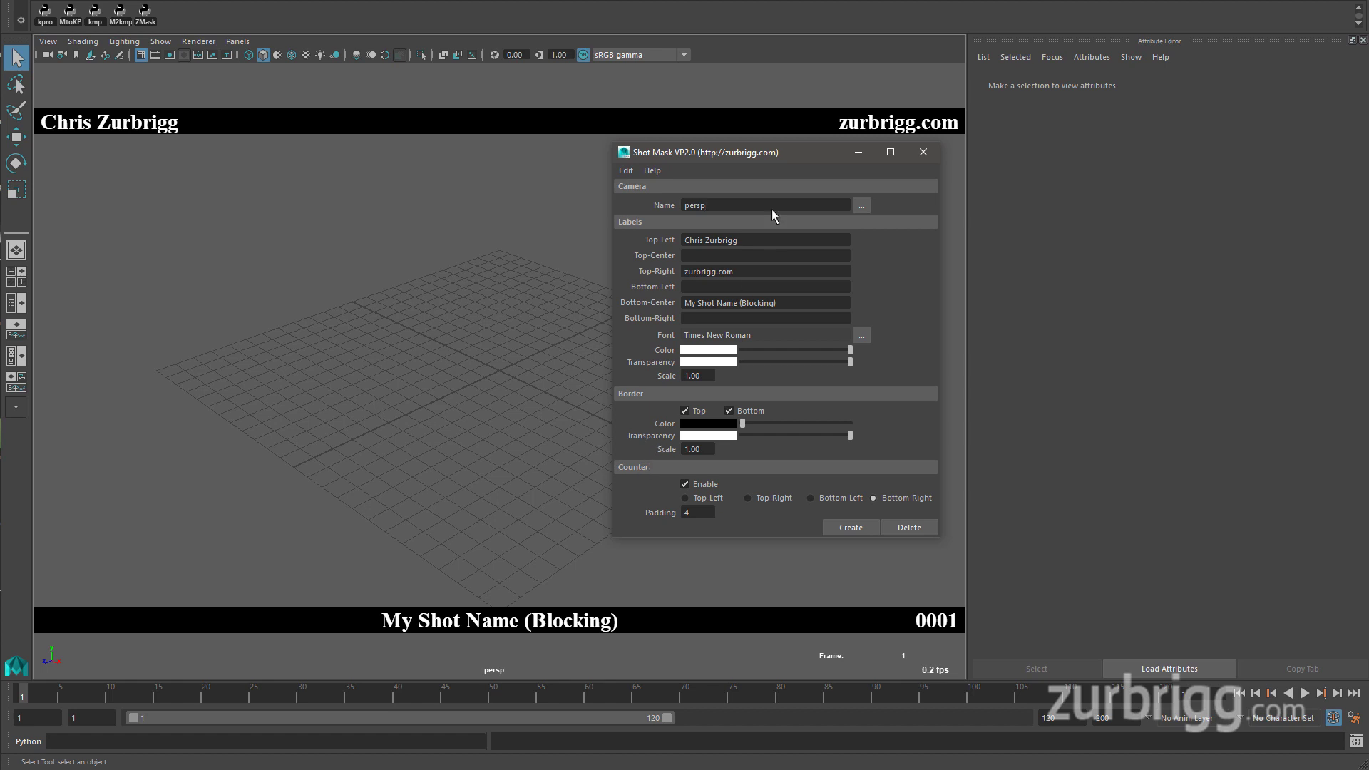
mouse_move(744, 191)
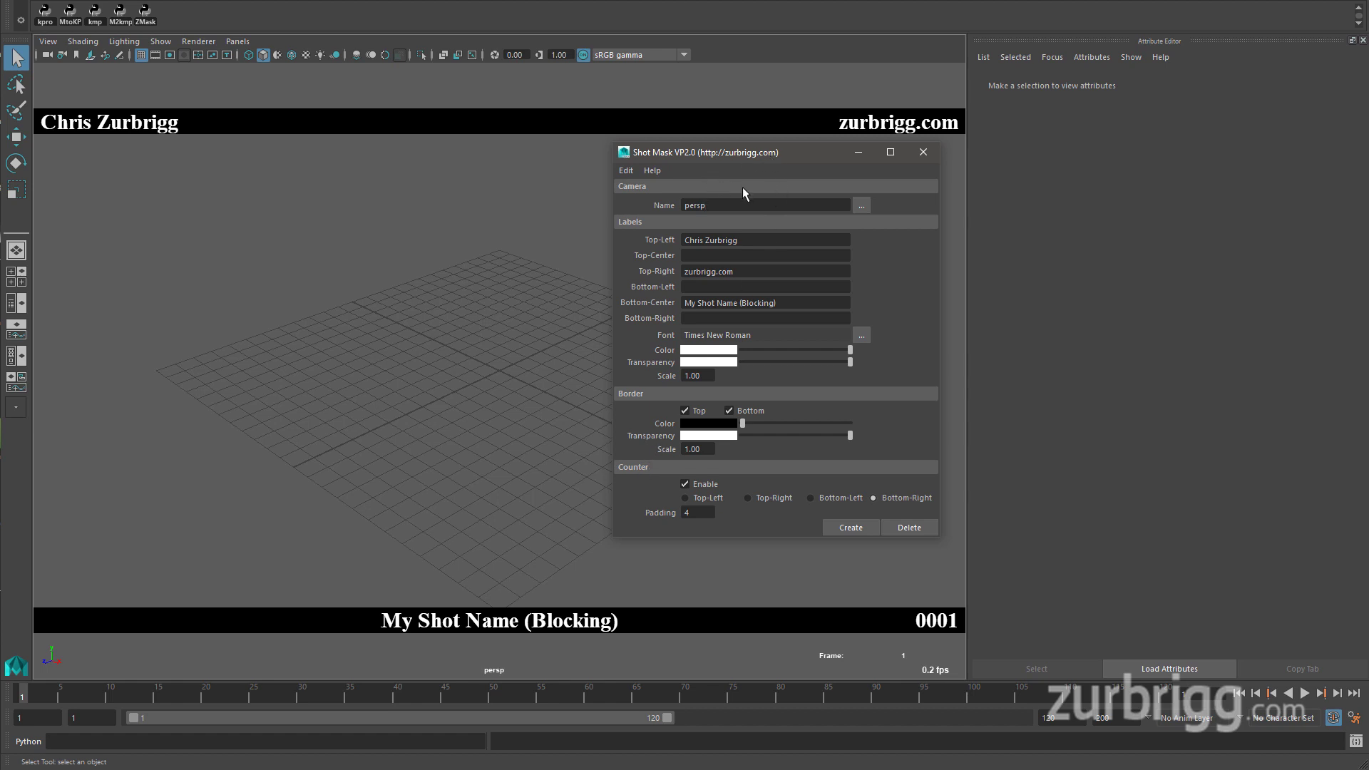
left_click(762, 206)
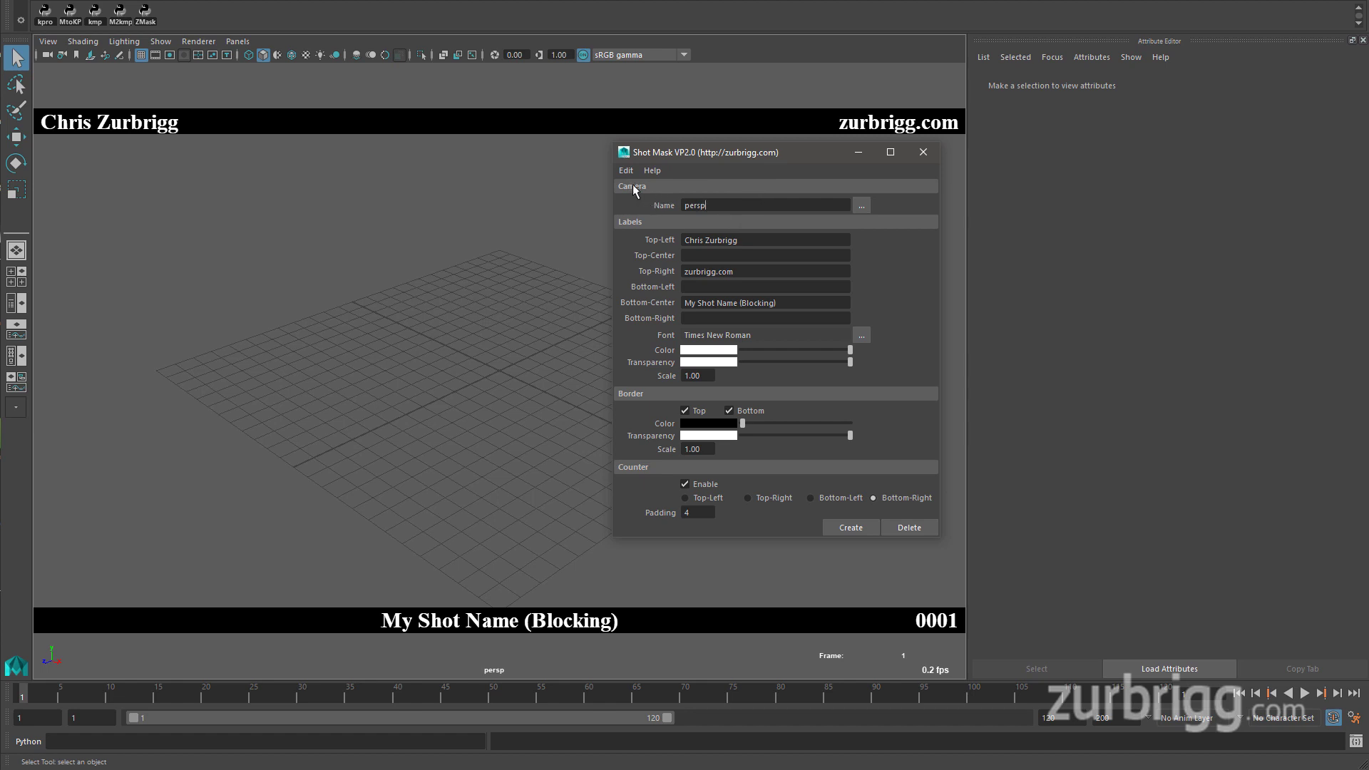
mouse_move(664, 191)
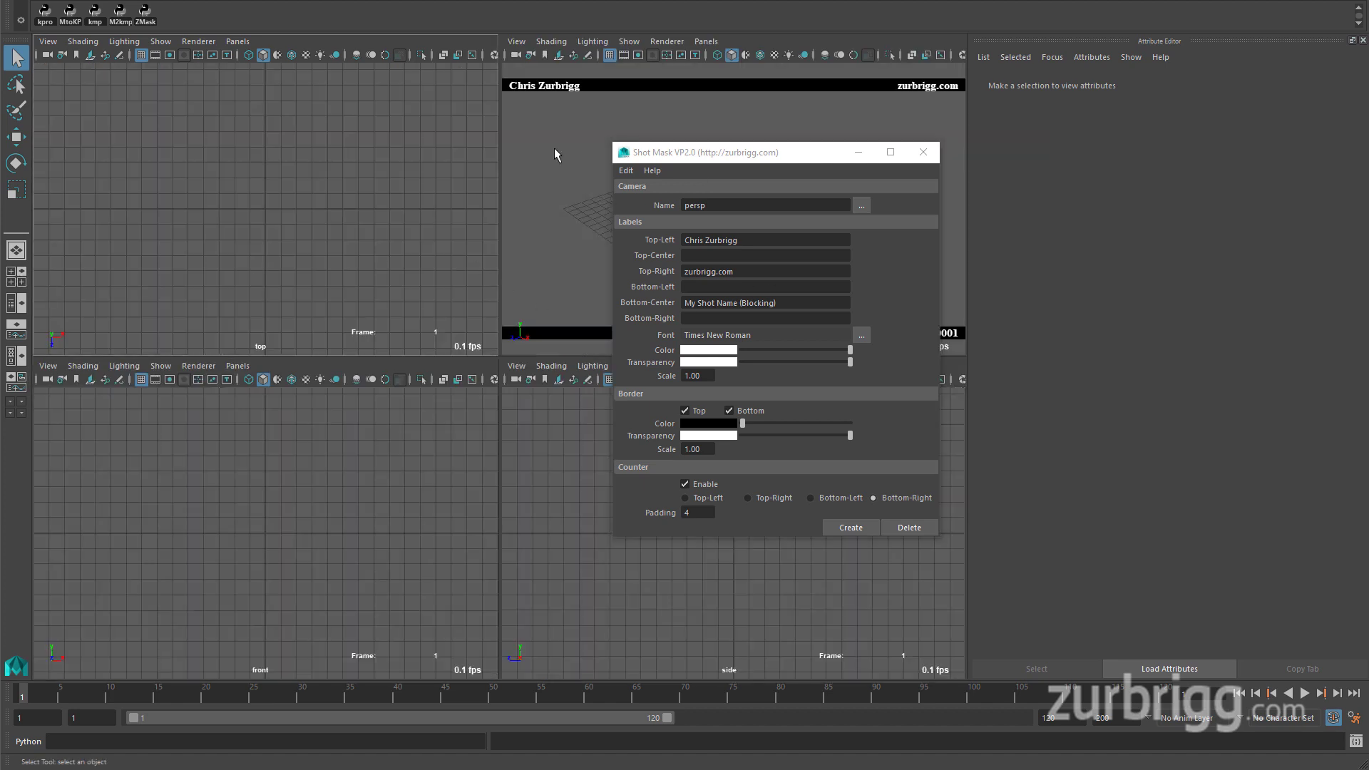
mouse_move(579, 128)
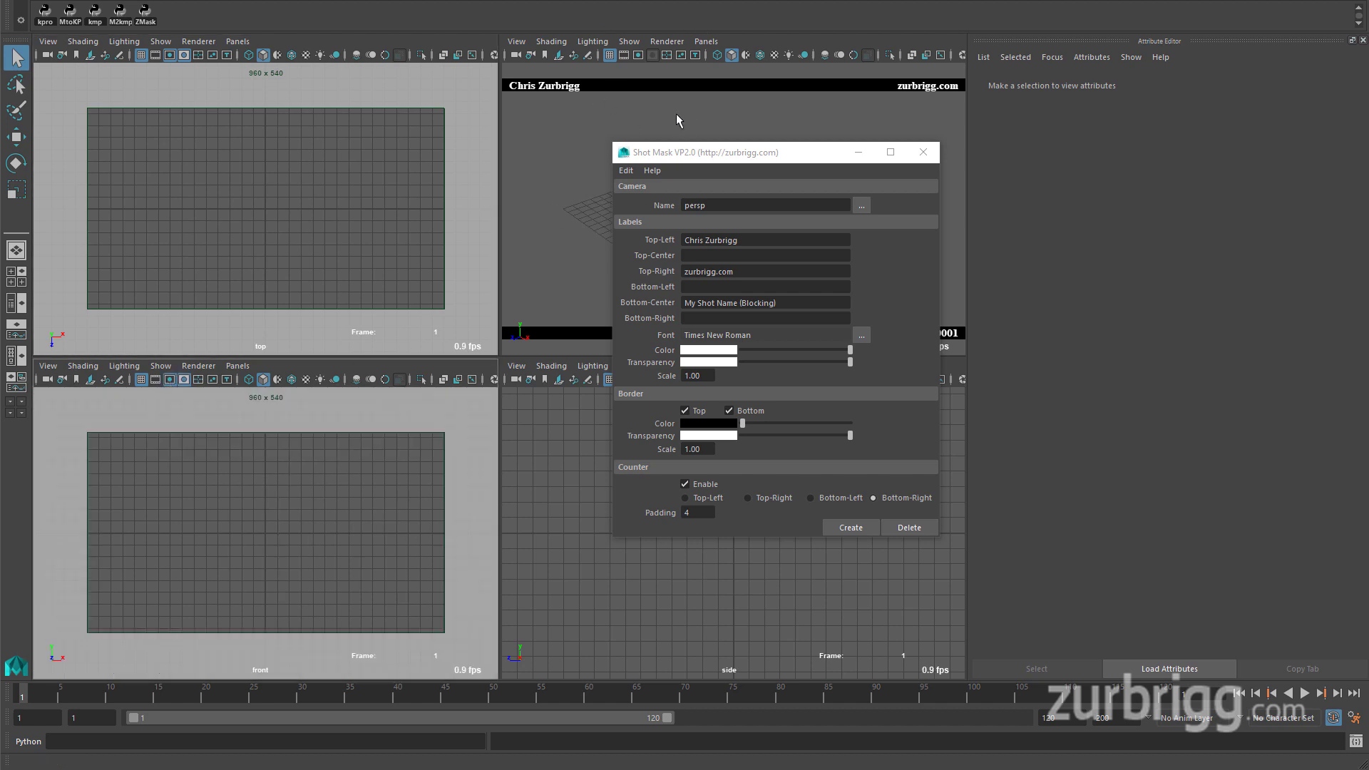
Assign the shot mask to the front camera, then to <All Cameras>, and back to persp
left_click_drag(703, 153, 852, 172)
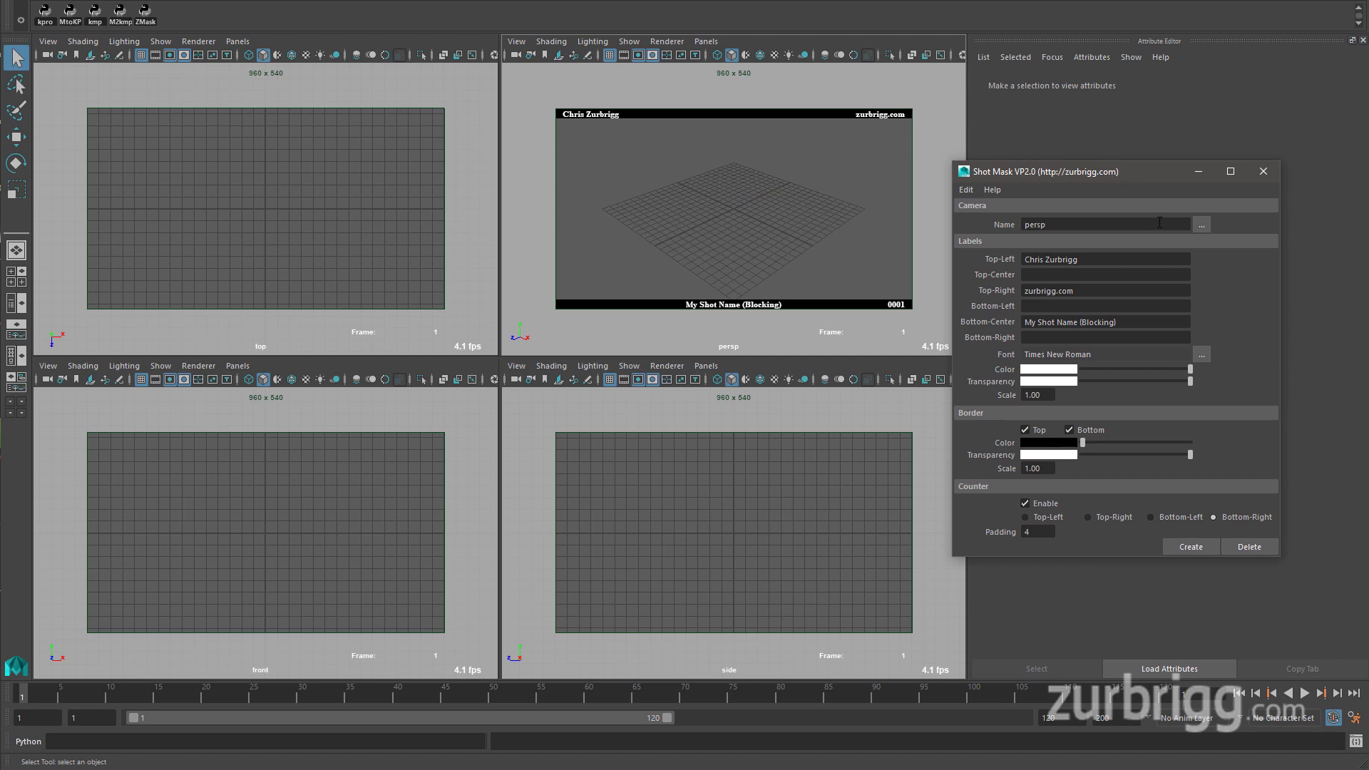
left_click(1201, 224)
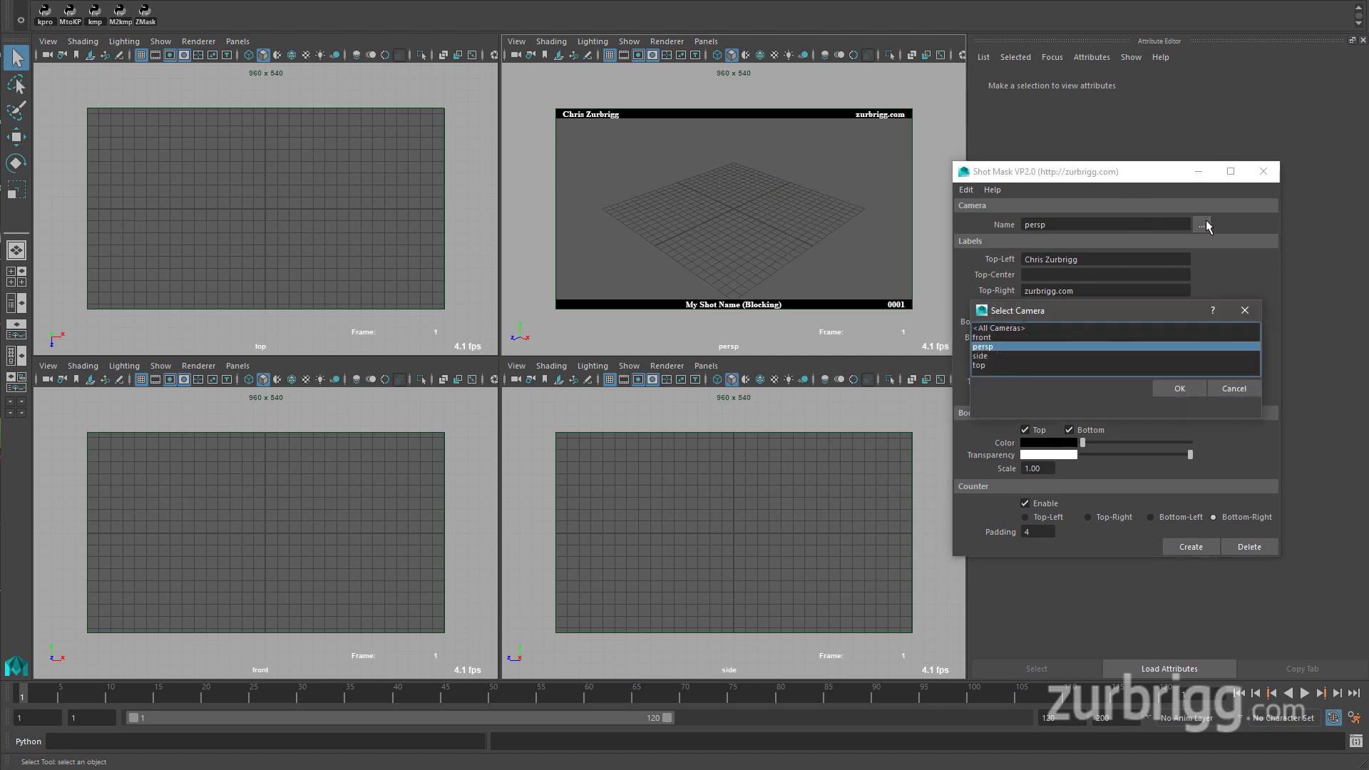
mouse_move(1084, 319)
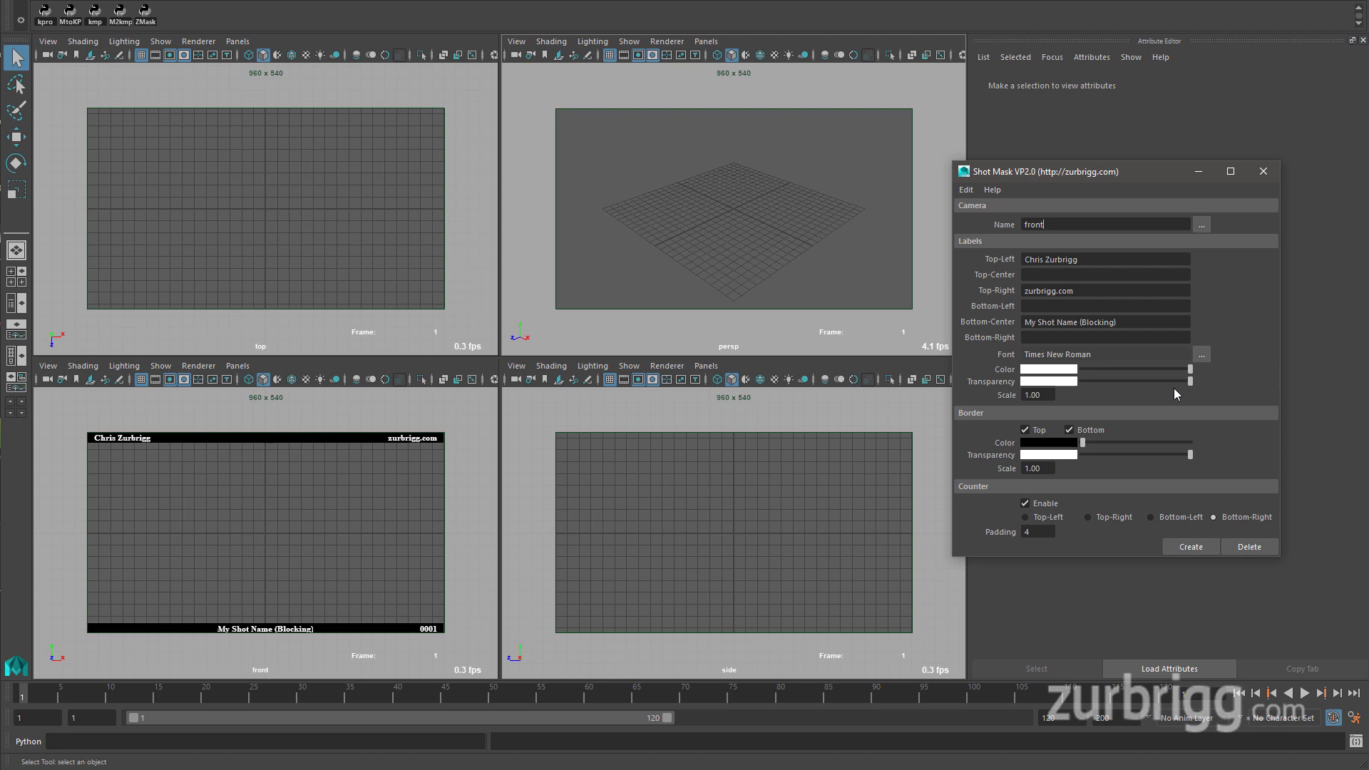
mouse_move(1172, 194)
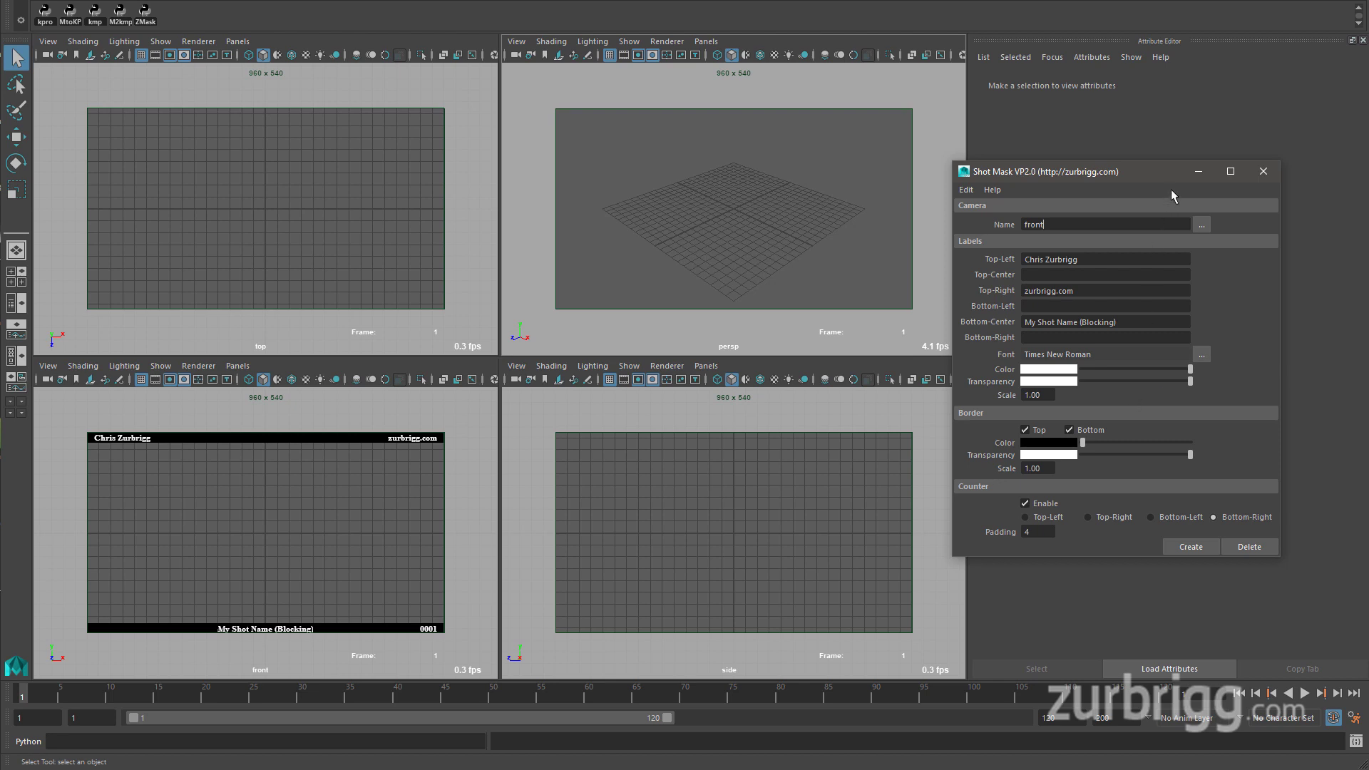
left_click(1201, 224)
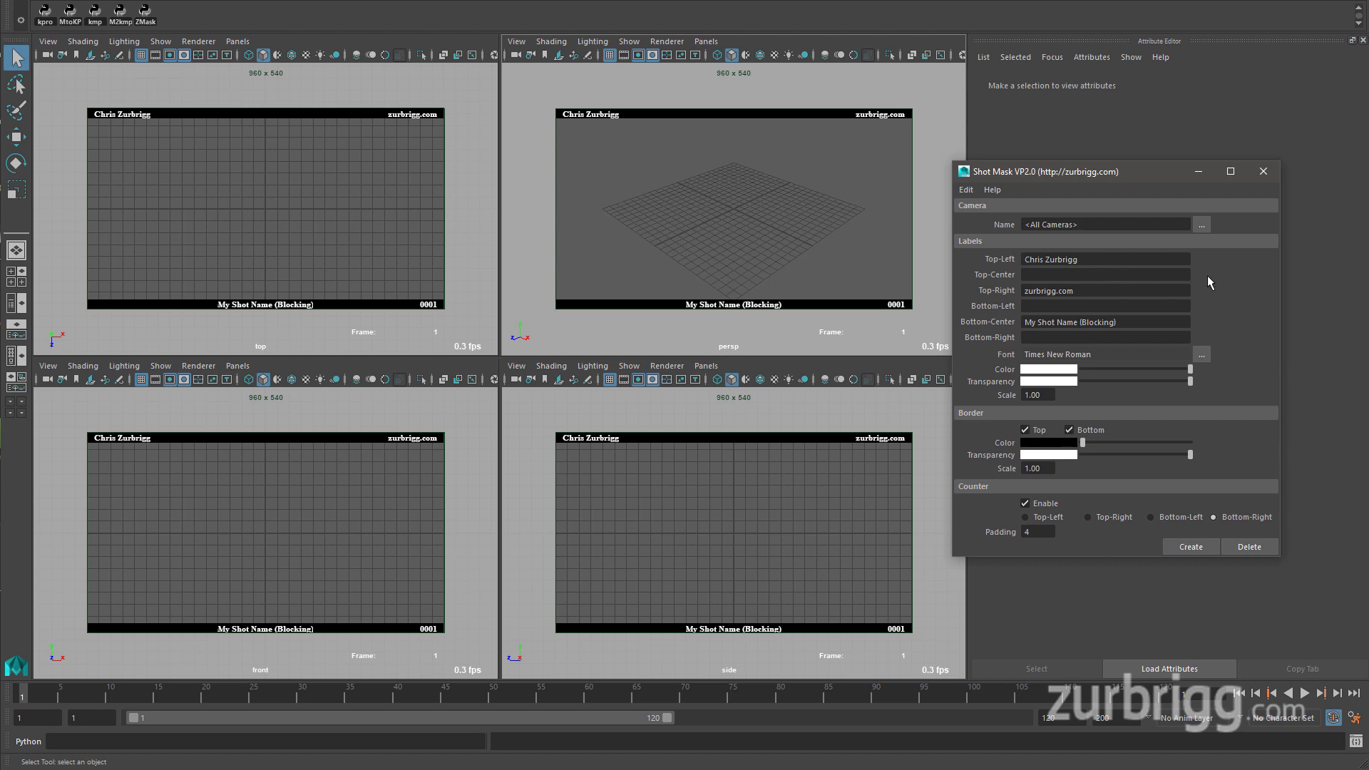
left_click(1201, 224)
type("persp")
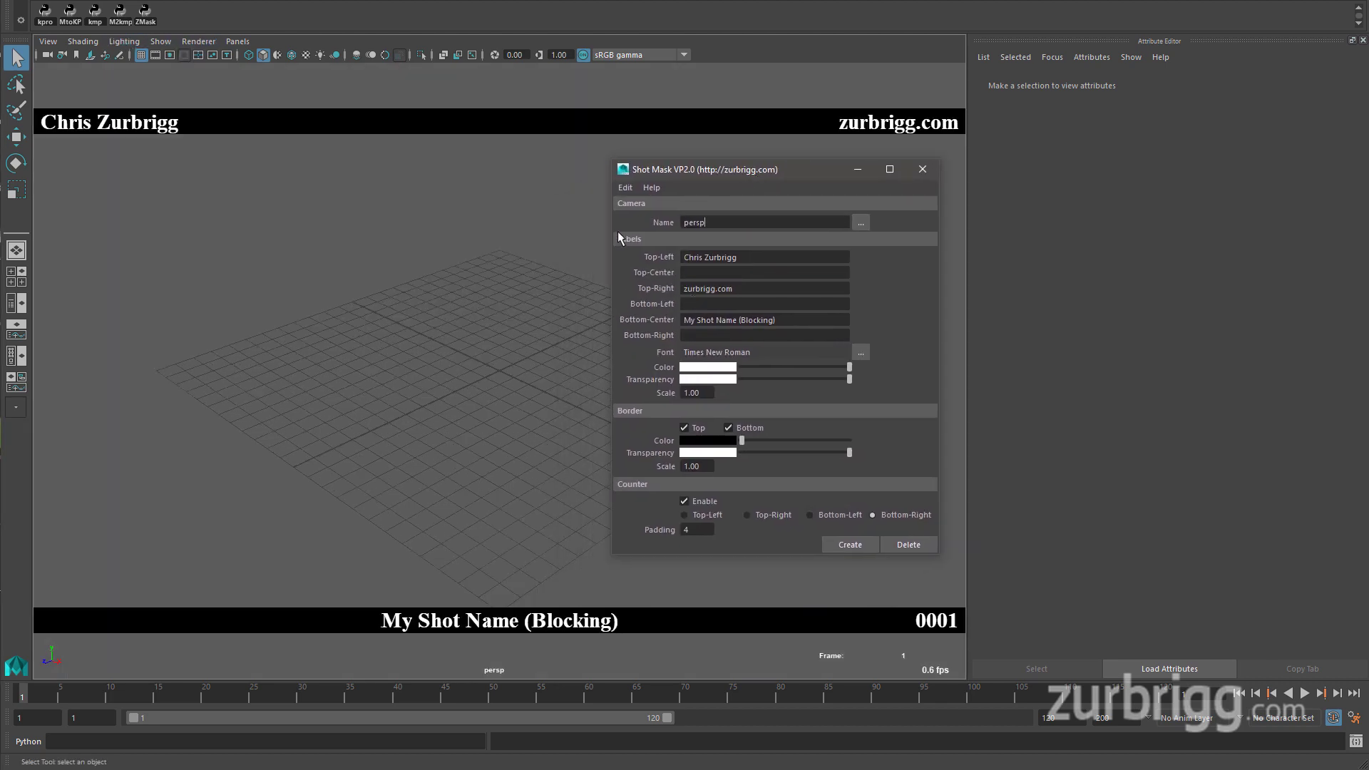
mouse_move(636, 245)
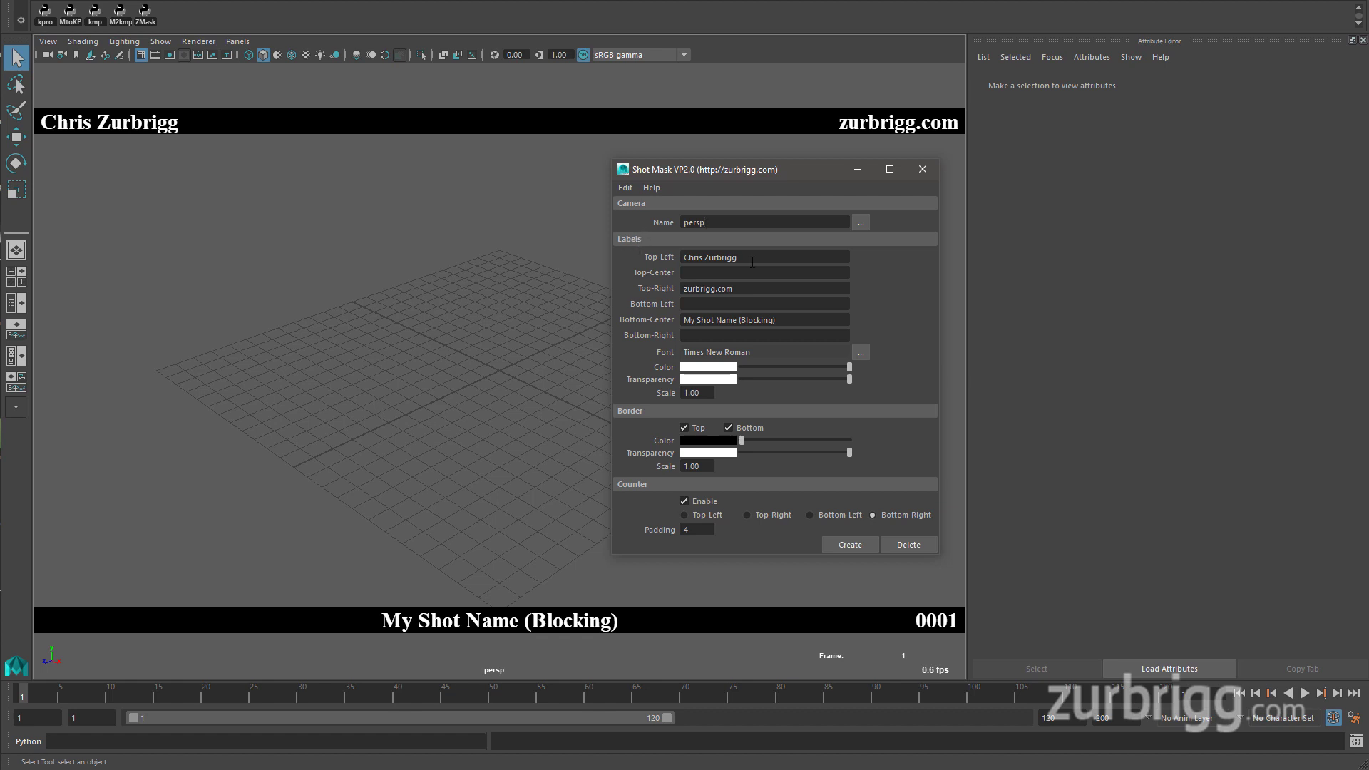
mouse_move(659, 268)
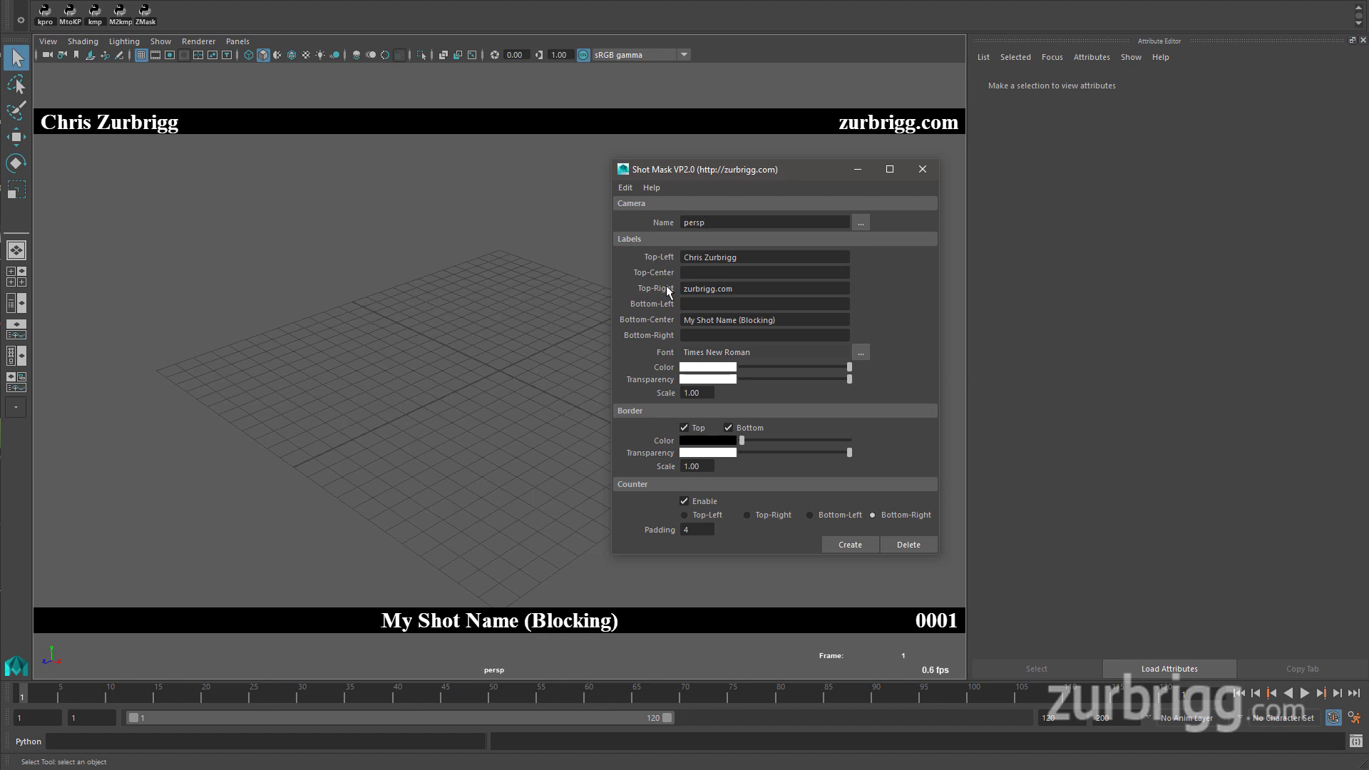
Move 'My Shot Name (Blocking)' from the Bottom-Center label to Top-Center
left_click(764, 221)
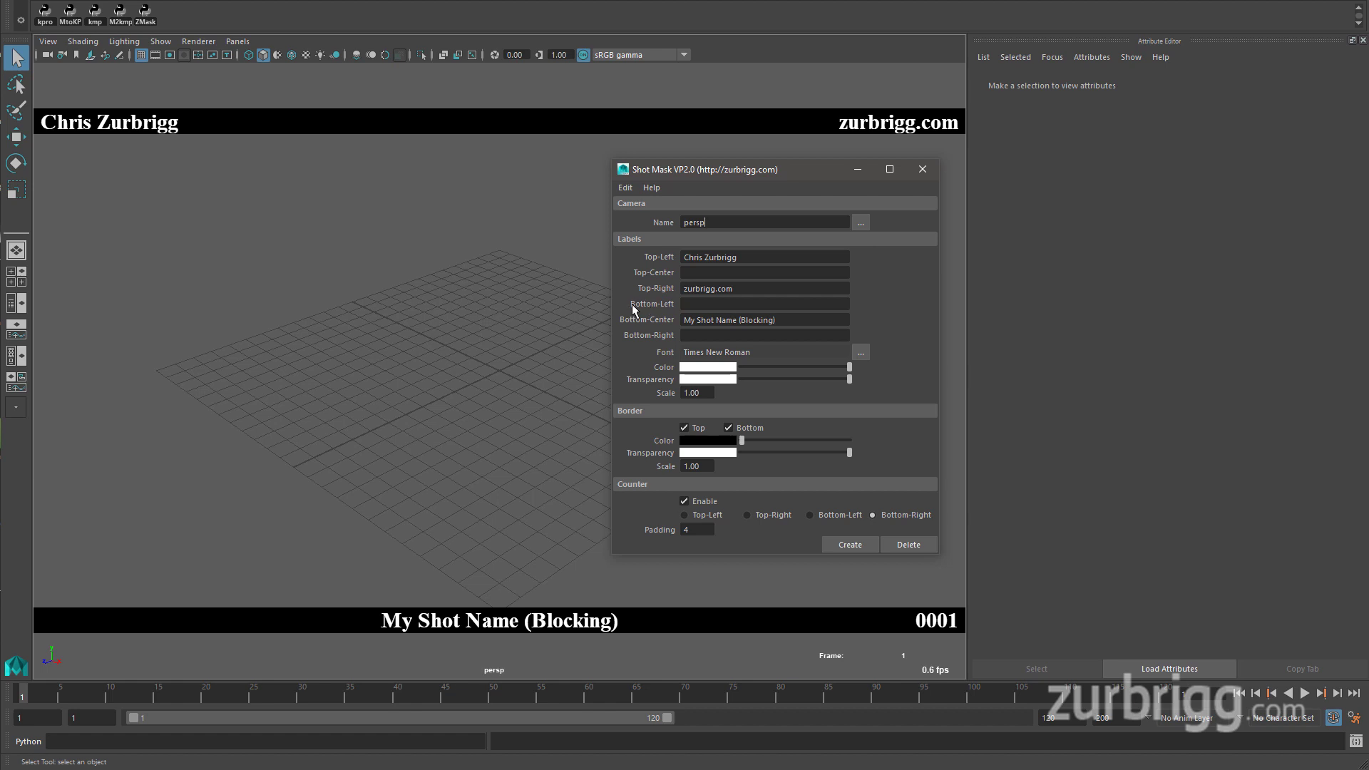
mouse_move(900, 303)
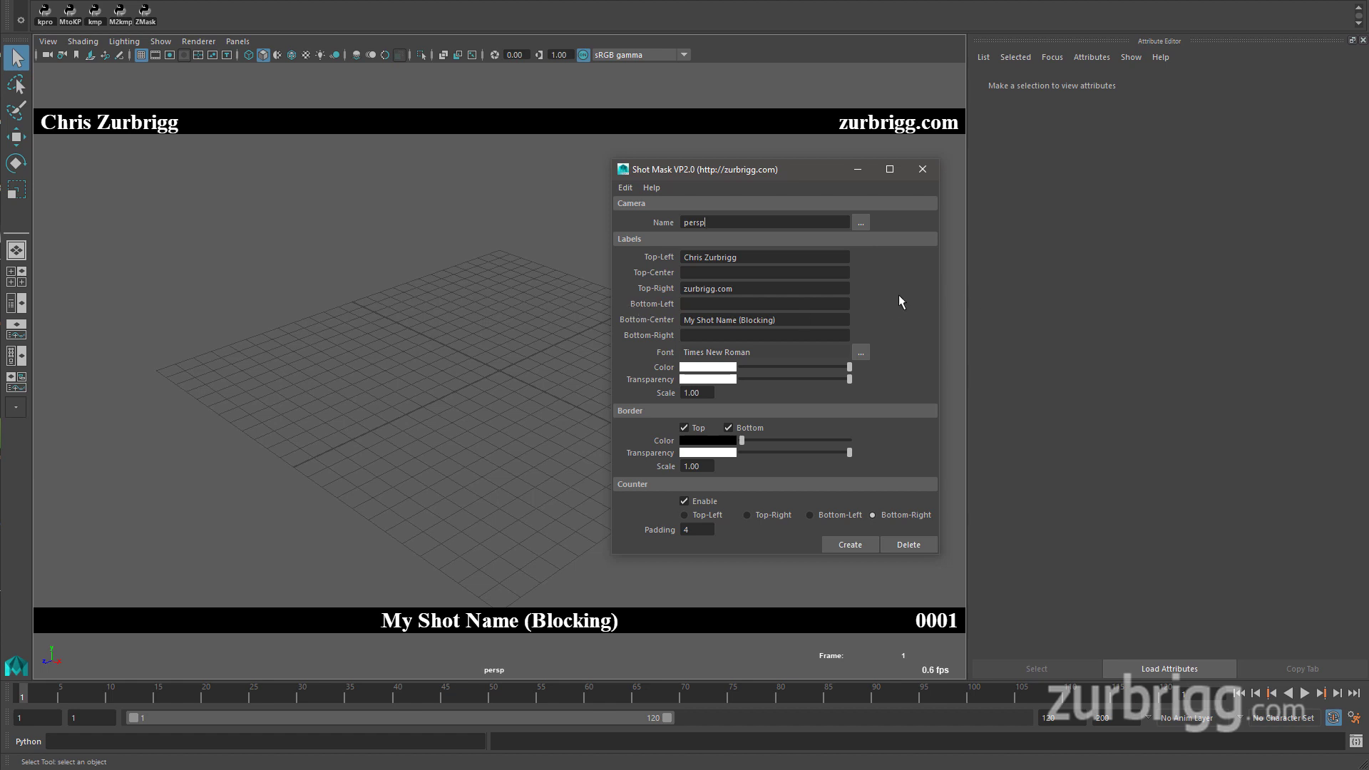
left_click(759, 257)
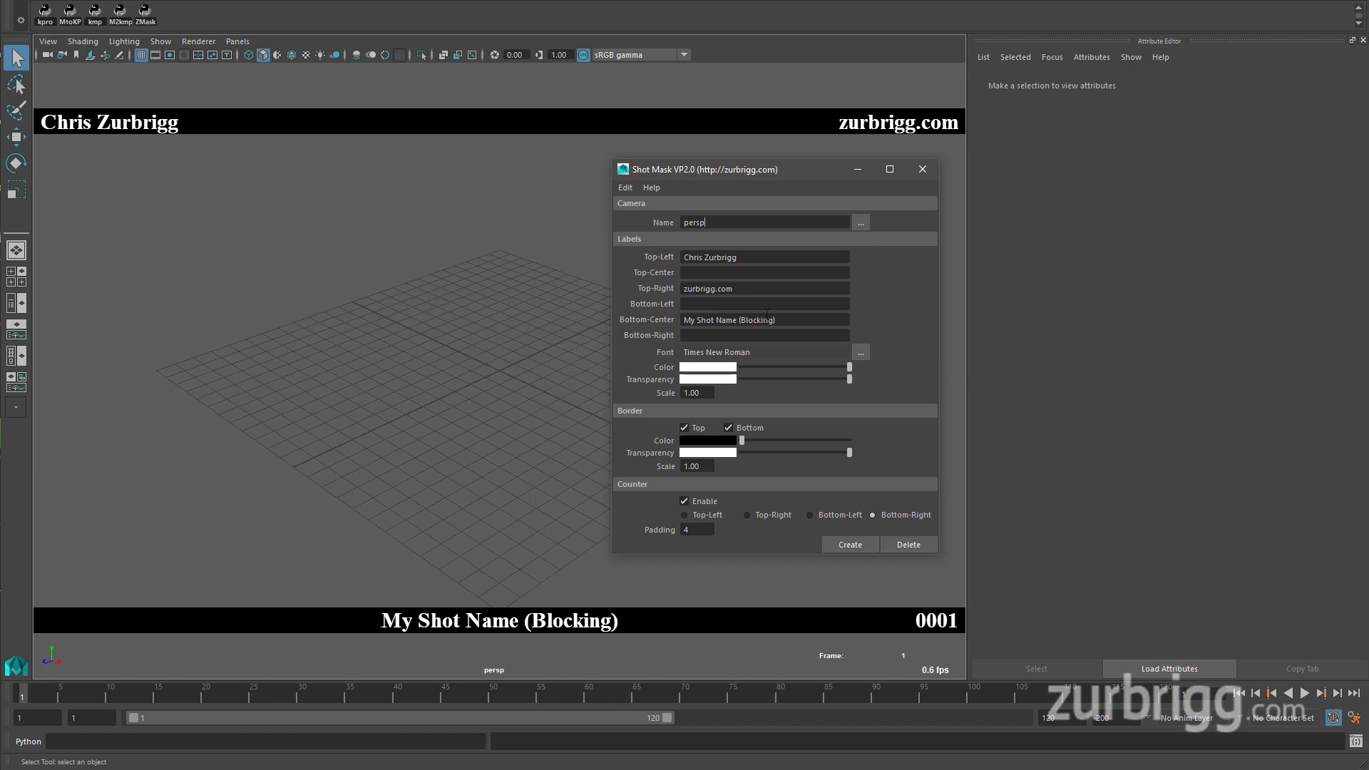
left_click(763, 271)
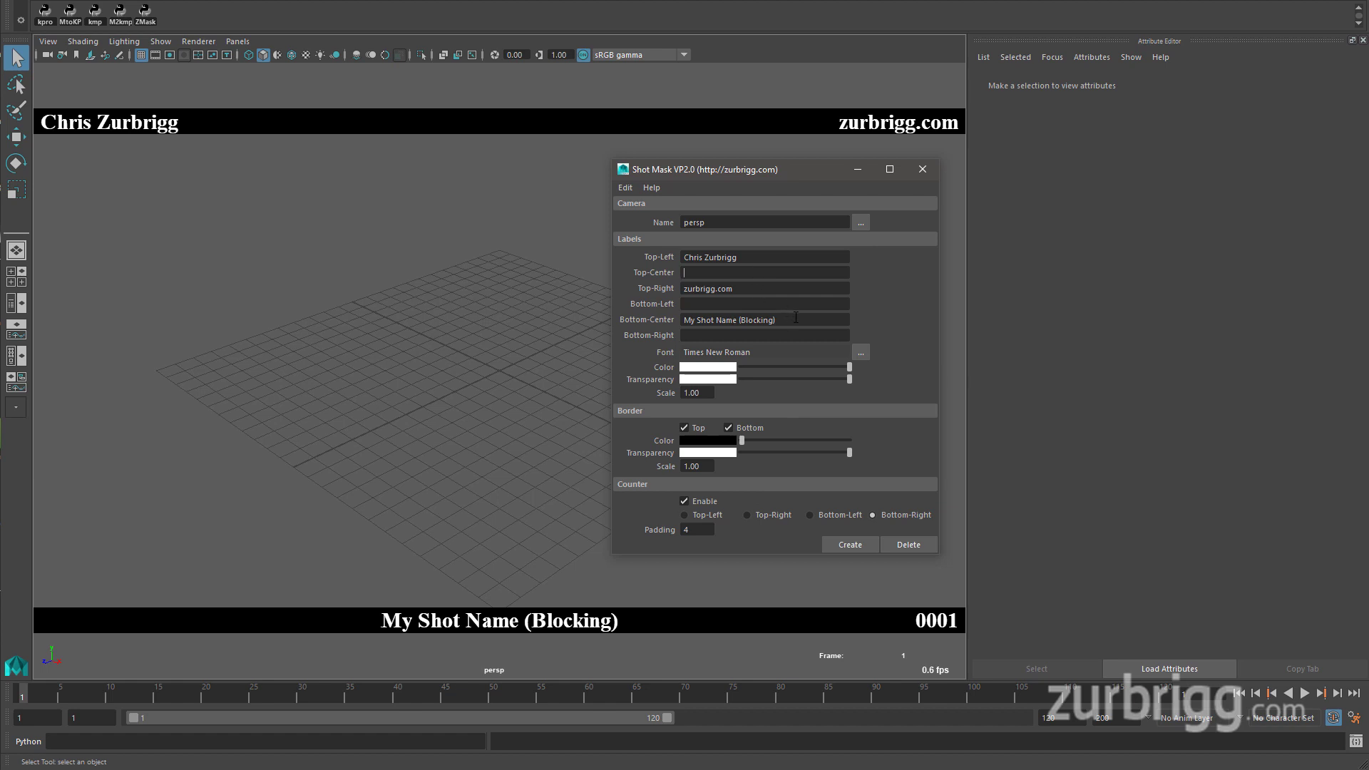
double_click(755, 320)
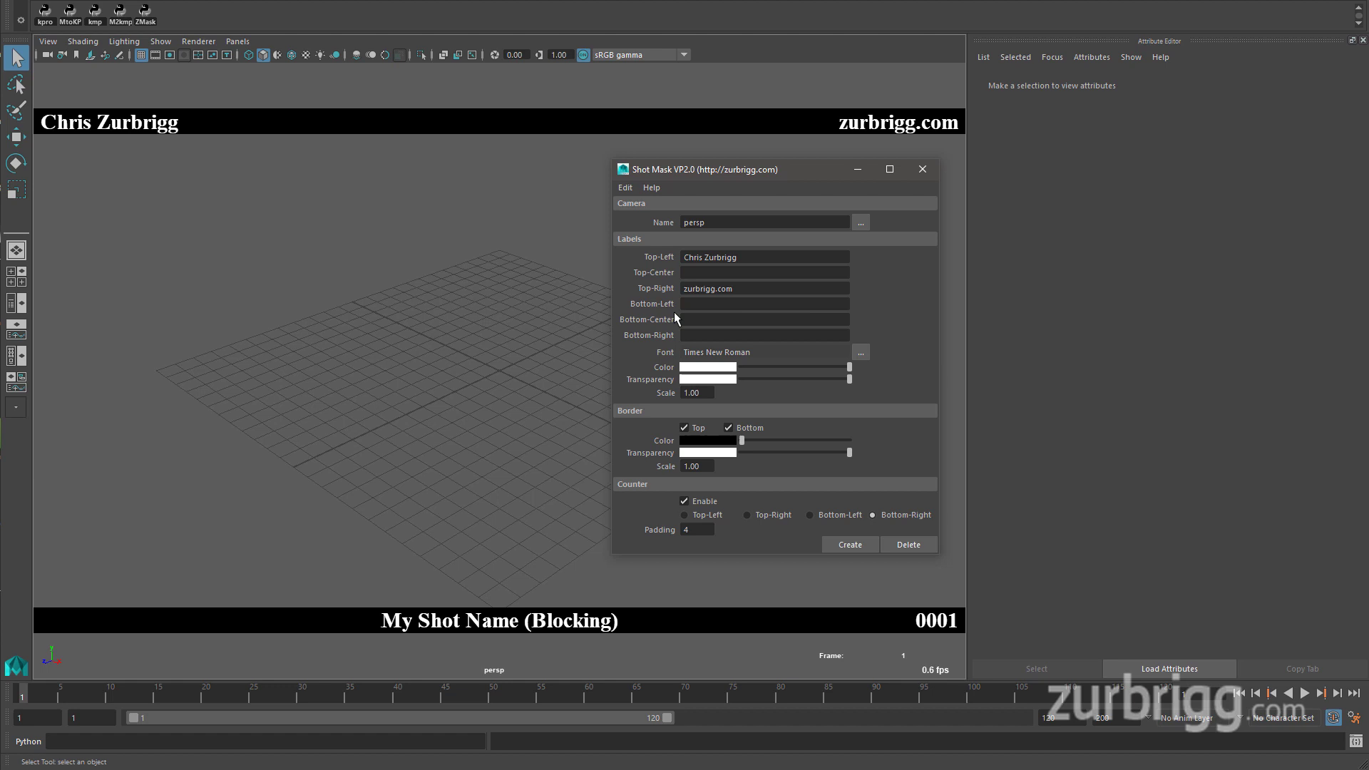
left_click(763, 271)
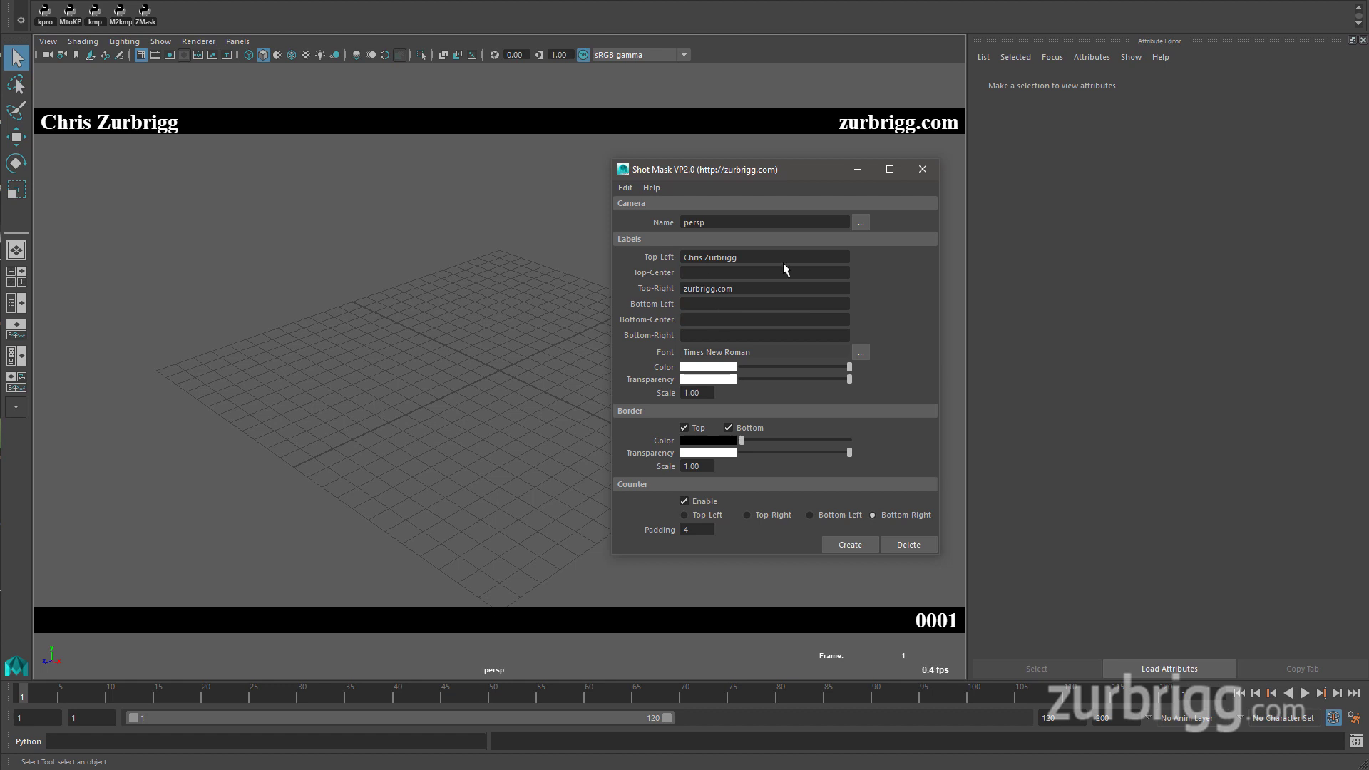
type("My Shot Name (Blocking)")
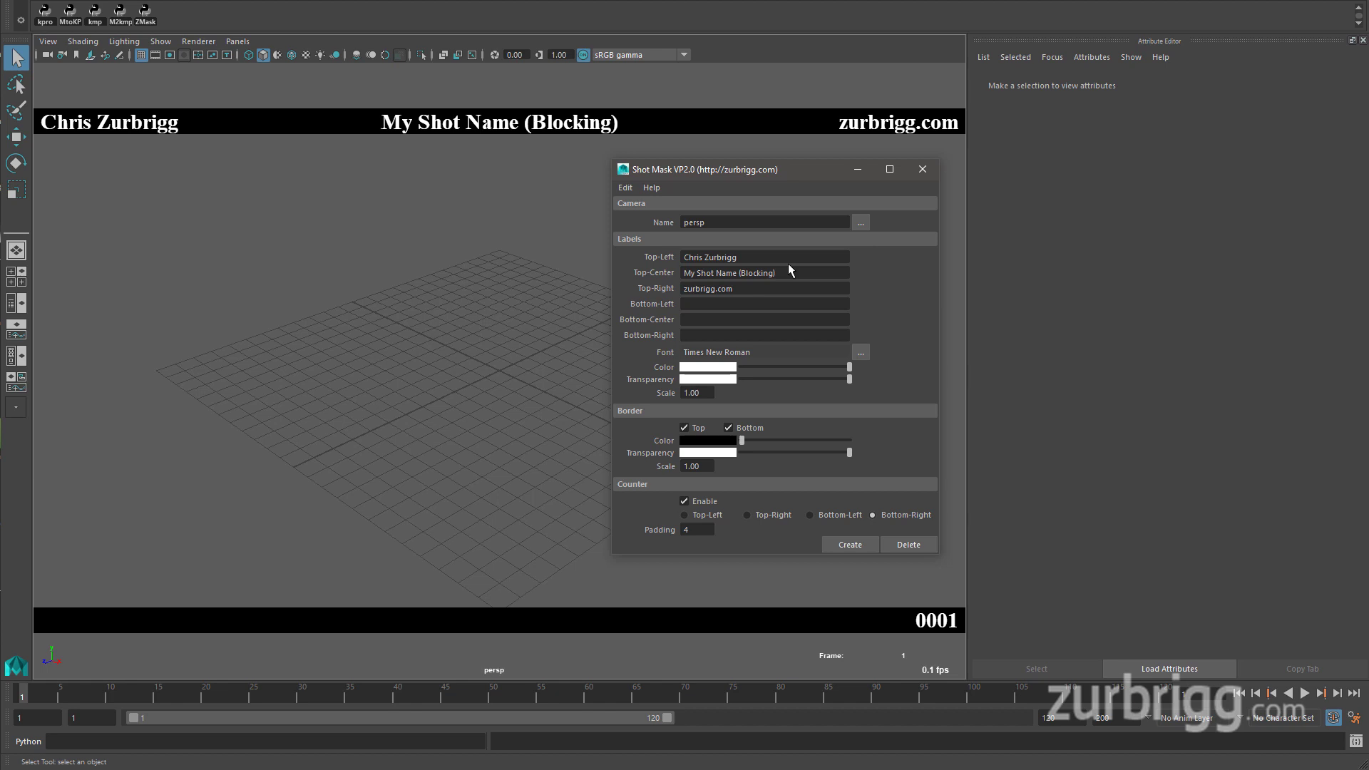
mouse_move(545, 156)
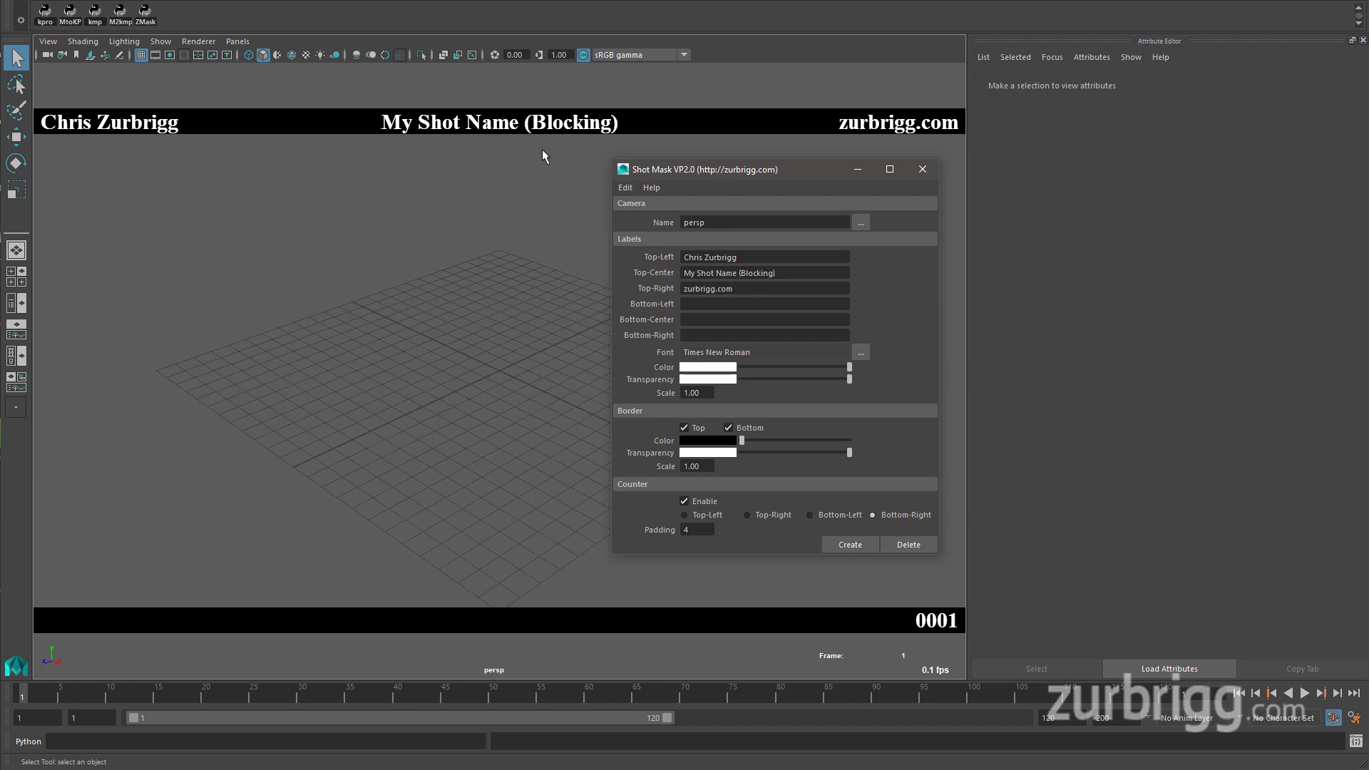
Move 'Chris Zurbrigg' from the Top-Left label to Bottom-Left
left_click(756, 257)
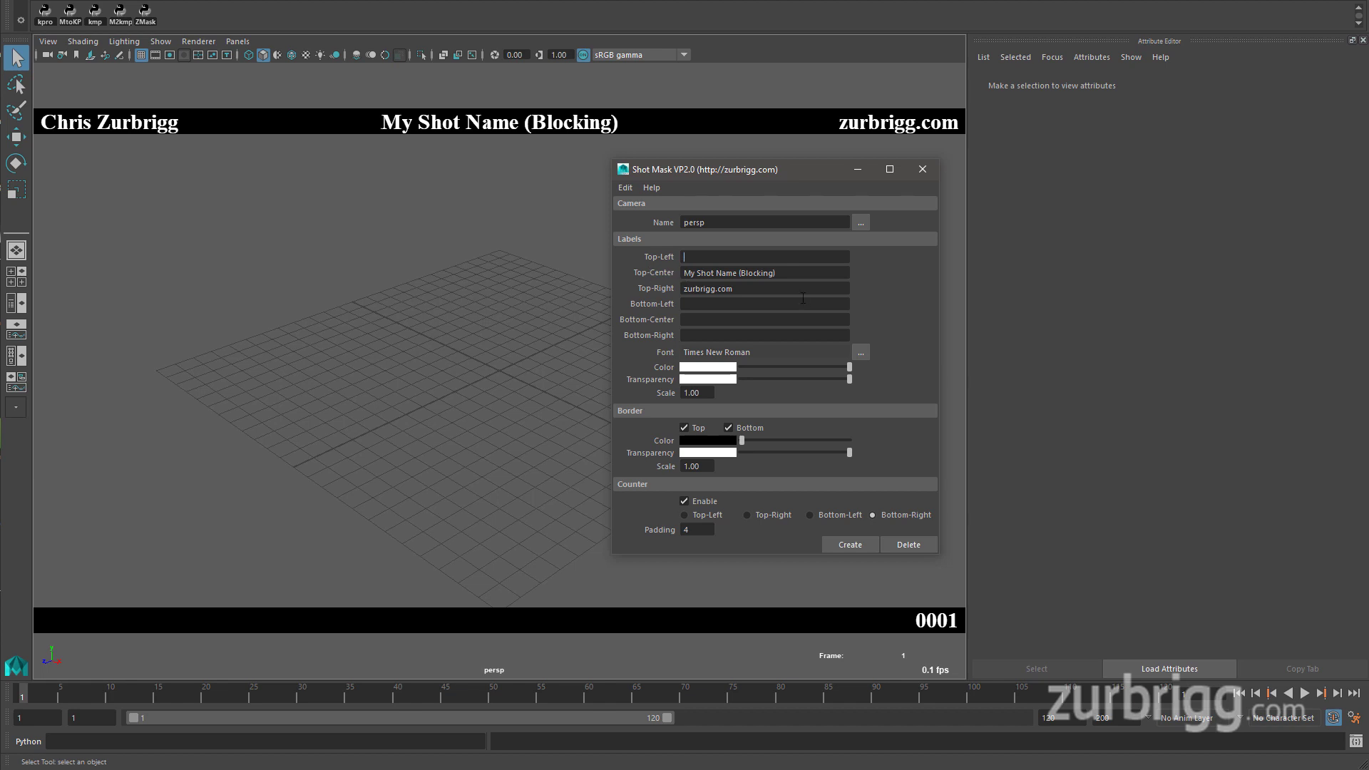
left_click(763, 303)
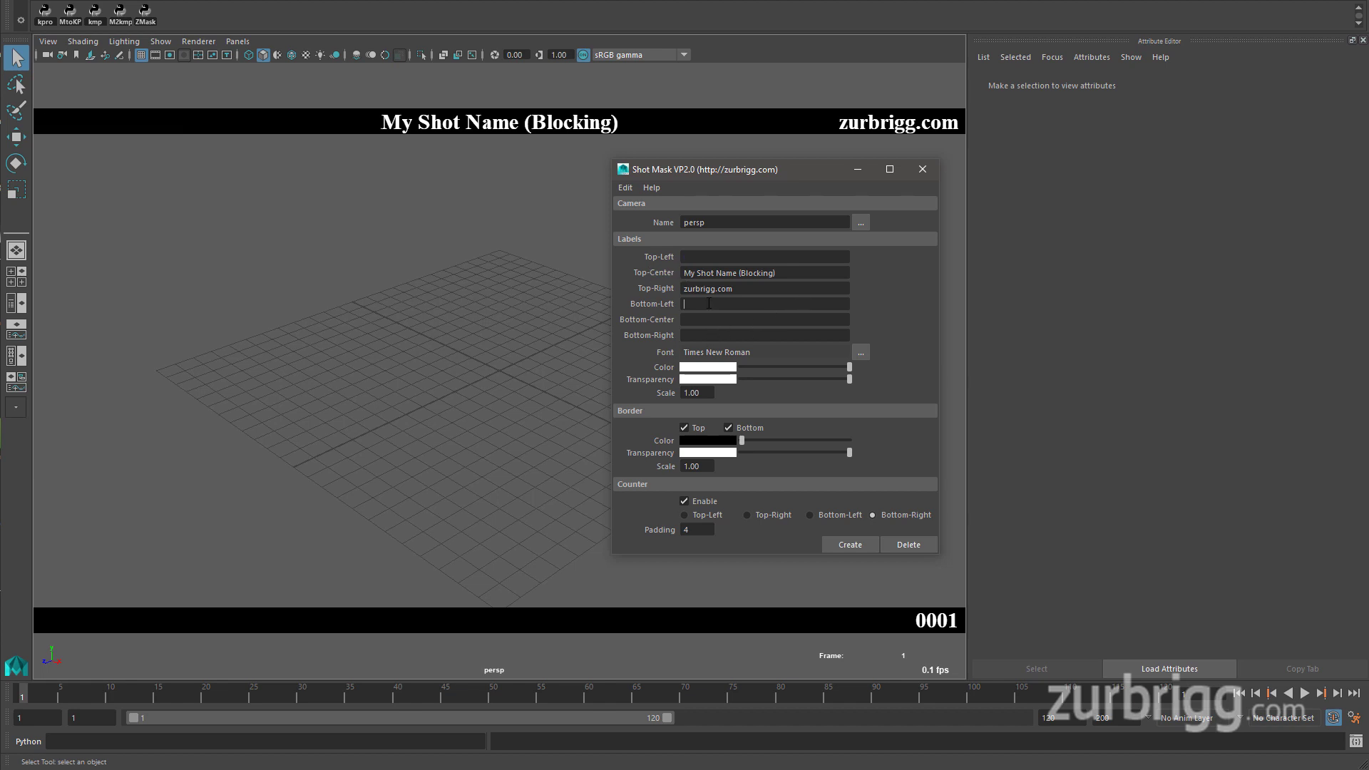
type("Chris Zurbrigg")
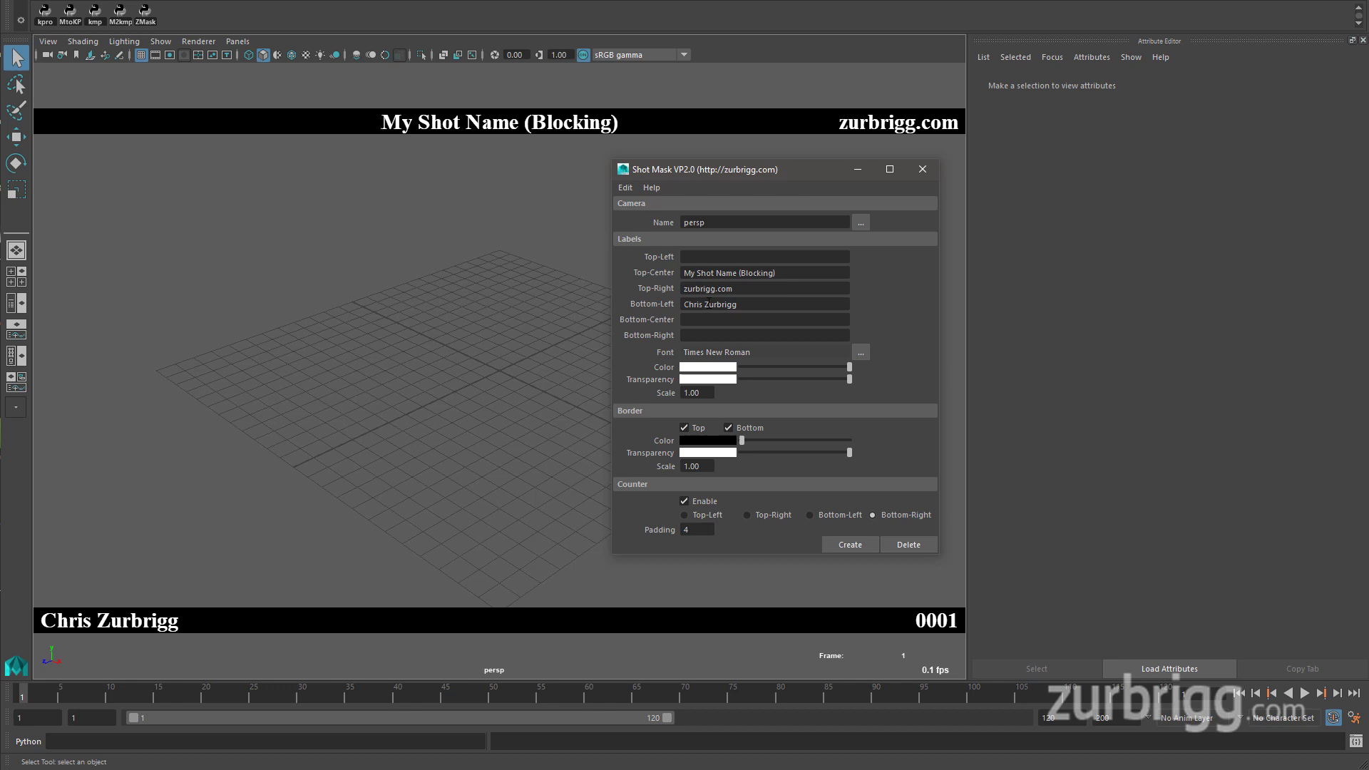
mouse_move(913, 294)
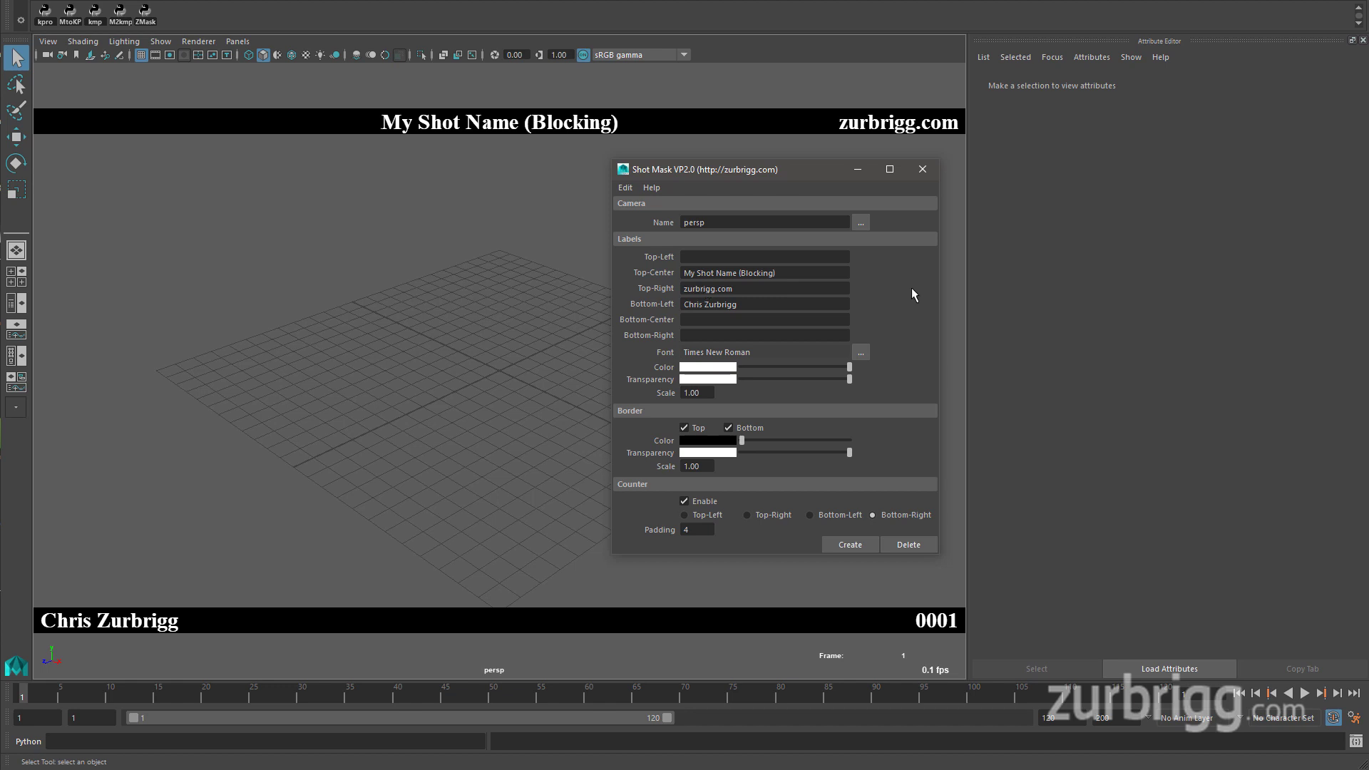
mouse_move(874, 317)
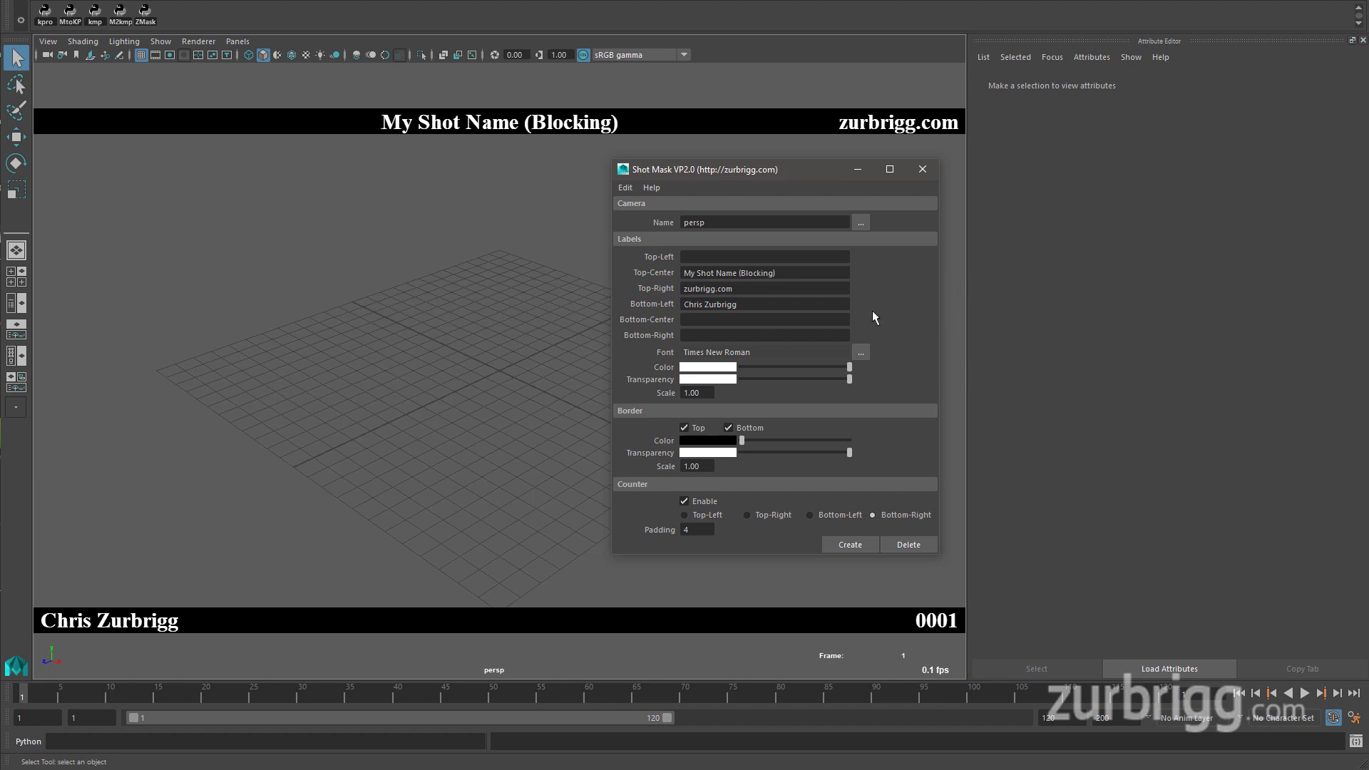
mouse_move(710, 368)
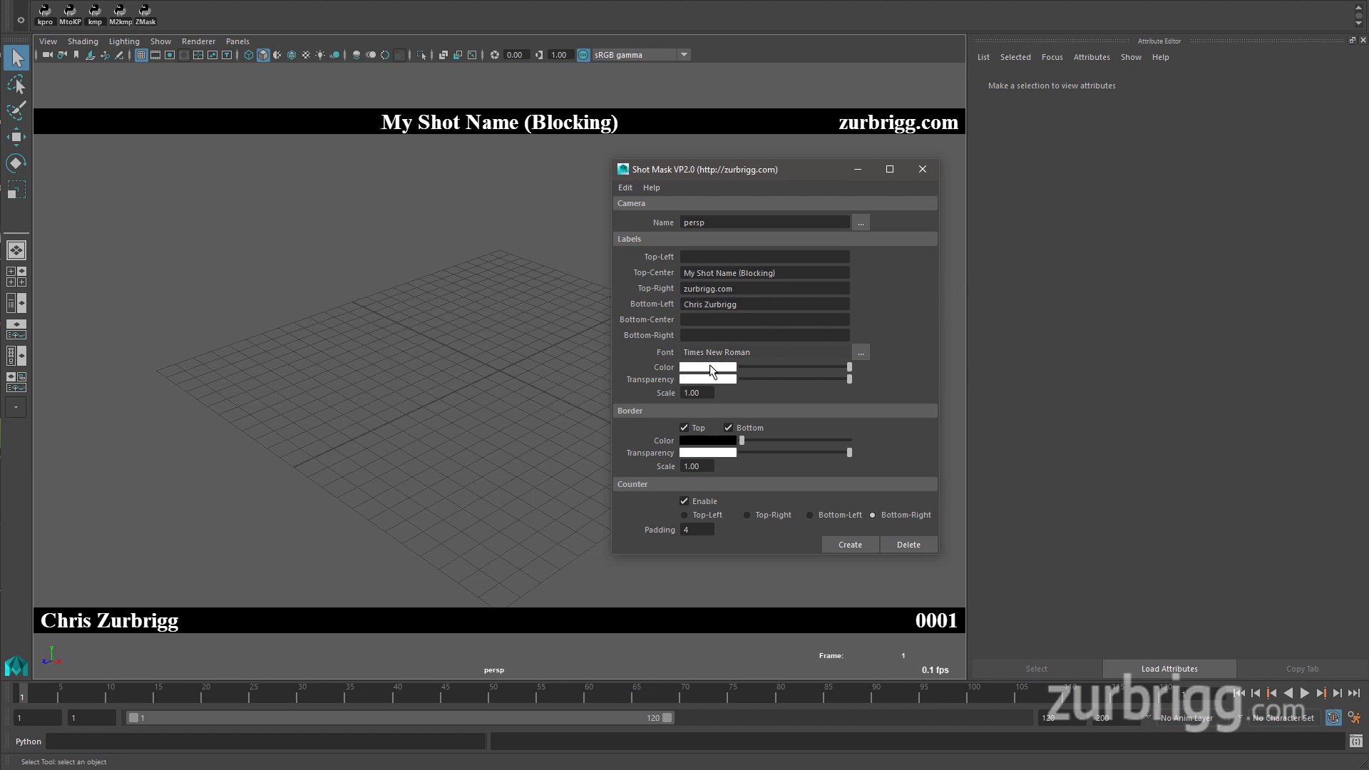
Try a new label colour in the colour chooser, then close it
left_click(707, 368)
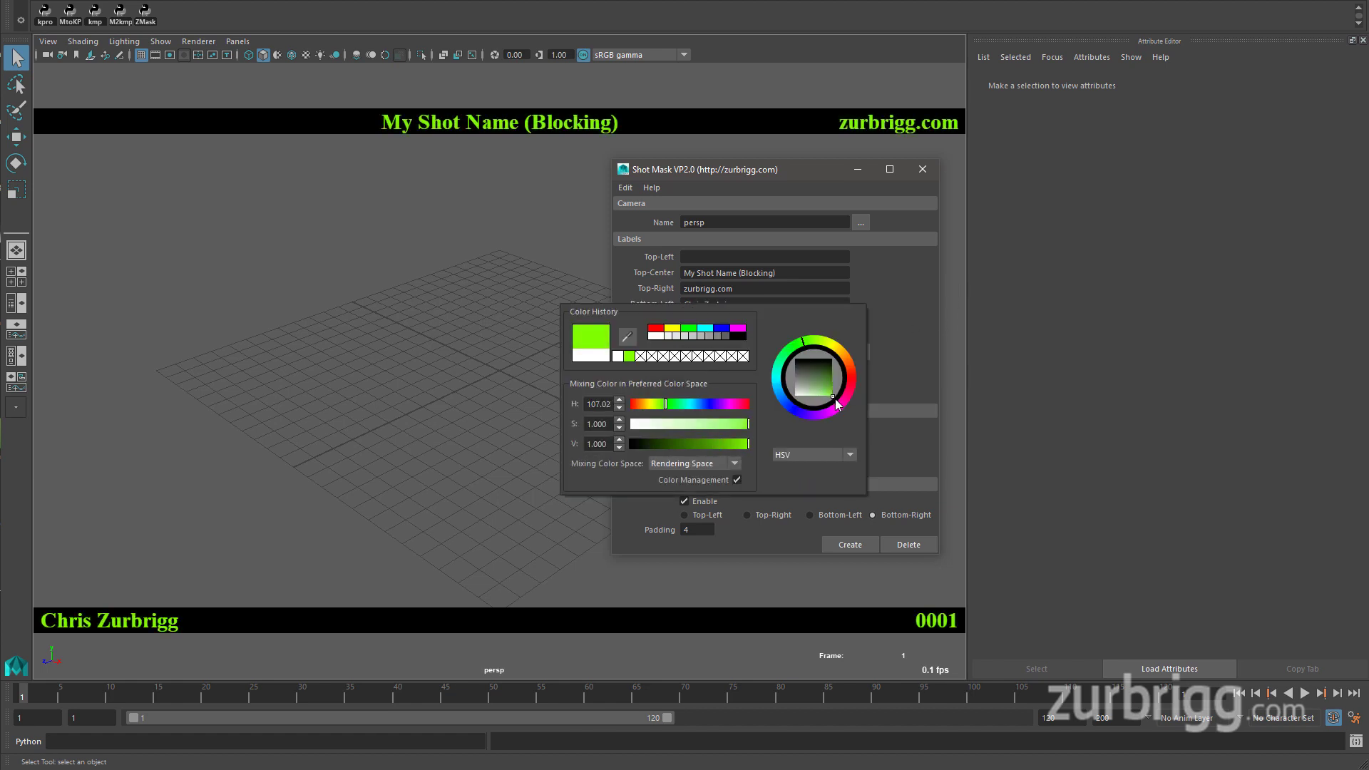
mouse_move(854, 388)
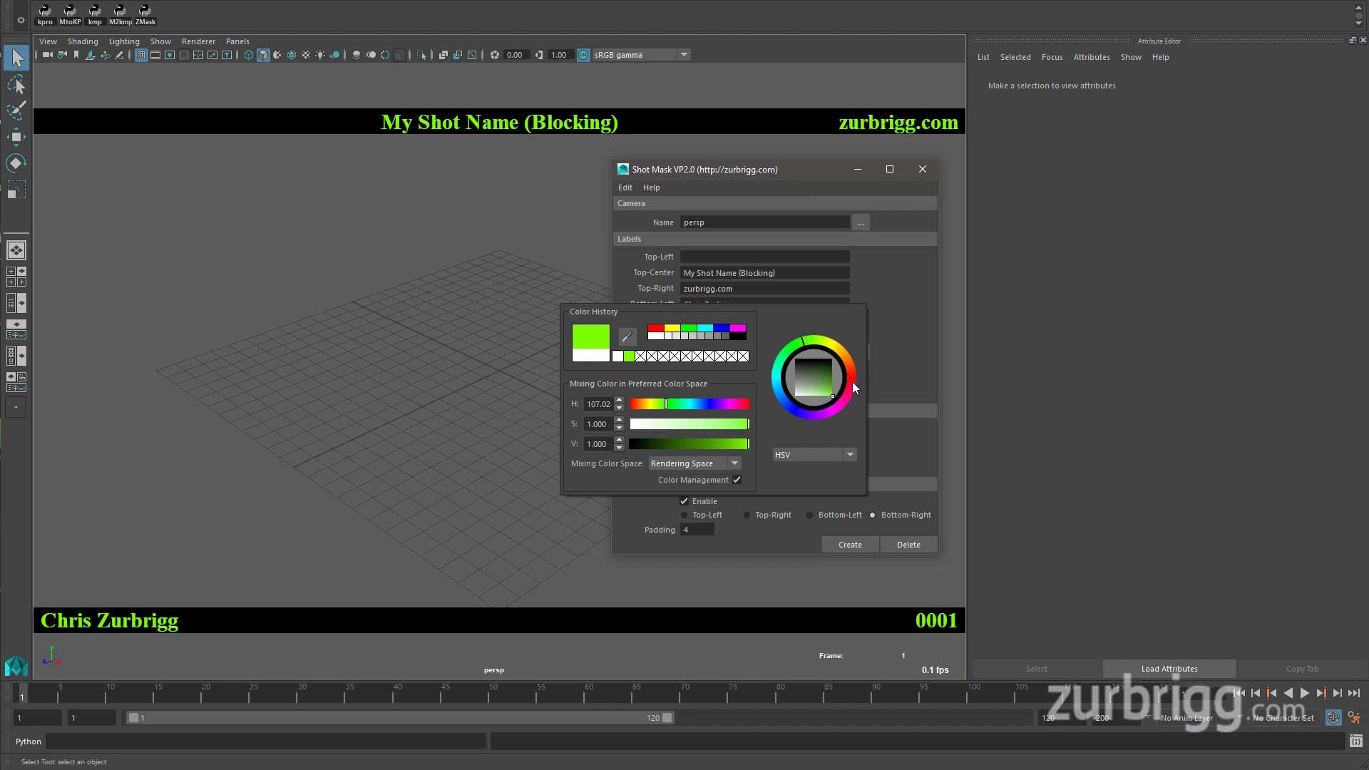
left_click(804, 377)
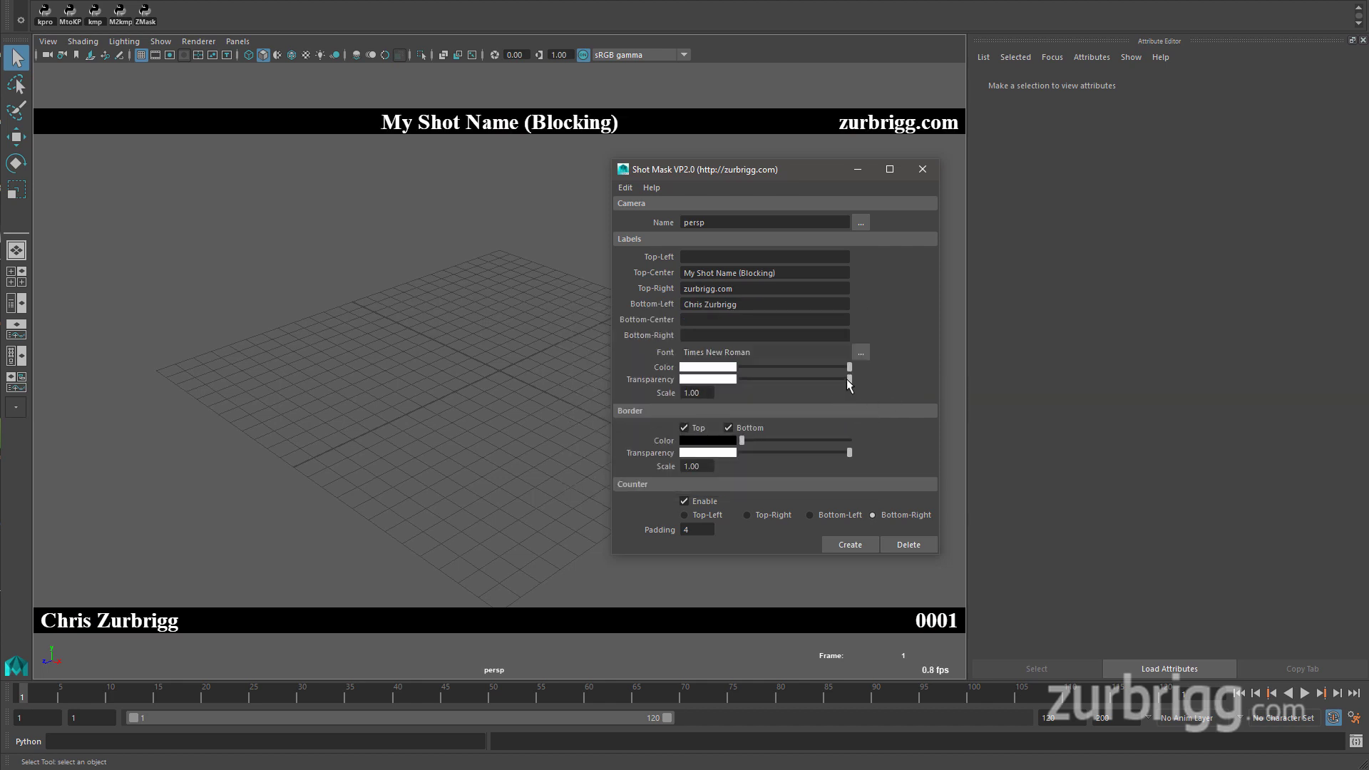
left_click_drag(845, 379, 831, 380)
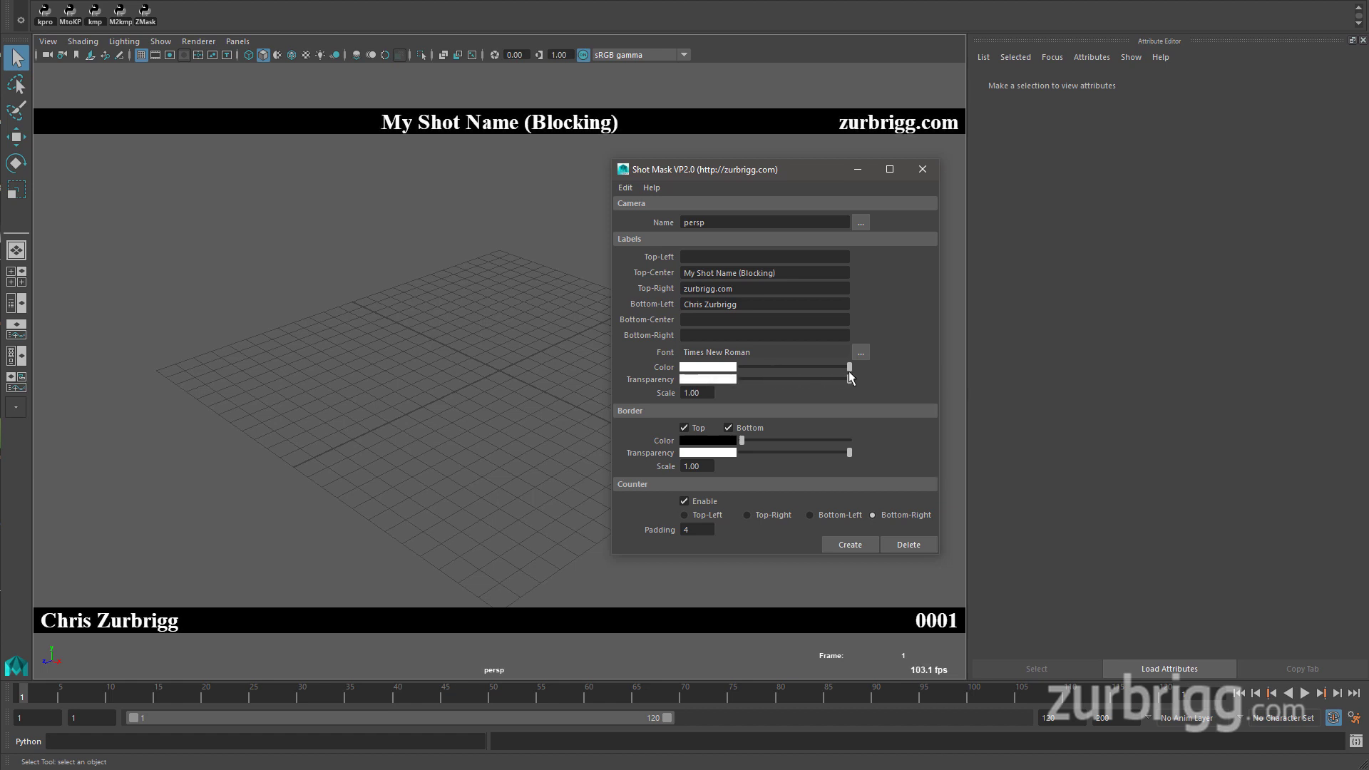
mouse_move(876, 382)
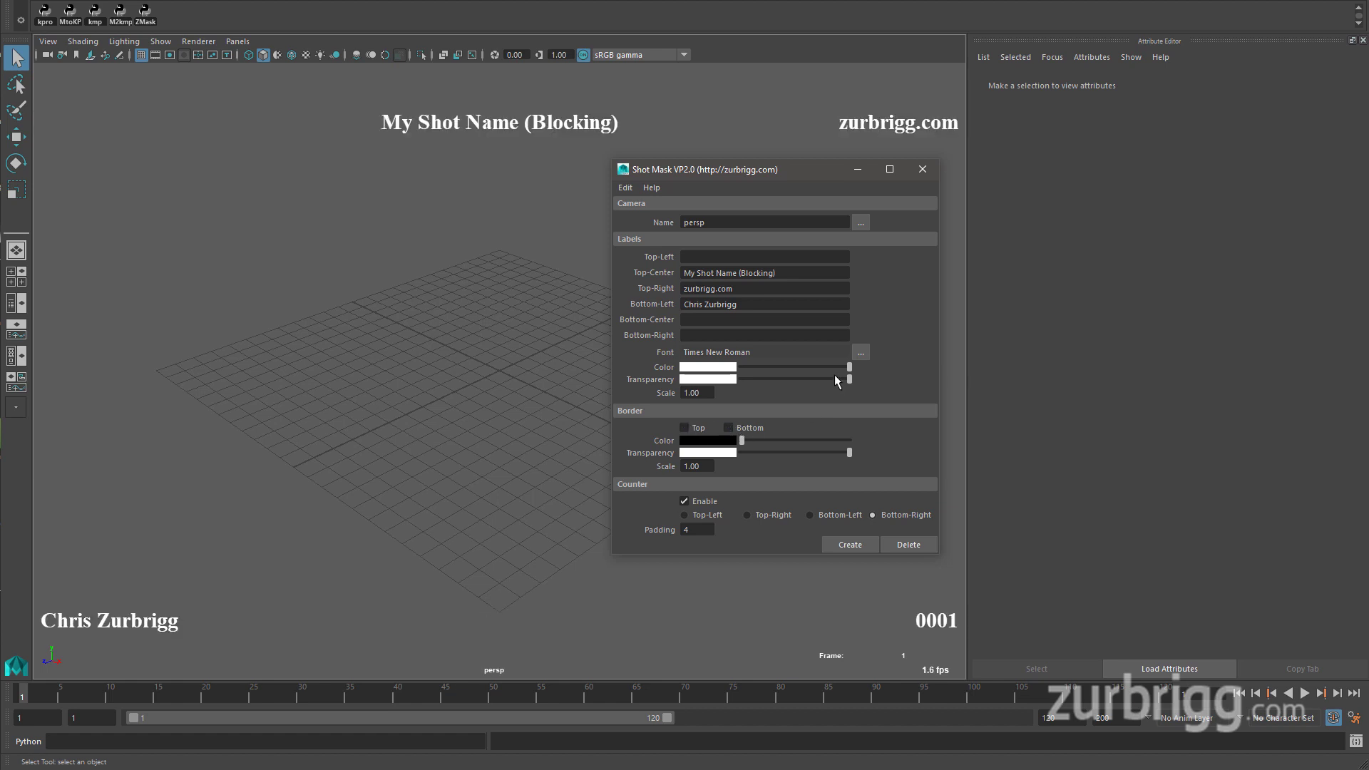
Drag the label Transparency slider left so the text is partly transparent, then toggle a border bar
left_click_drag(847, 379, 794, 380)
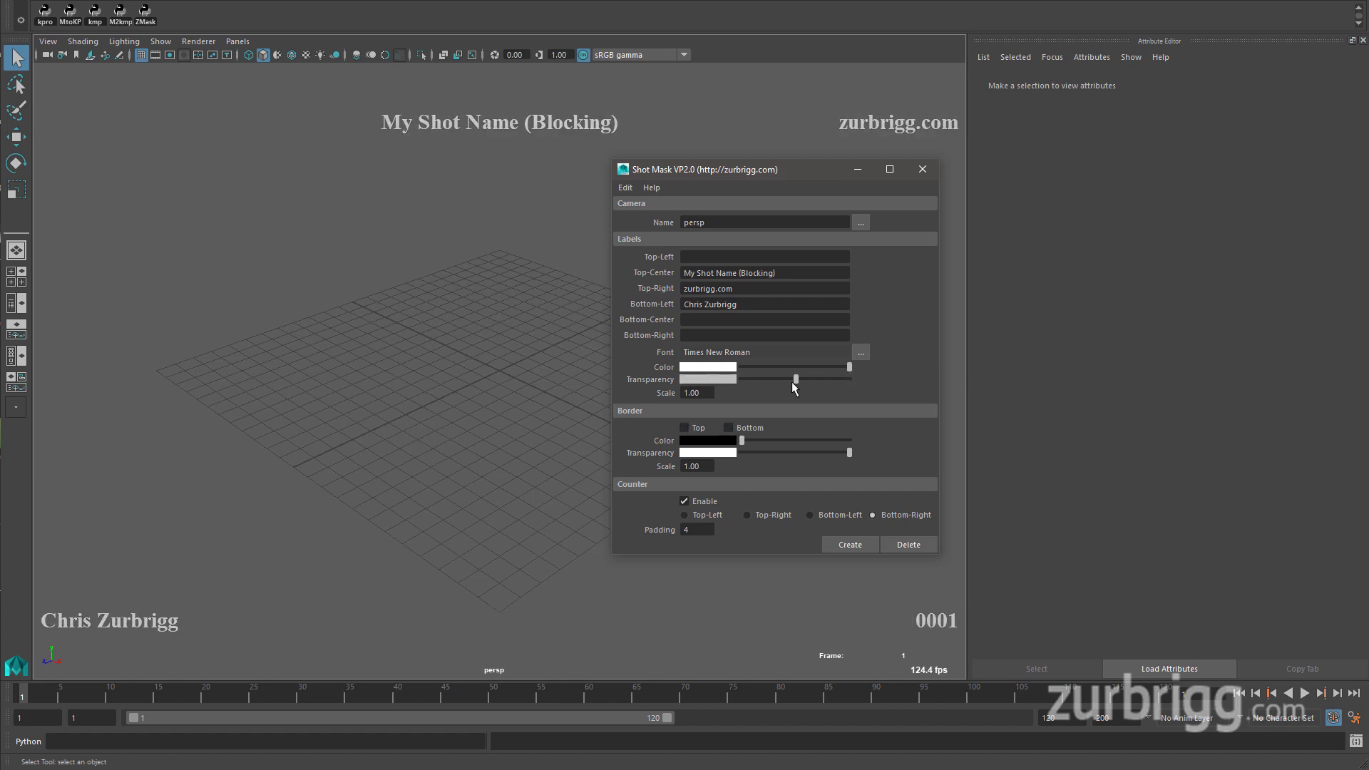
left_click_drag(794, 378, 777, 378)
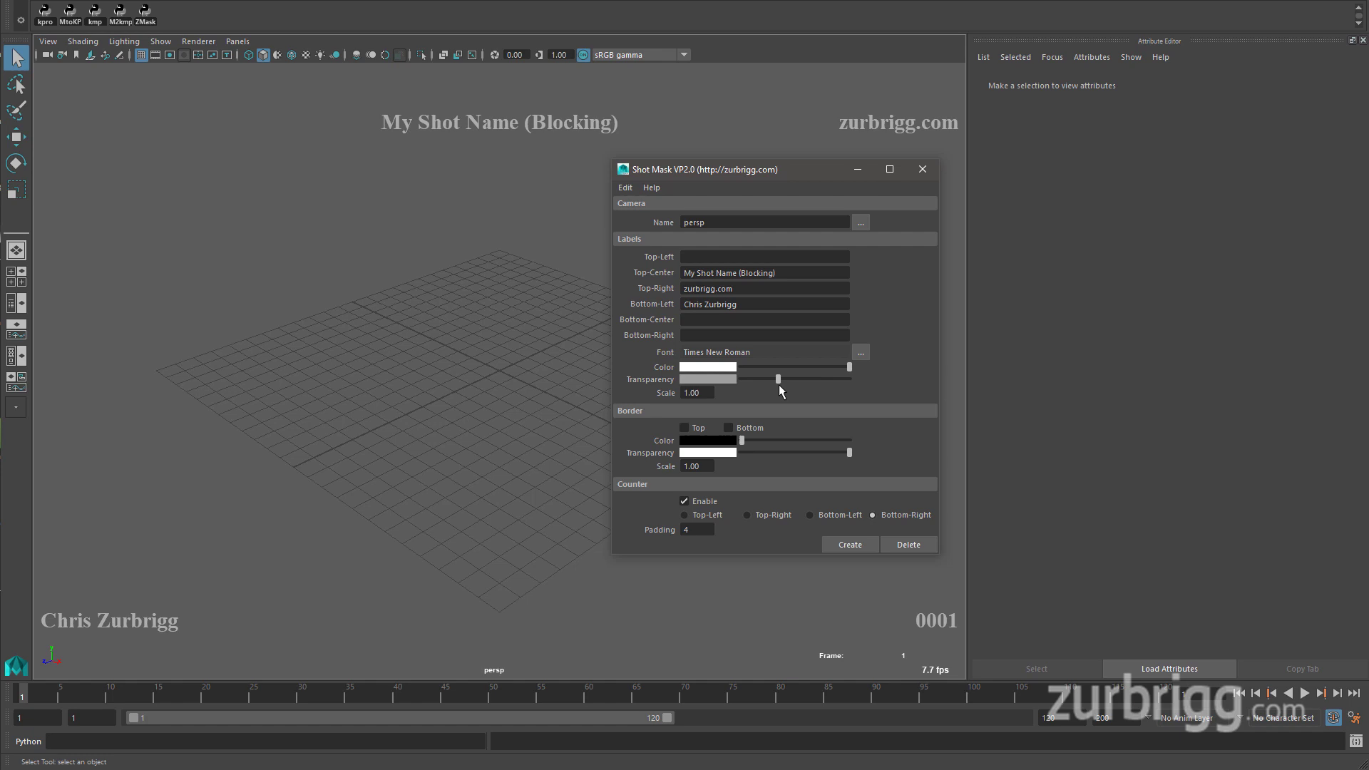
left_click(727, 428)
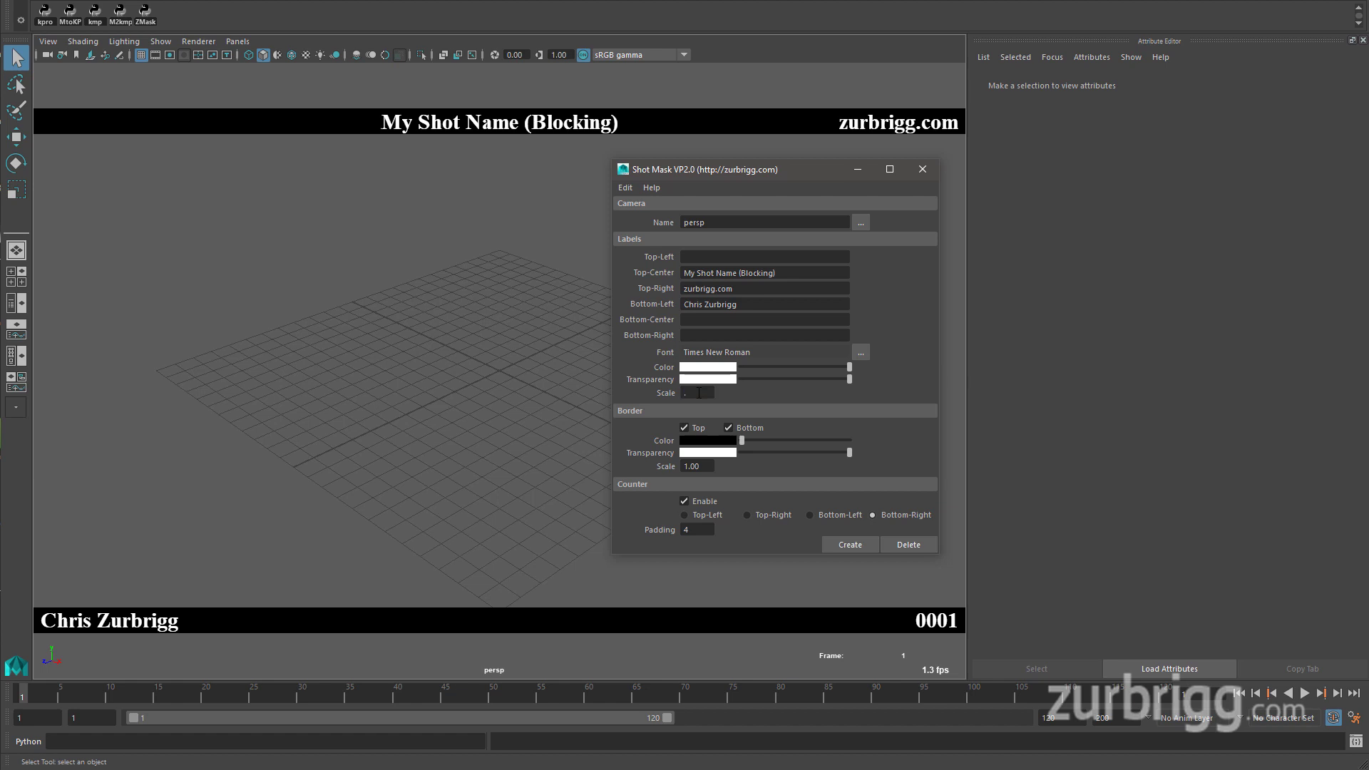
Try label text scale 0.50 and 1.50, then return it to 1.00
type("0.50")
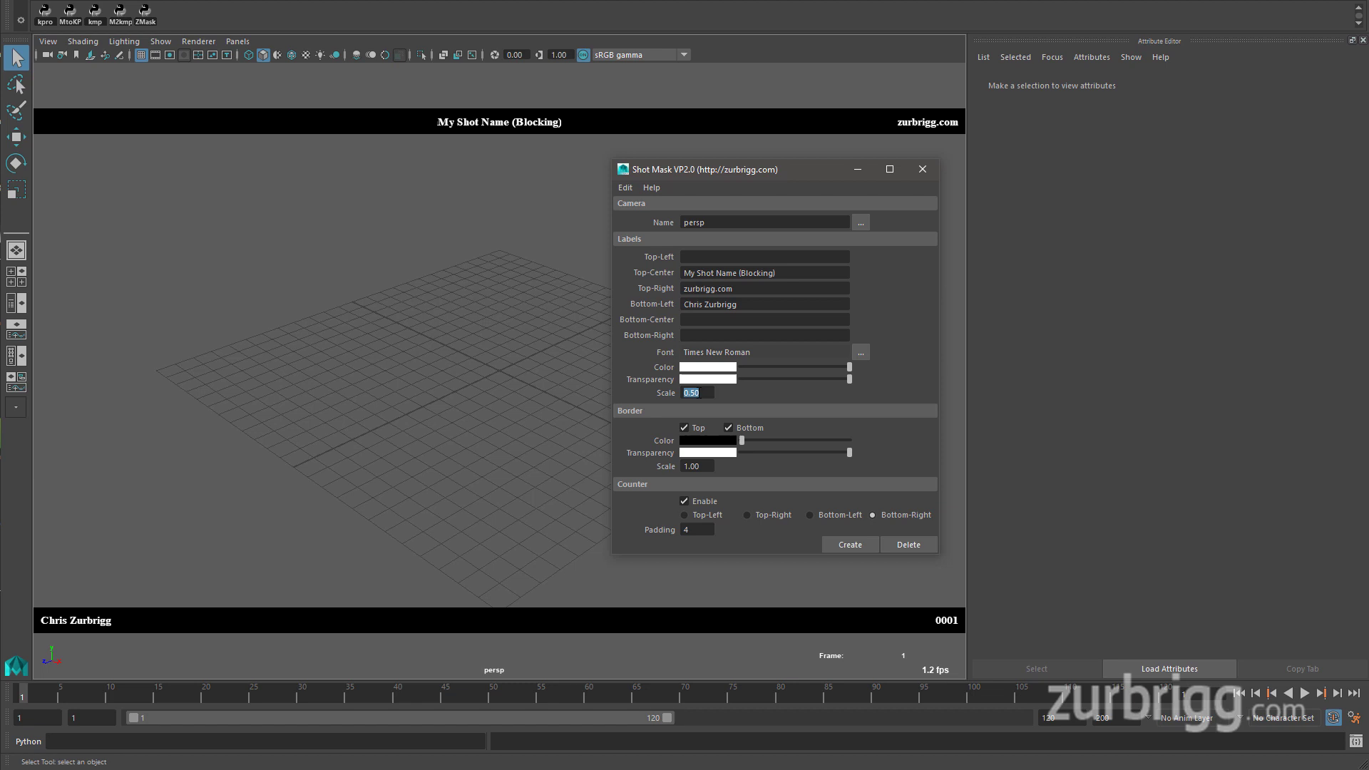
type("1.50")
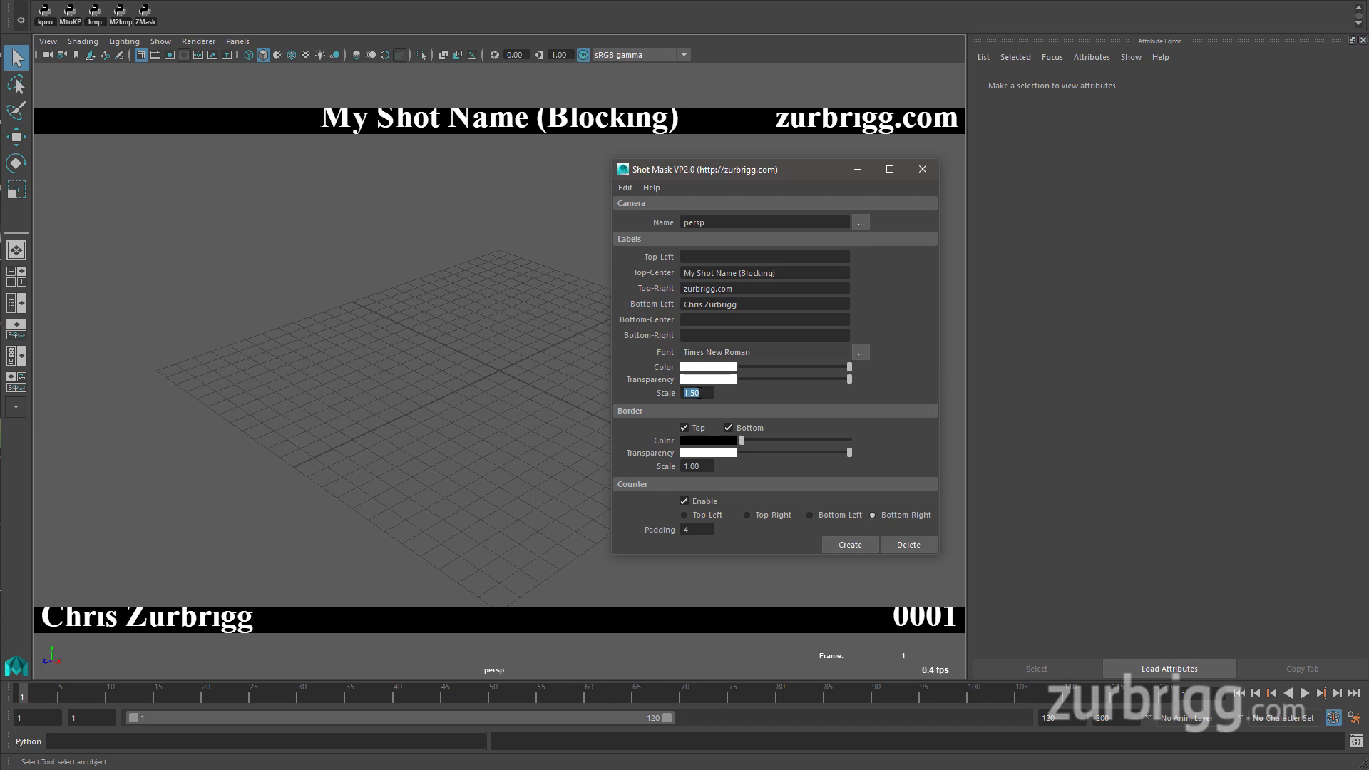
type("1.00")
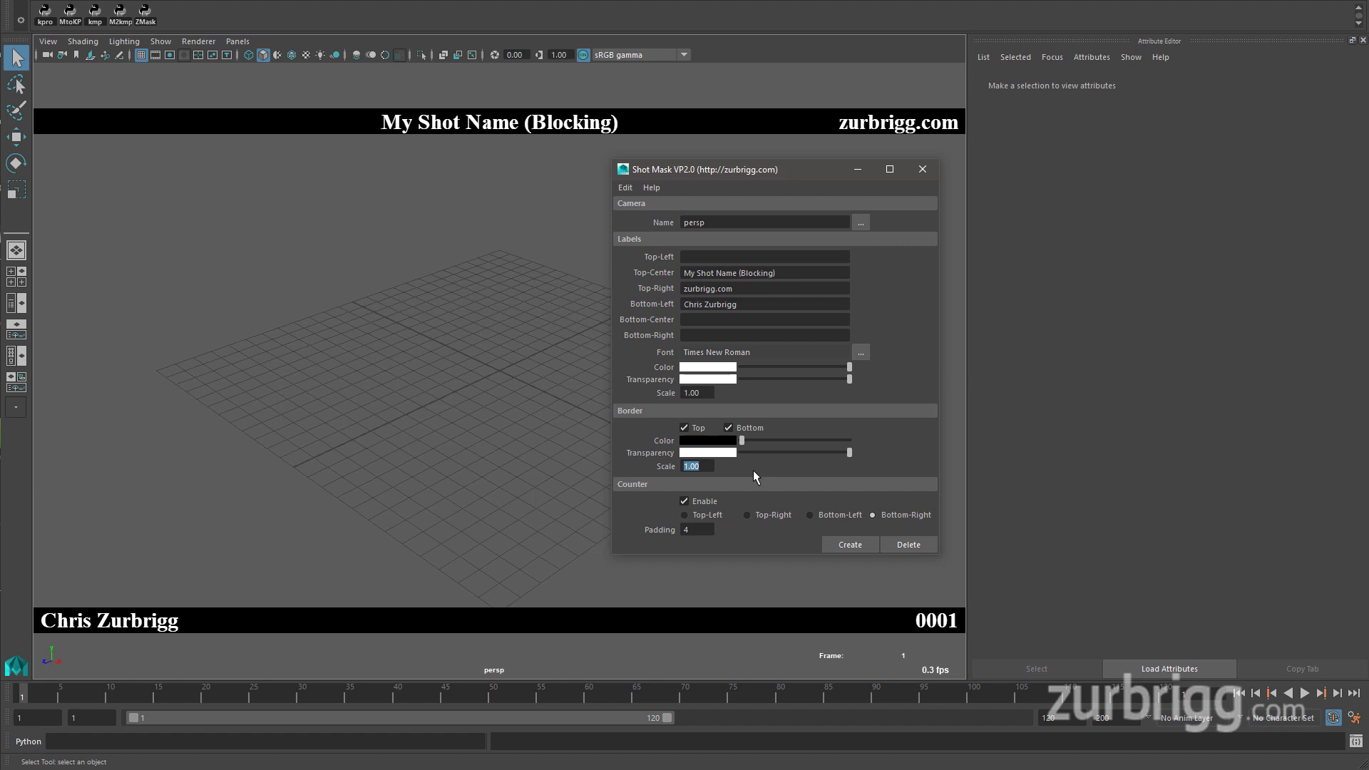
Try Border Scale 1.5, then return it to 1.00
type("1.5")
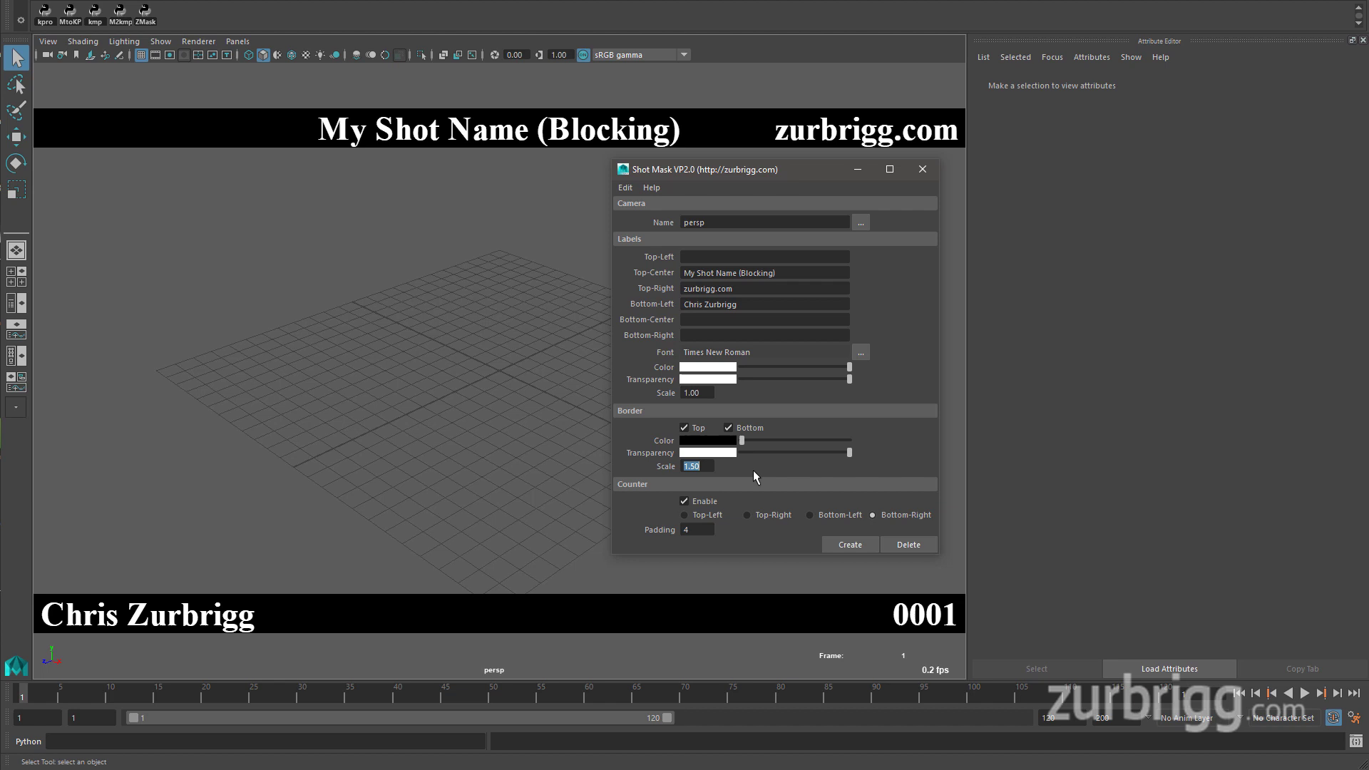
type("1.00")
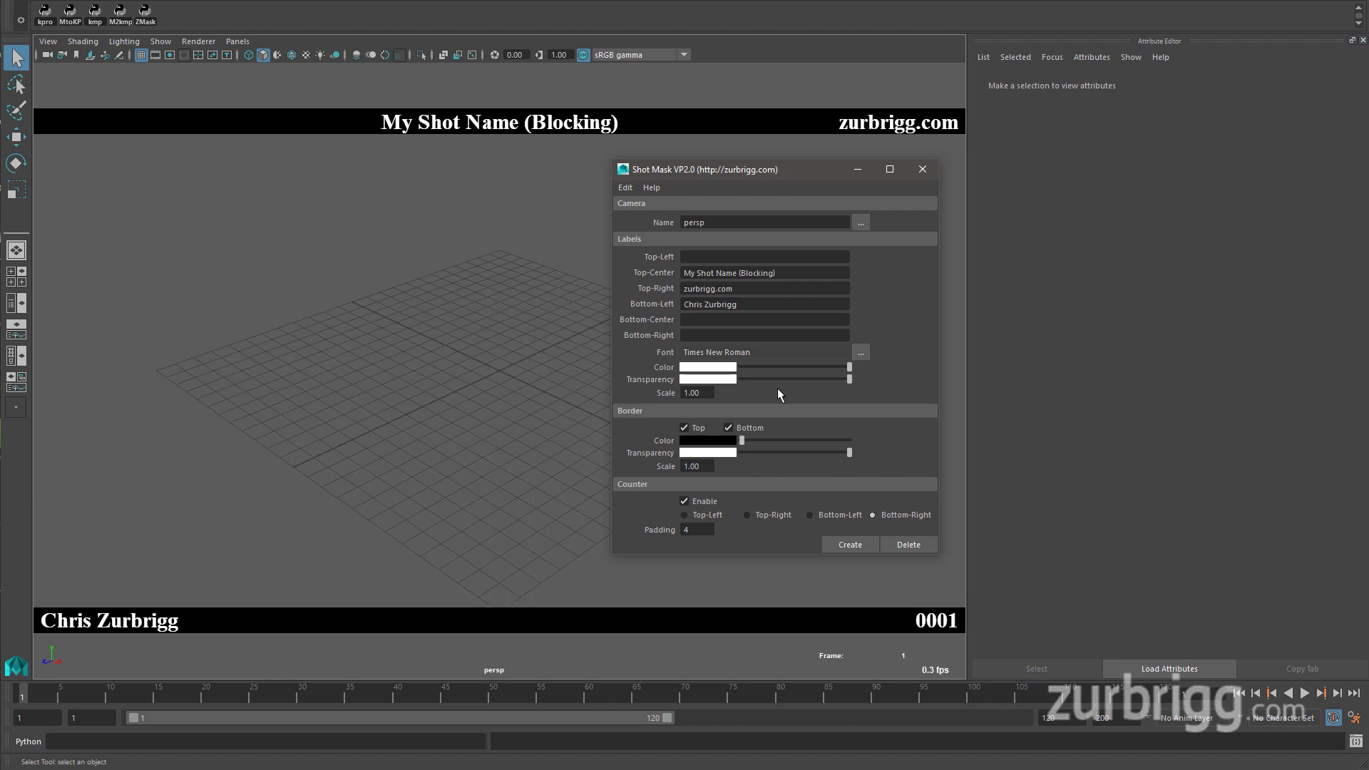
Bring up the font chooser for the shot mask labels
left_click(859, 352)
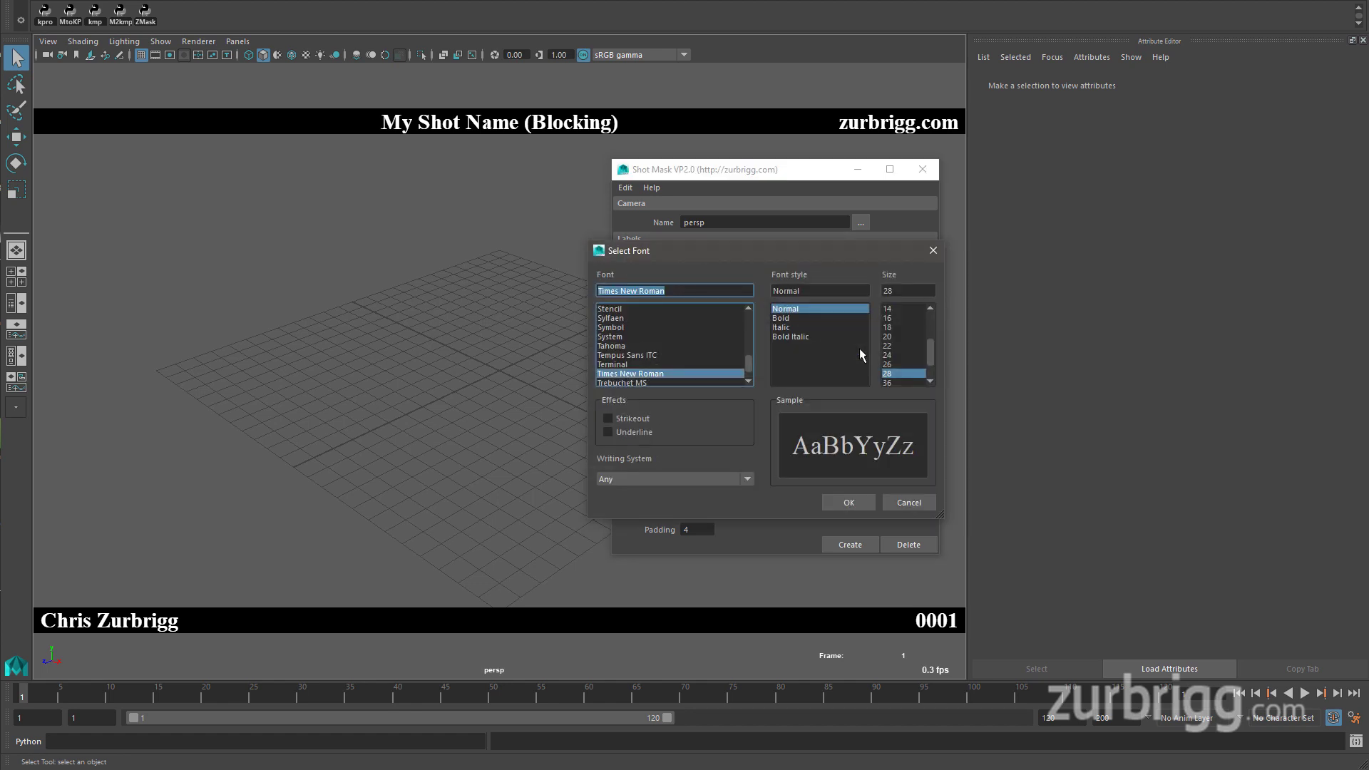
mouse_move(817, 371)
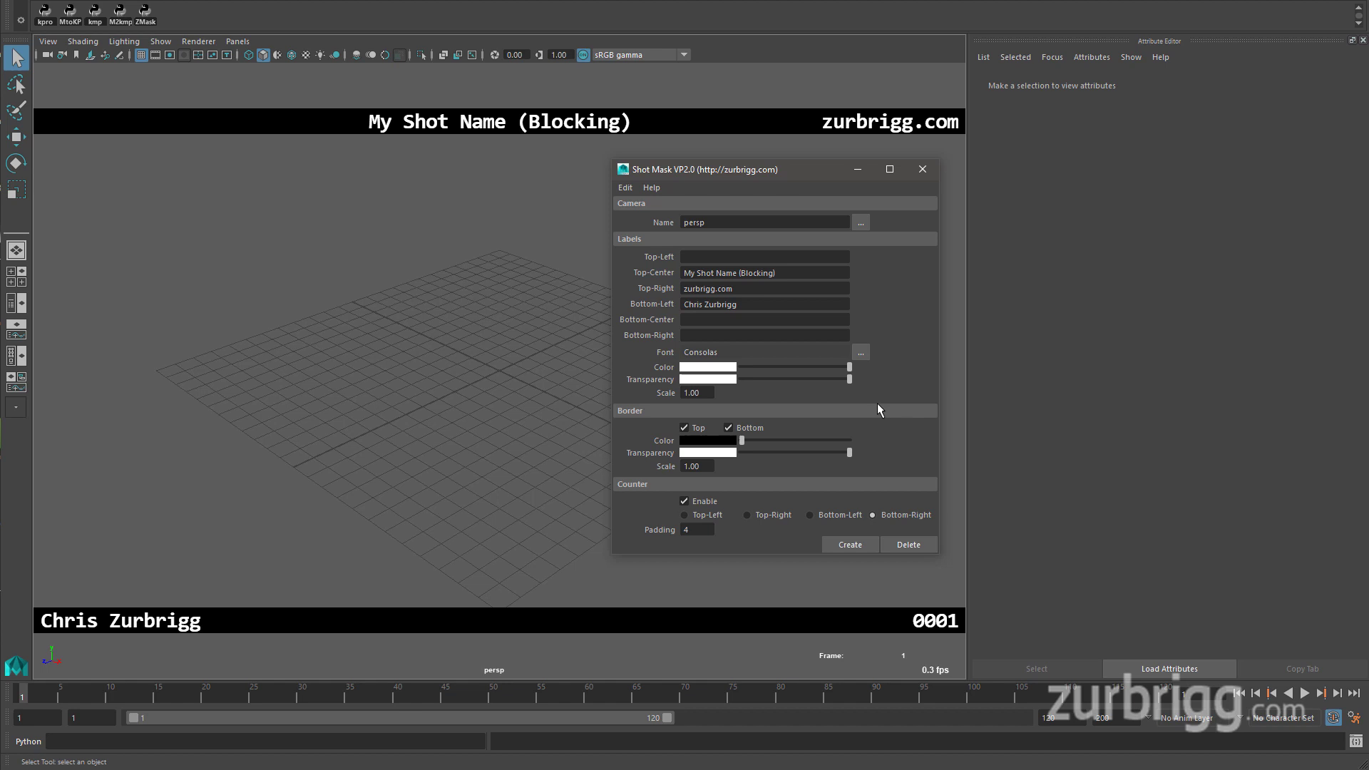
left_click(695, 465)
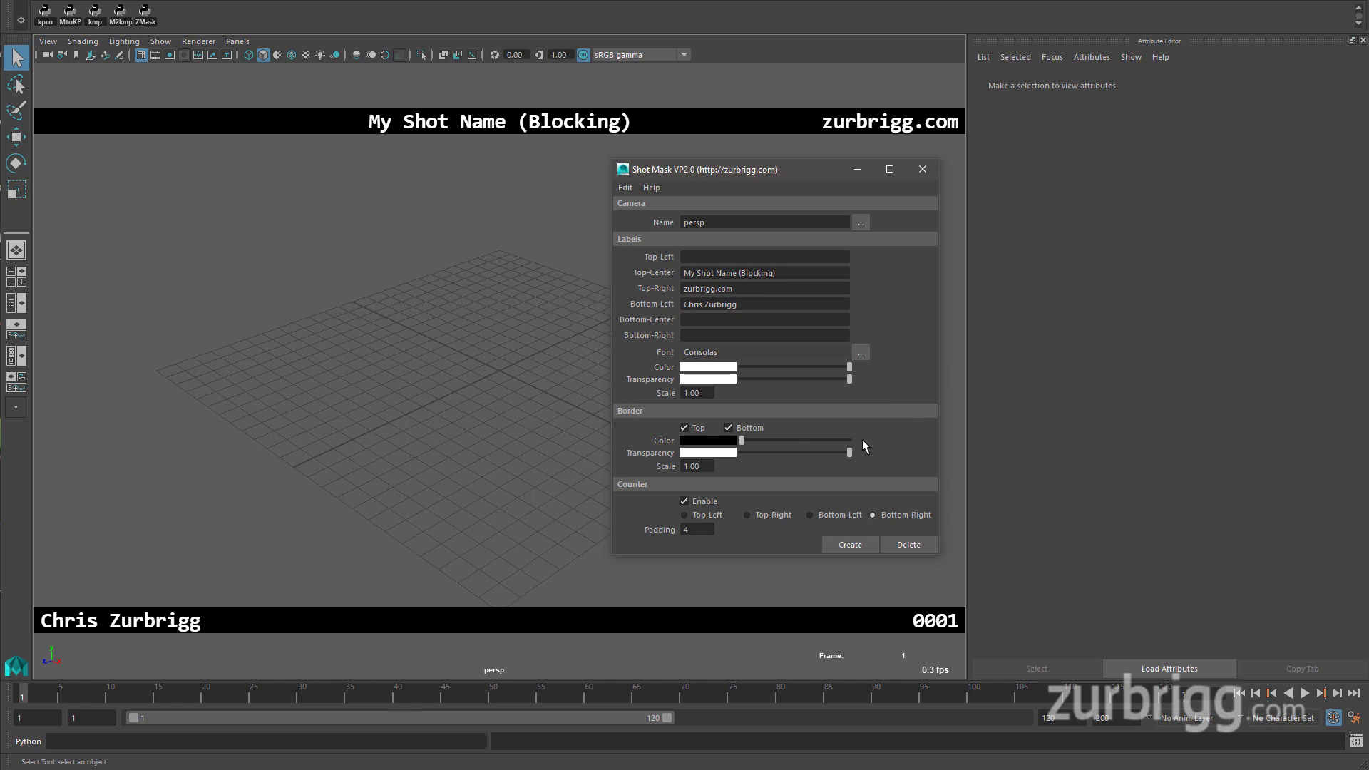
left_click(684, 428)
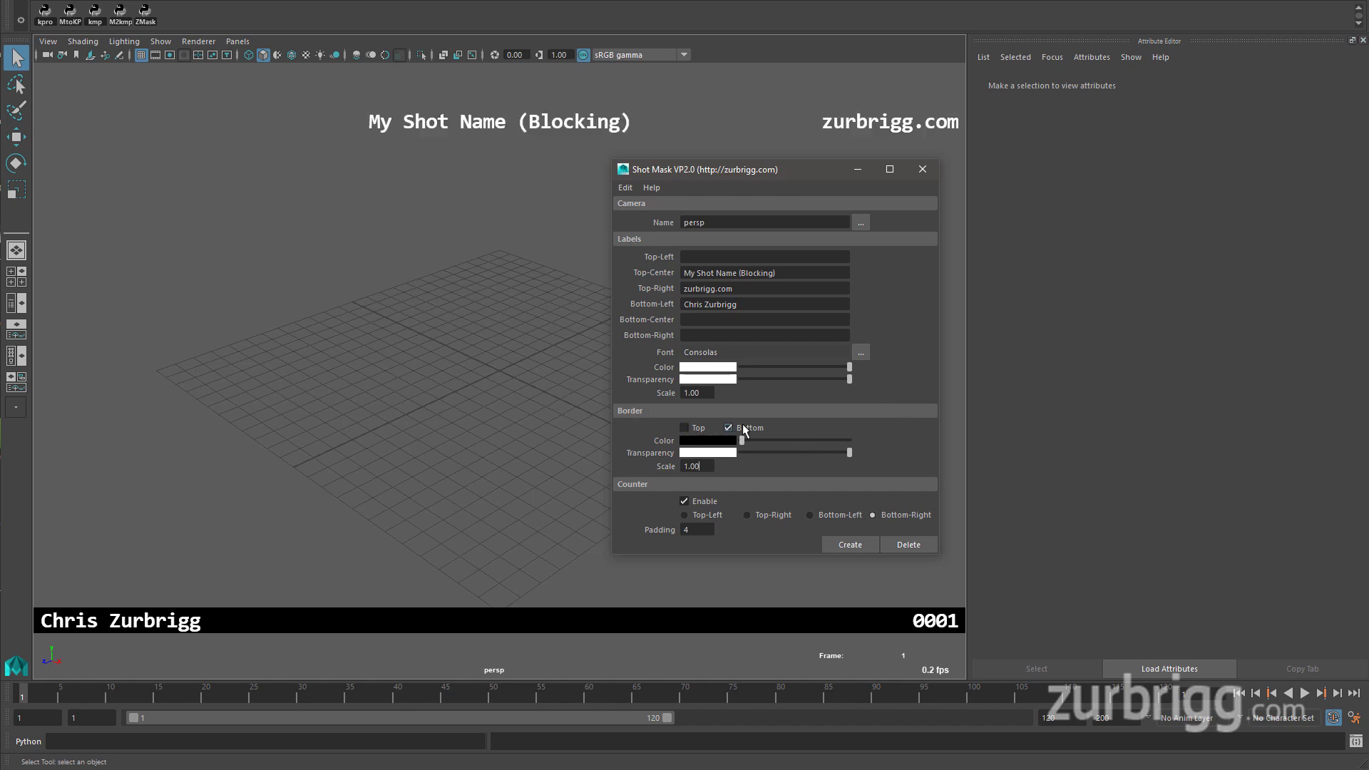
left_click(685, 428)
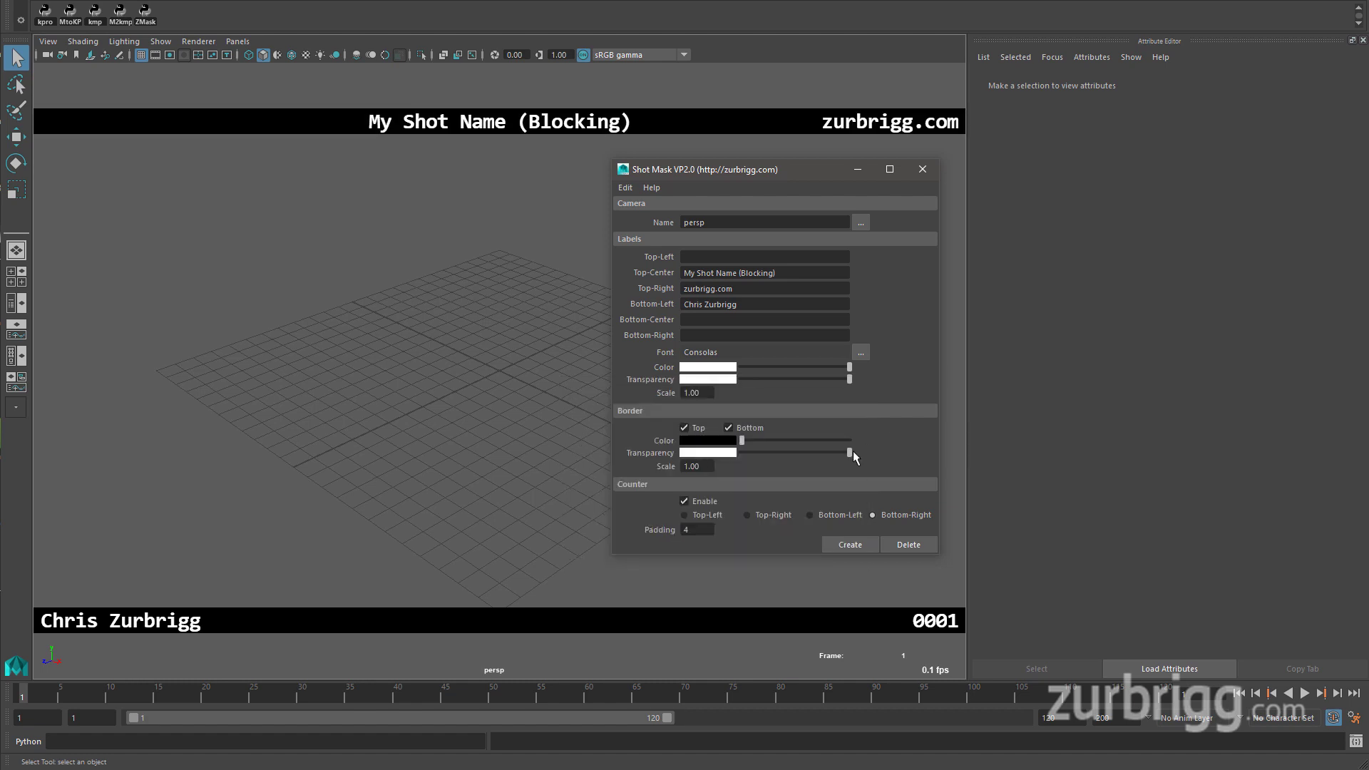
left_click_drag(847, 452, 772, 452)
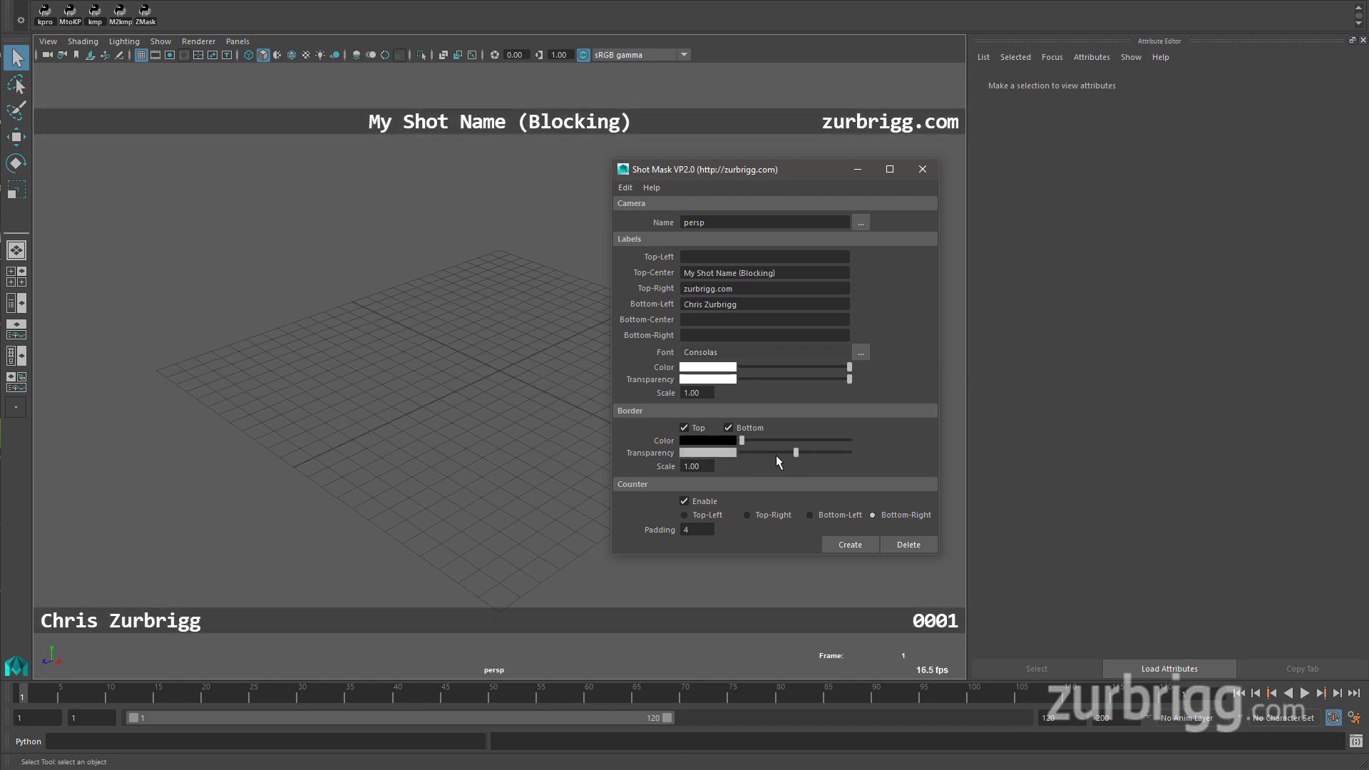
left_click_drag(793, 452, 771, 452)
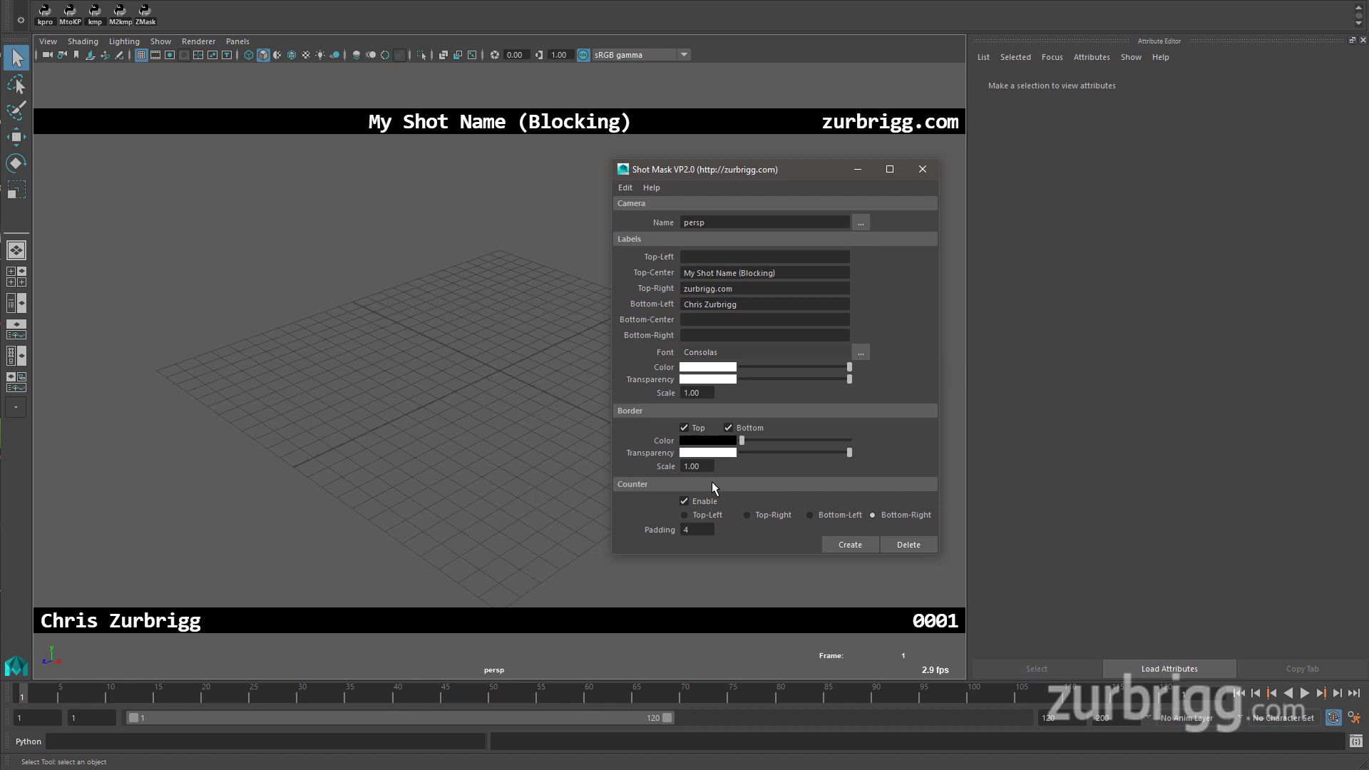
left_click(696, 465)
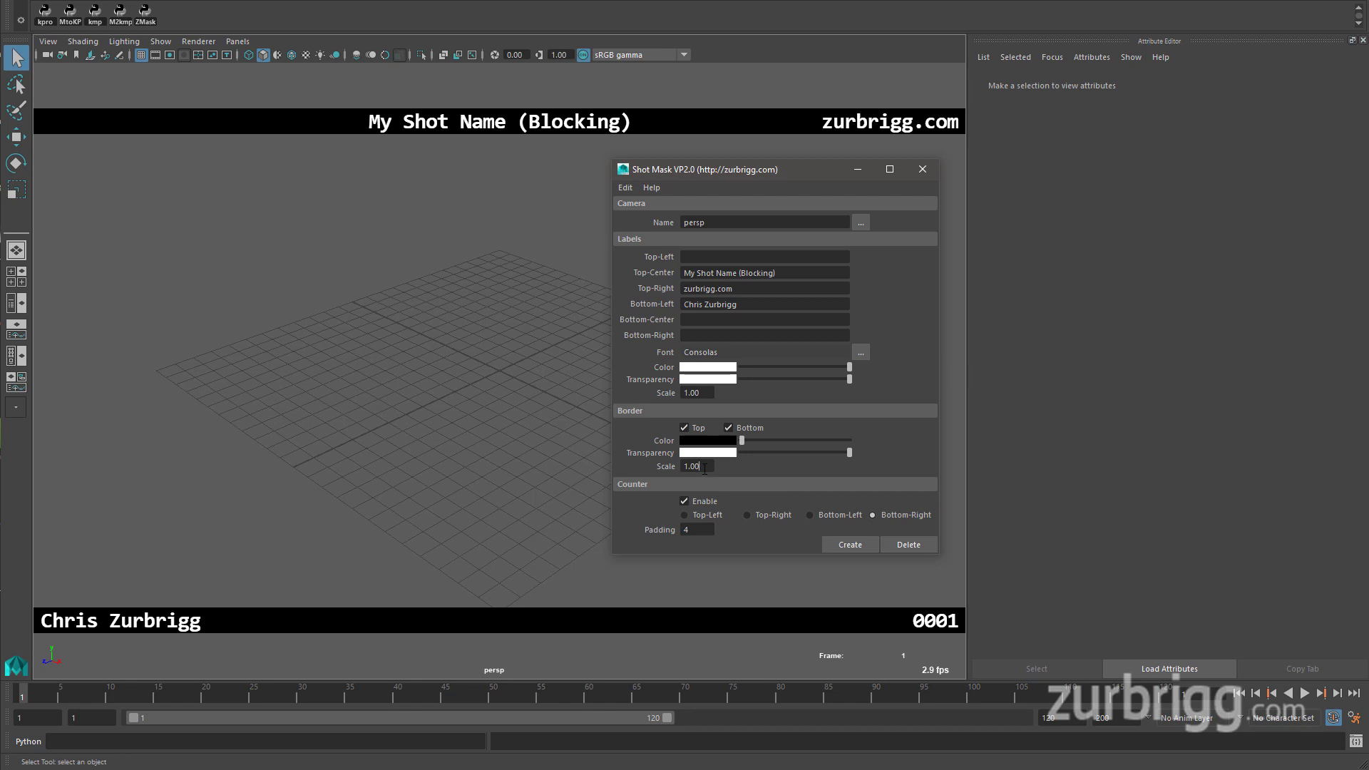
mouse_move(791, 469)
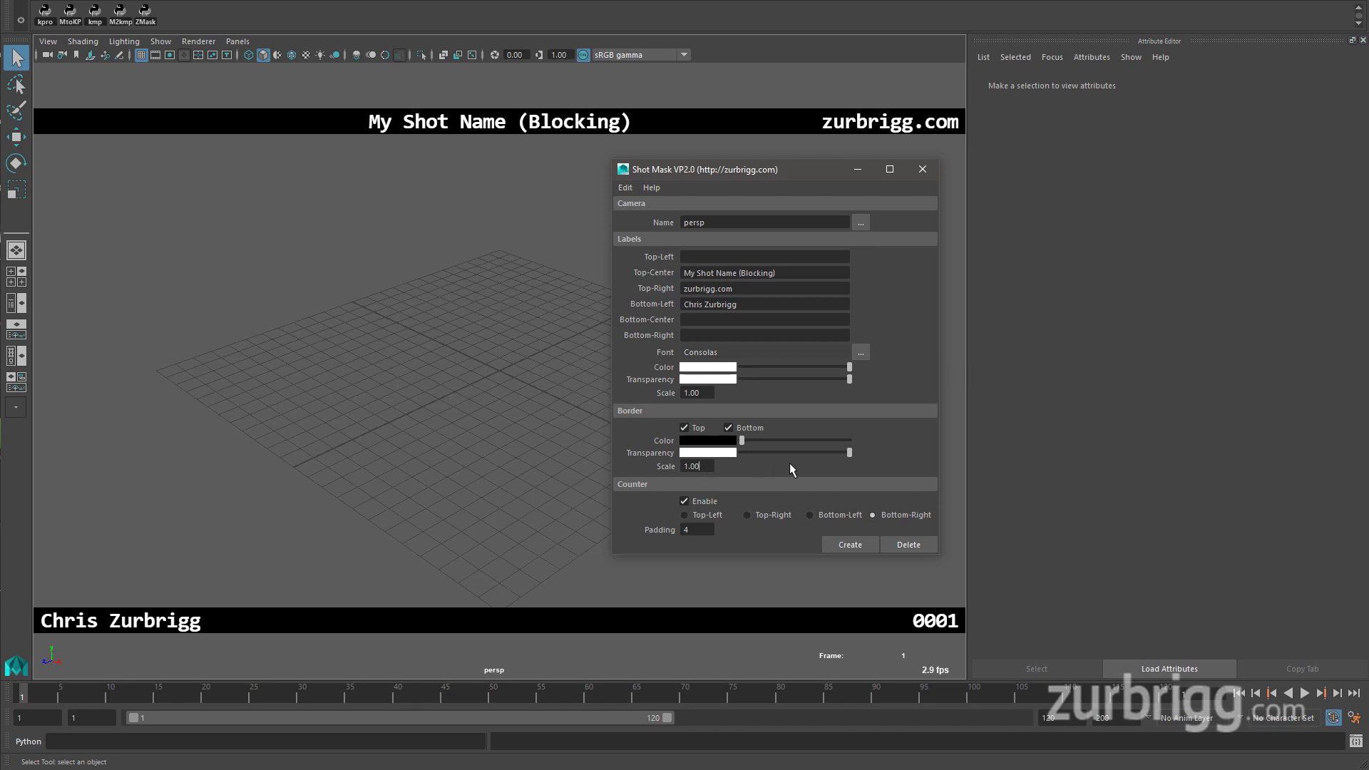
mouse_move(636, 492)
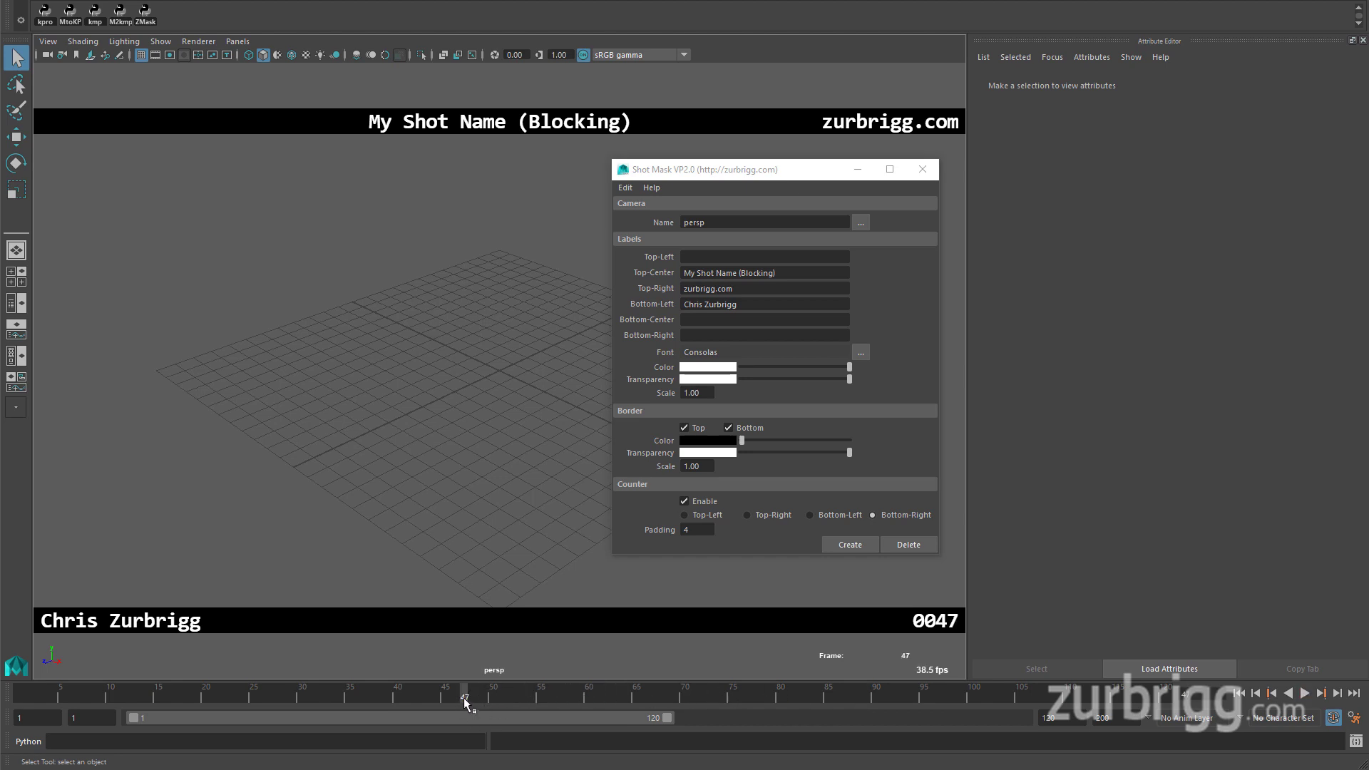
mouse_move(762, 563)
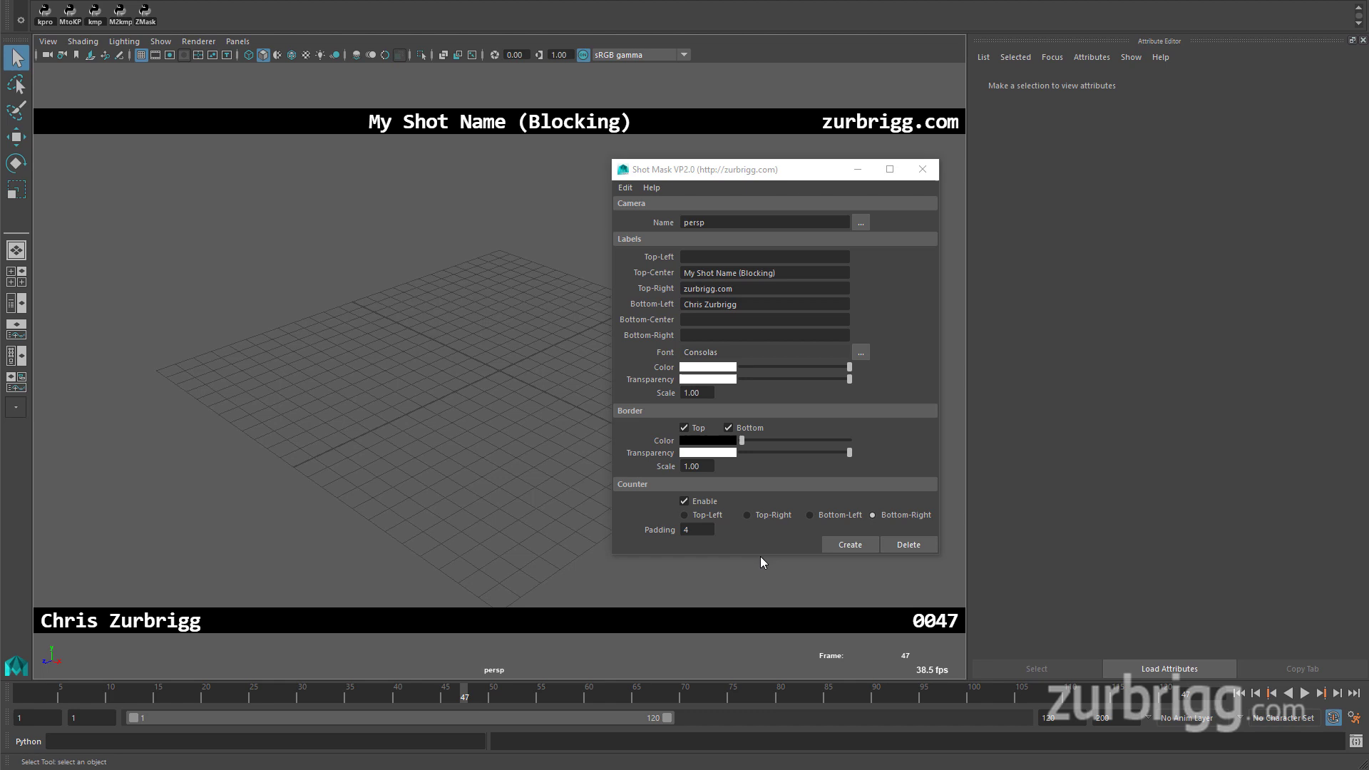
mouse_move(773, 532)
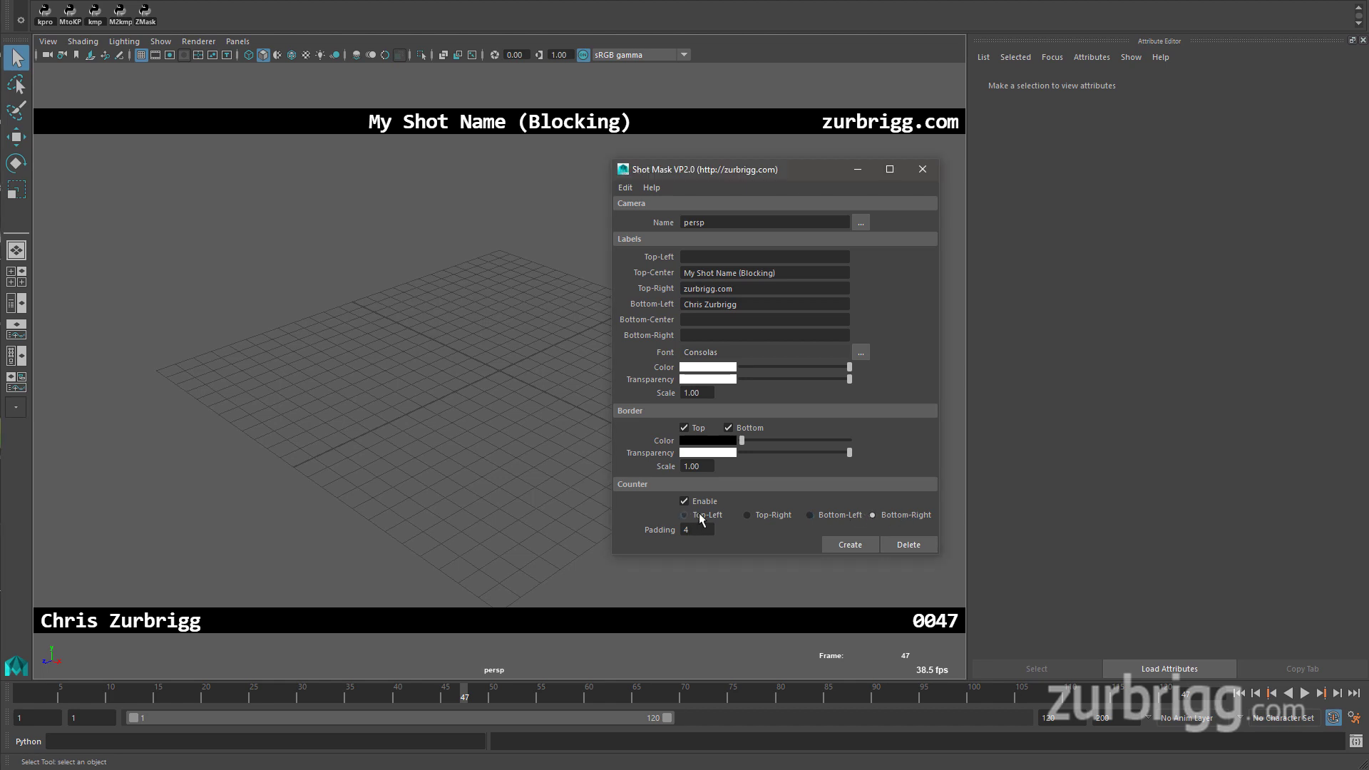
Cycle the frame counter through Top-Right and Bottom-Left back to Bottom-Right, then toggle it off and on
left_click(744, 514)
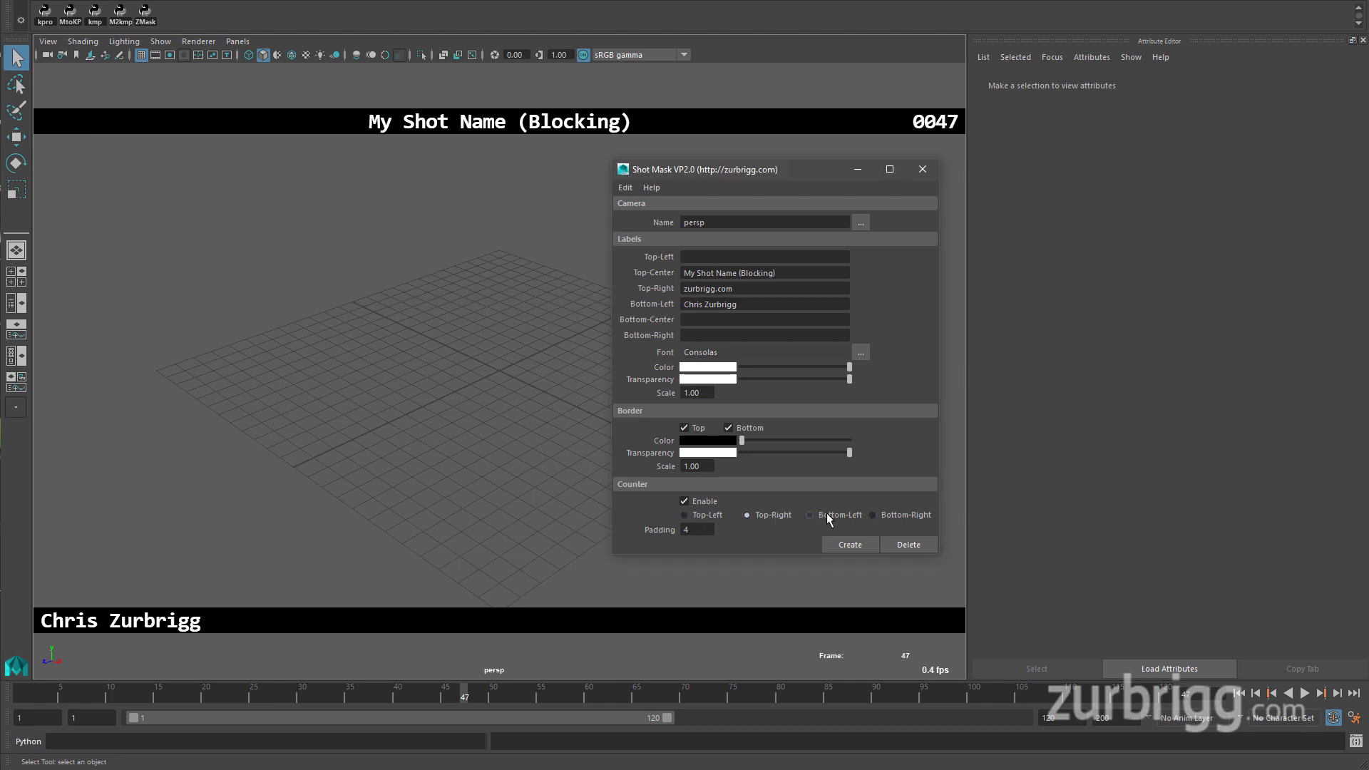
left_click(872, 515)
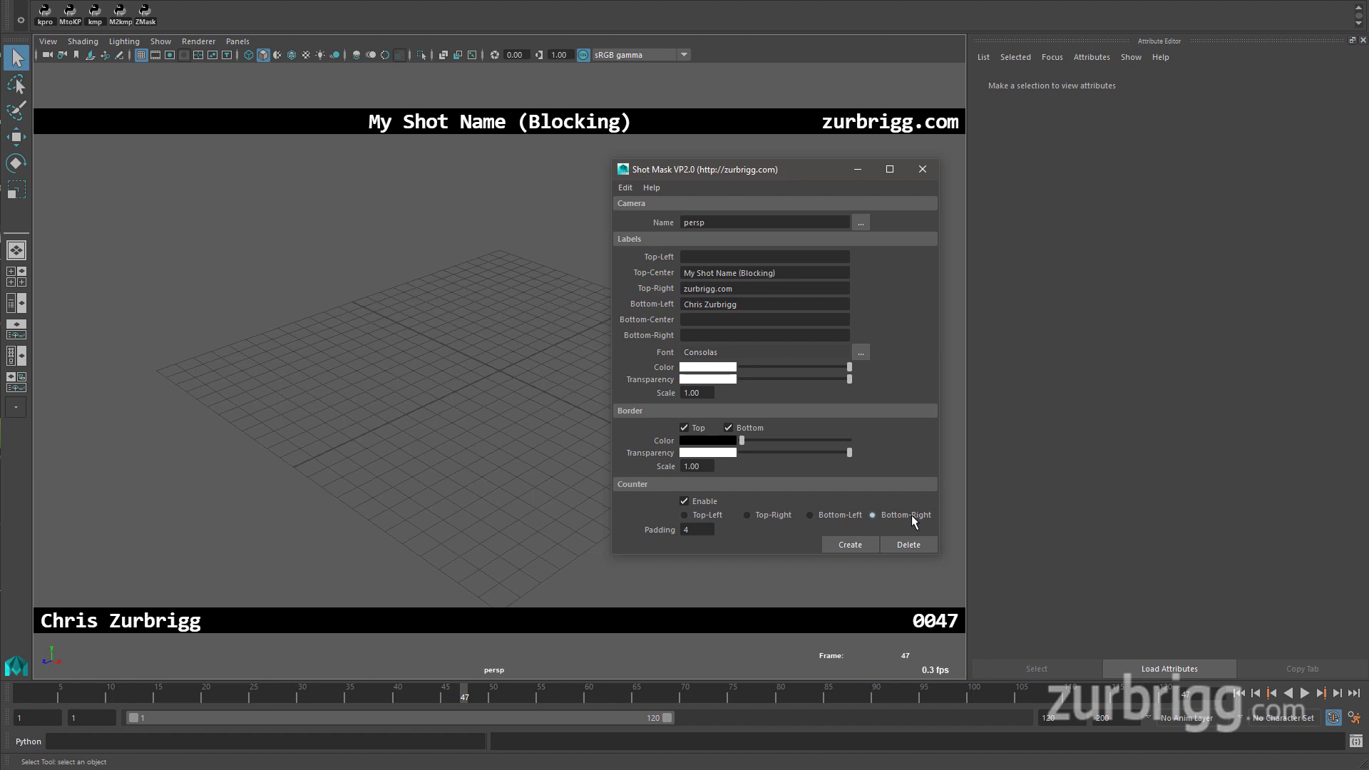
mouse_move(904, 521)
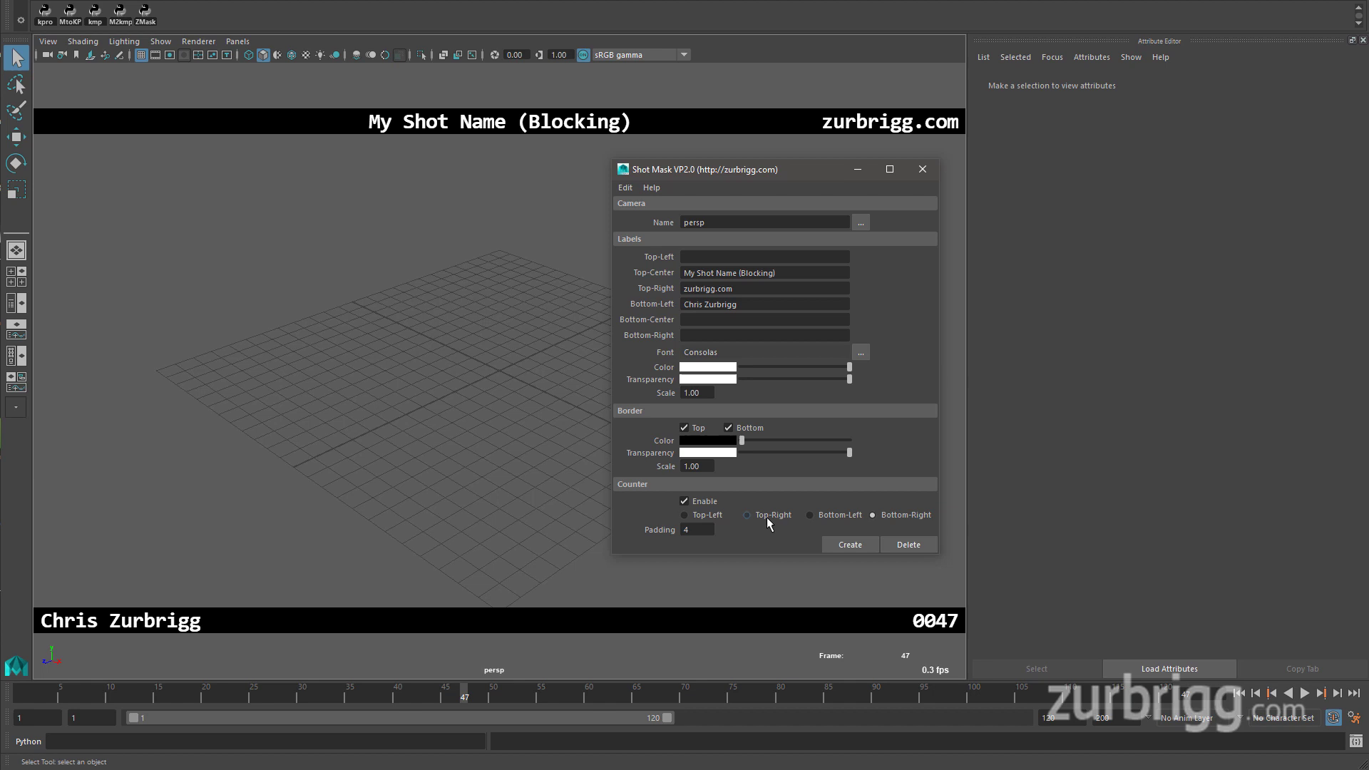
left_click(812, 515)
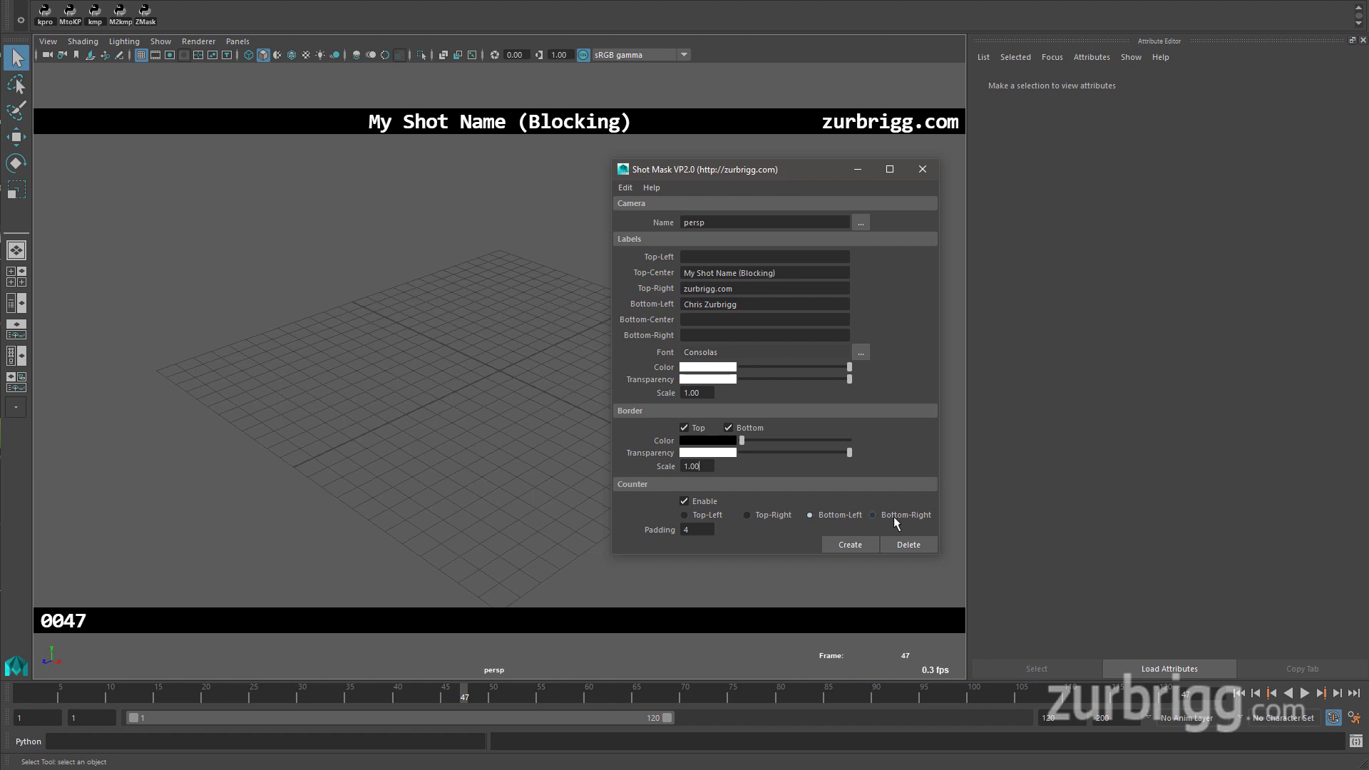
left_click(872, 515)
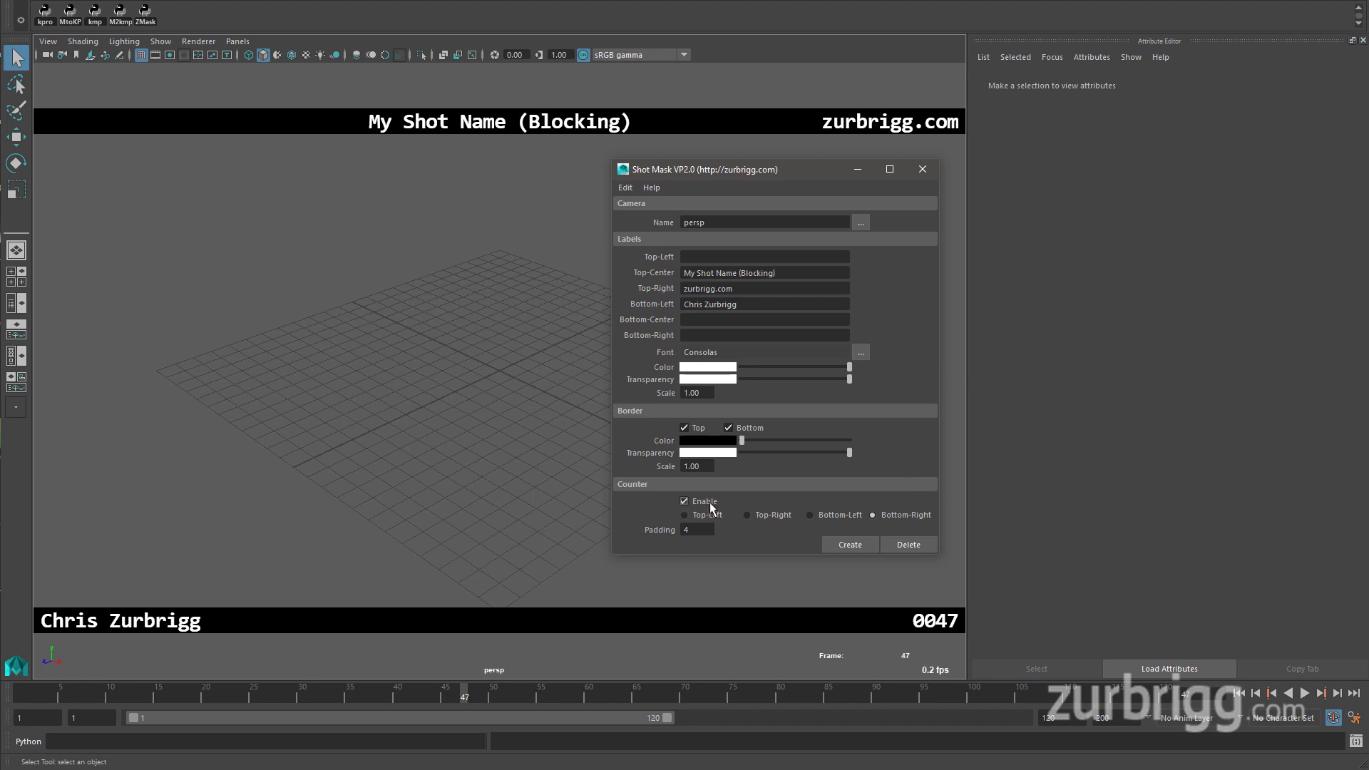
left_click(684, 500)
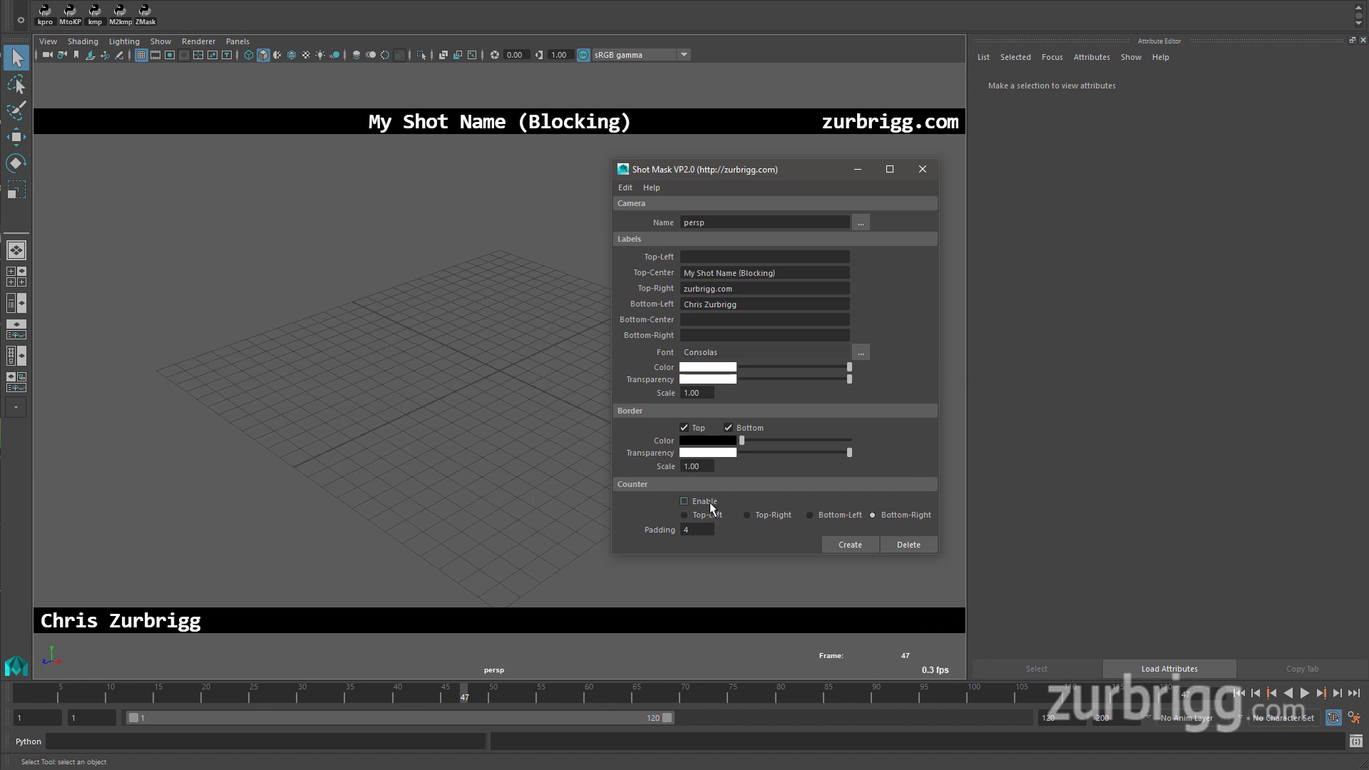
left_click(684, 501)
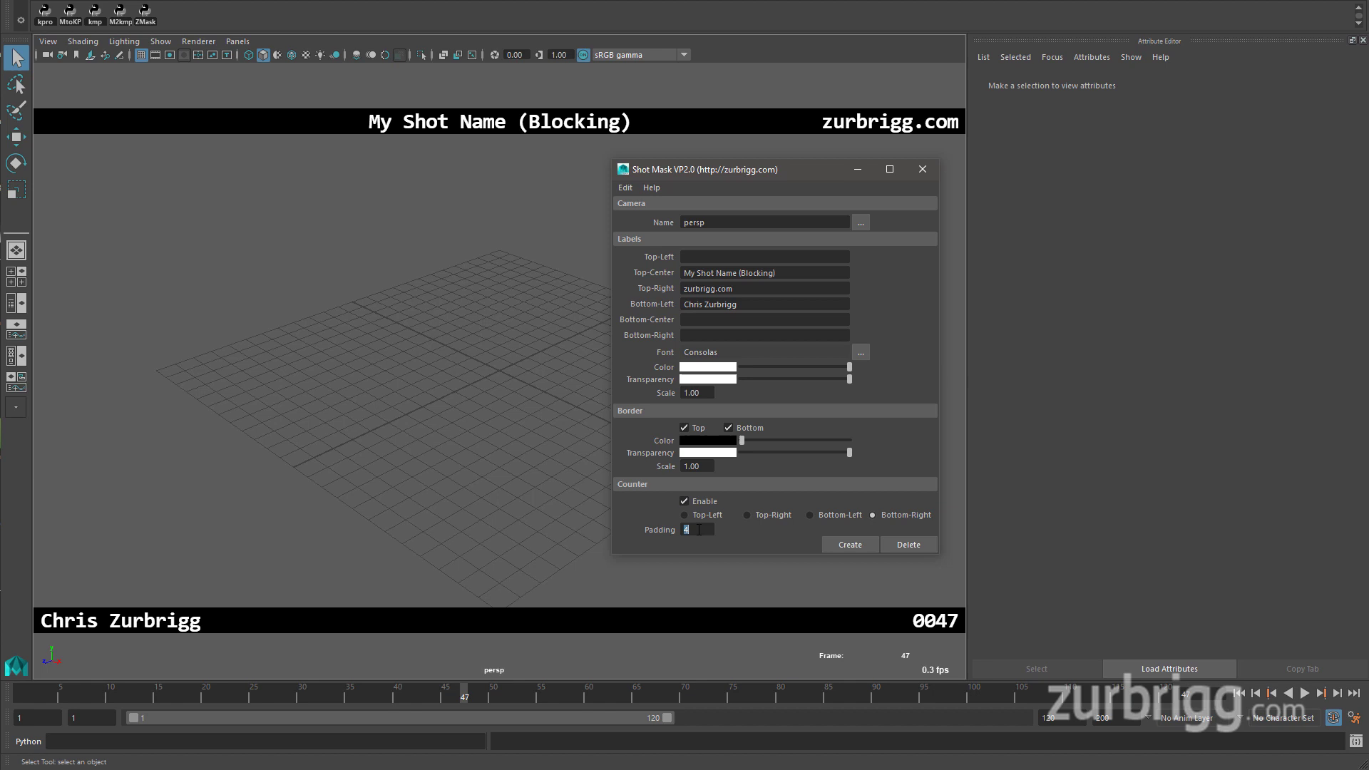
Set Counter Padding to 3, then 6, so the counter reads 000047
type("3")
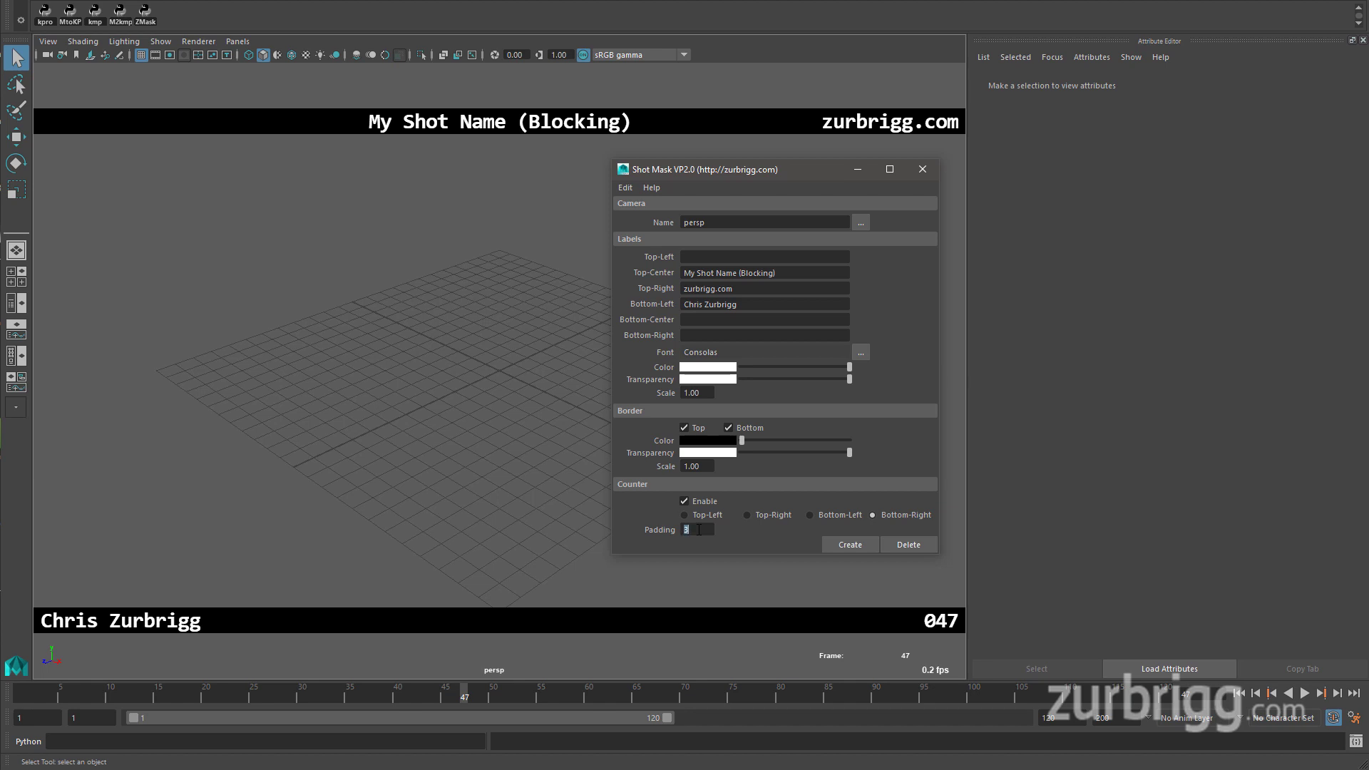
type("6")
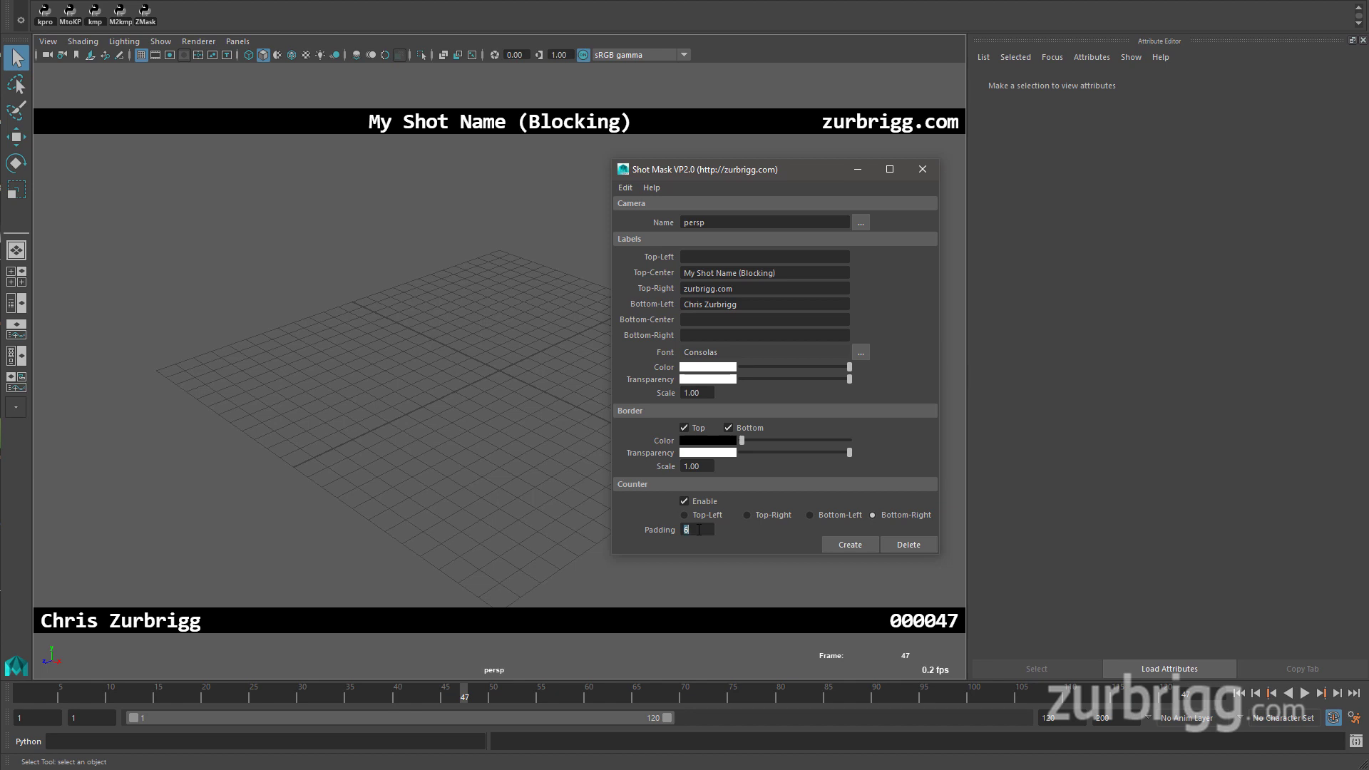
mouse_move(756, 530)
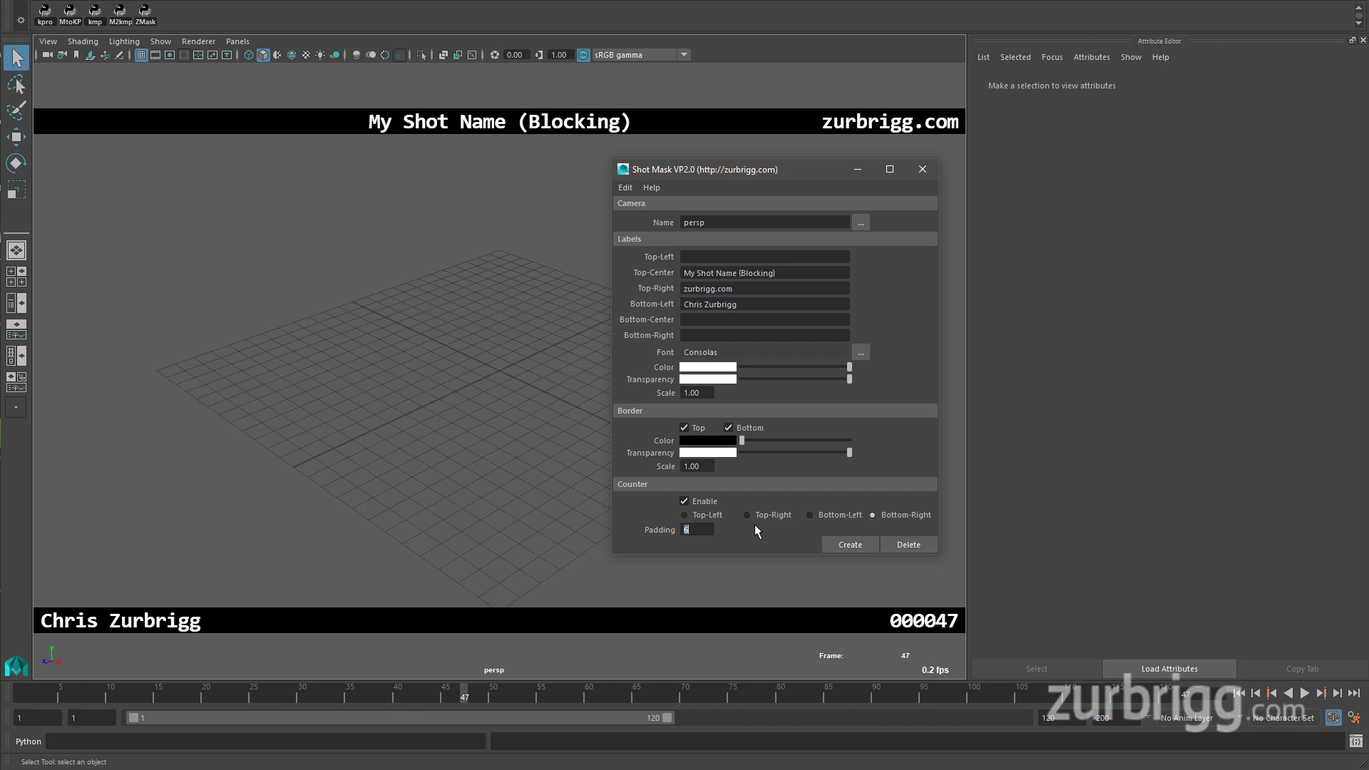
mouse_move(624, 188)
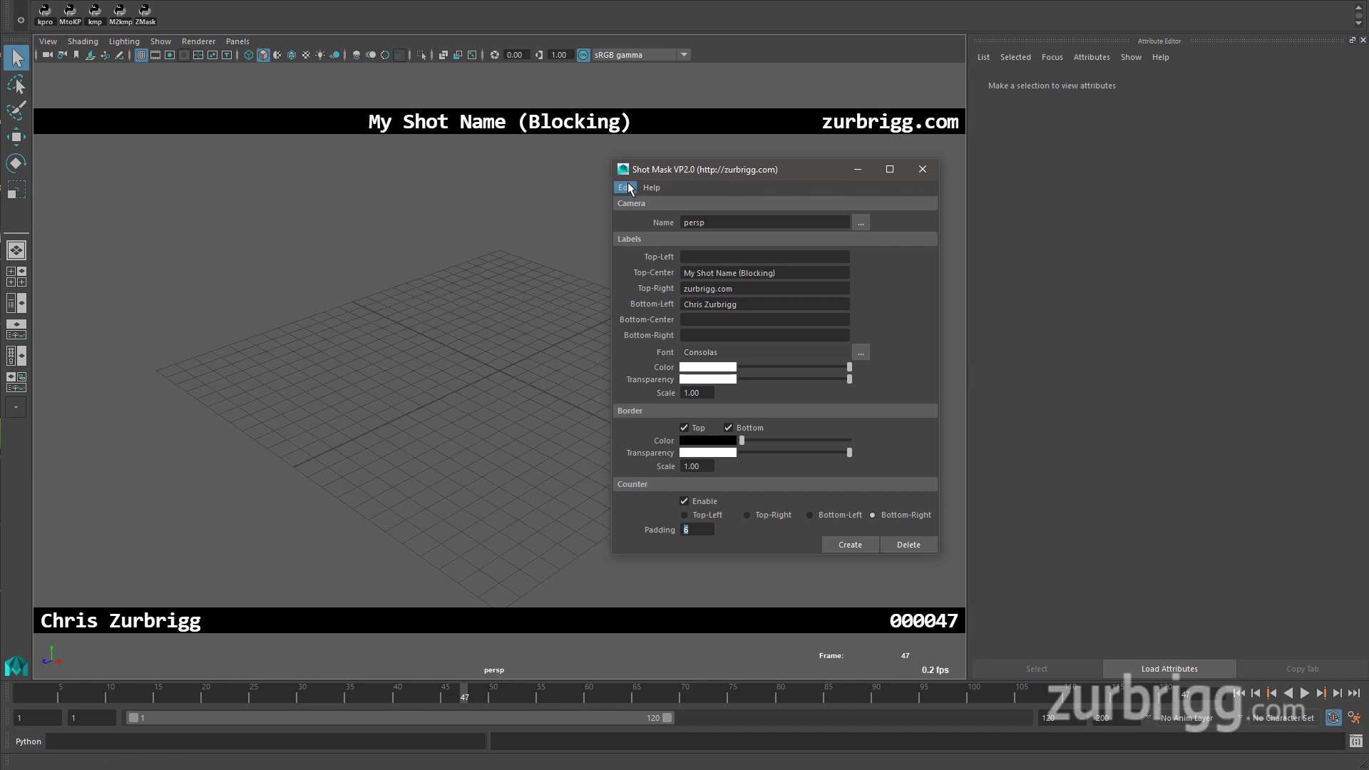
Reset the Shot Mask settings to defaults via Edit > Reset Settings and recreate the mask
left_click(624, 186)
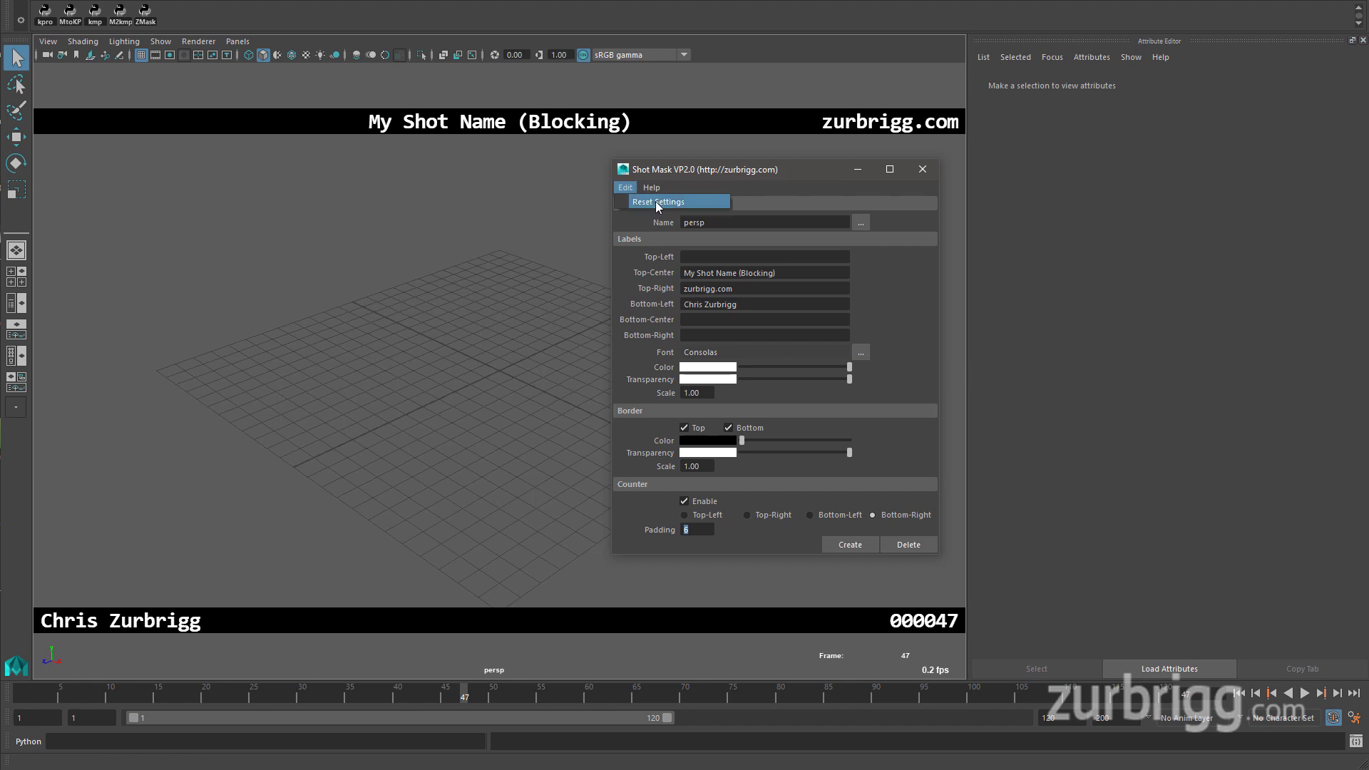
left_click(659, 201)
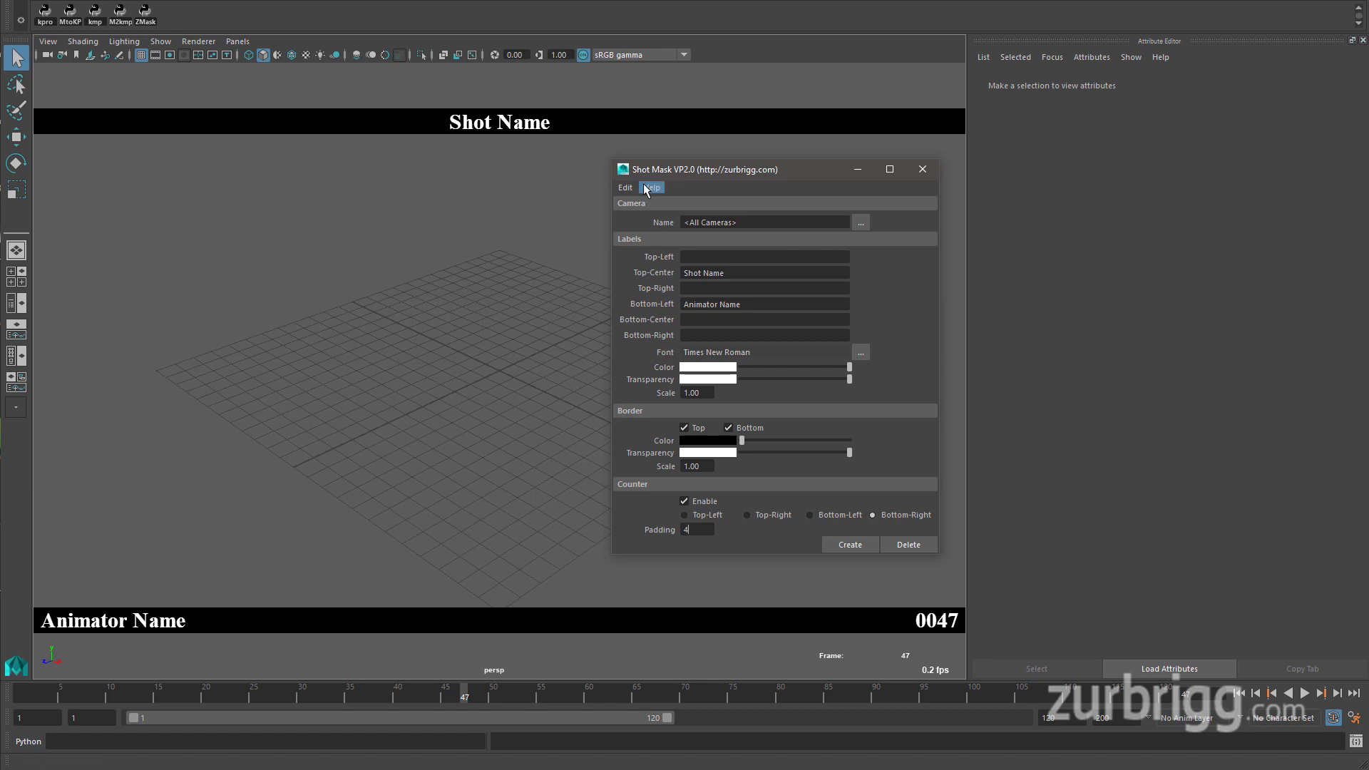
mouse_move(719, 189)
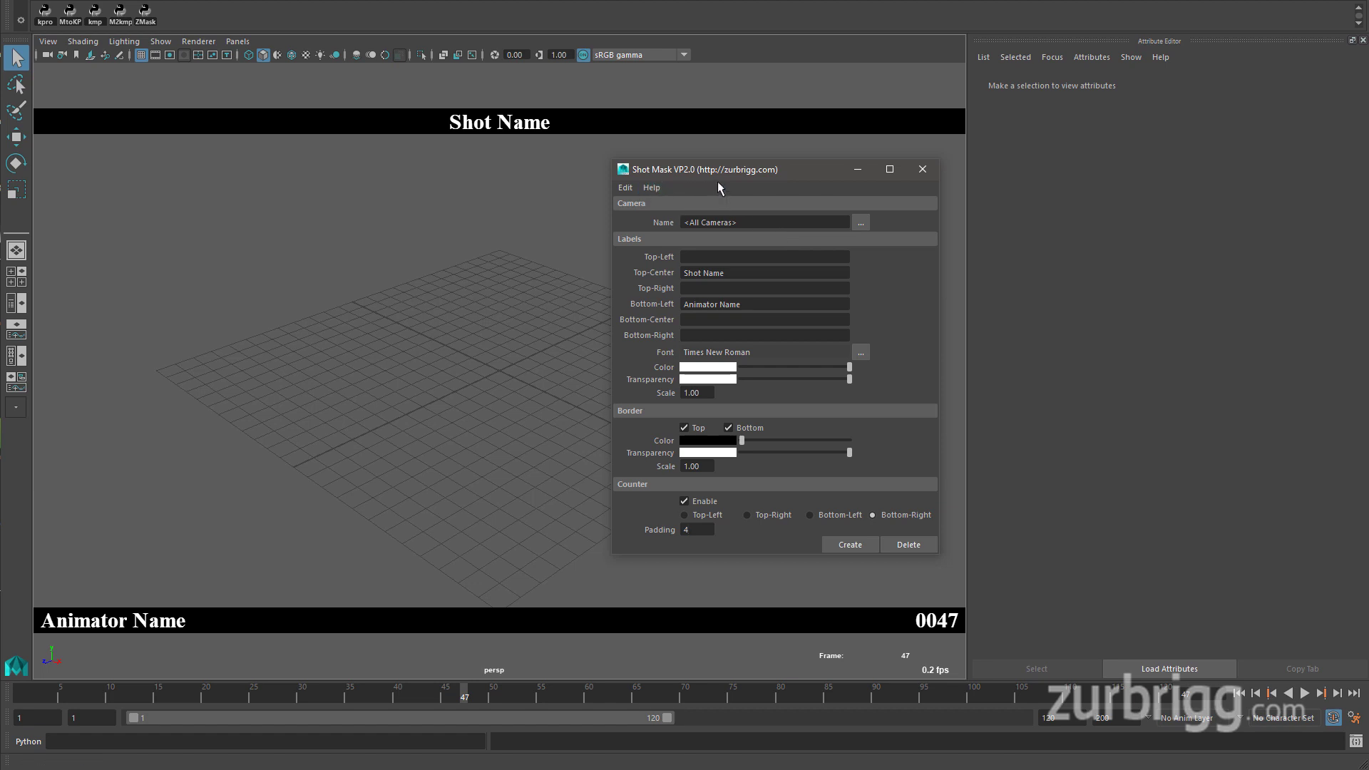
left_click(696, 529)
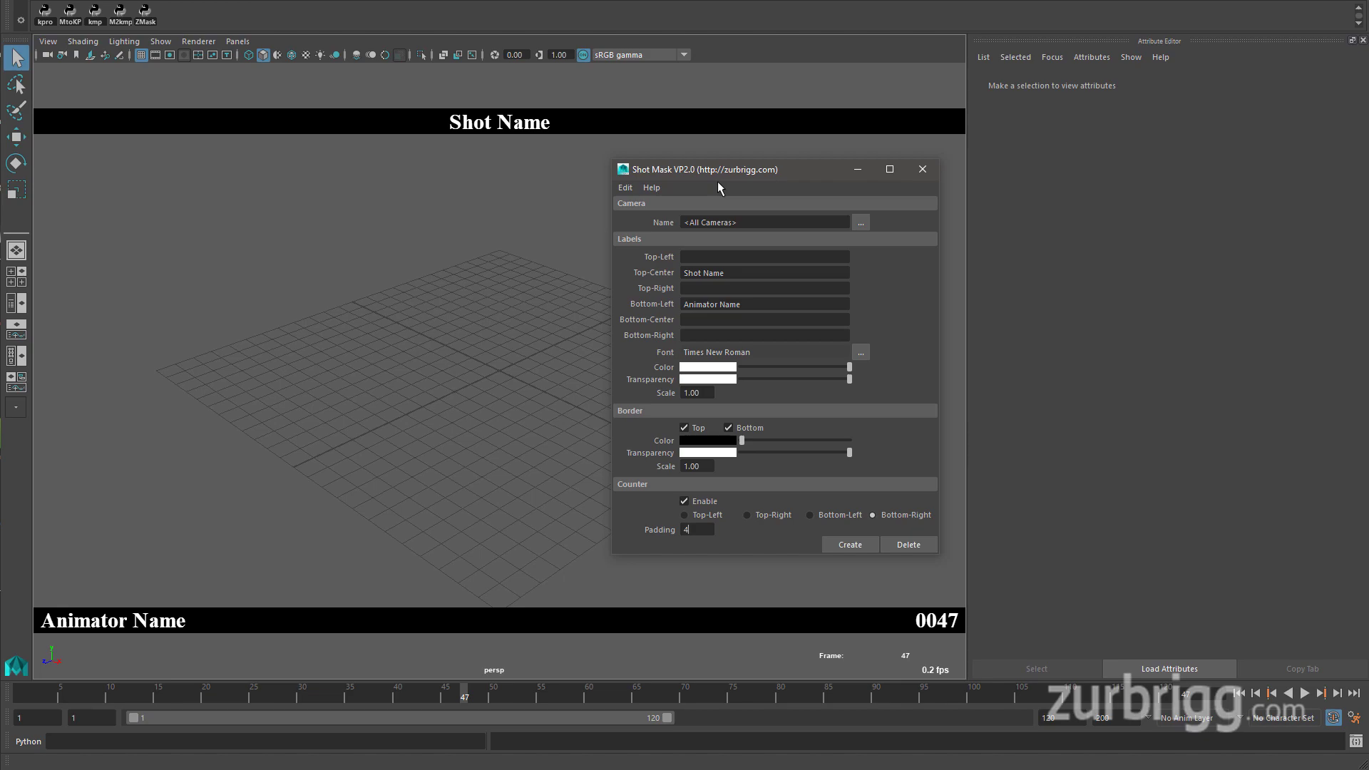